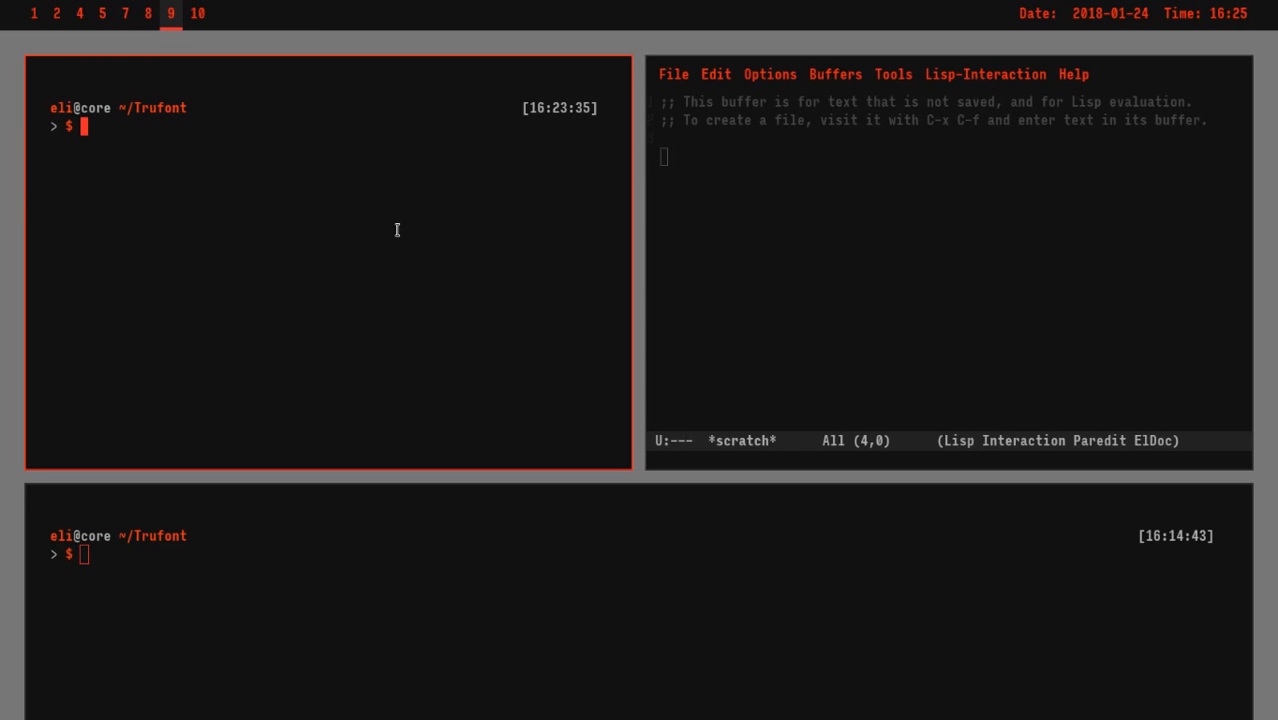
pyautogui.moveTo(326, 214)
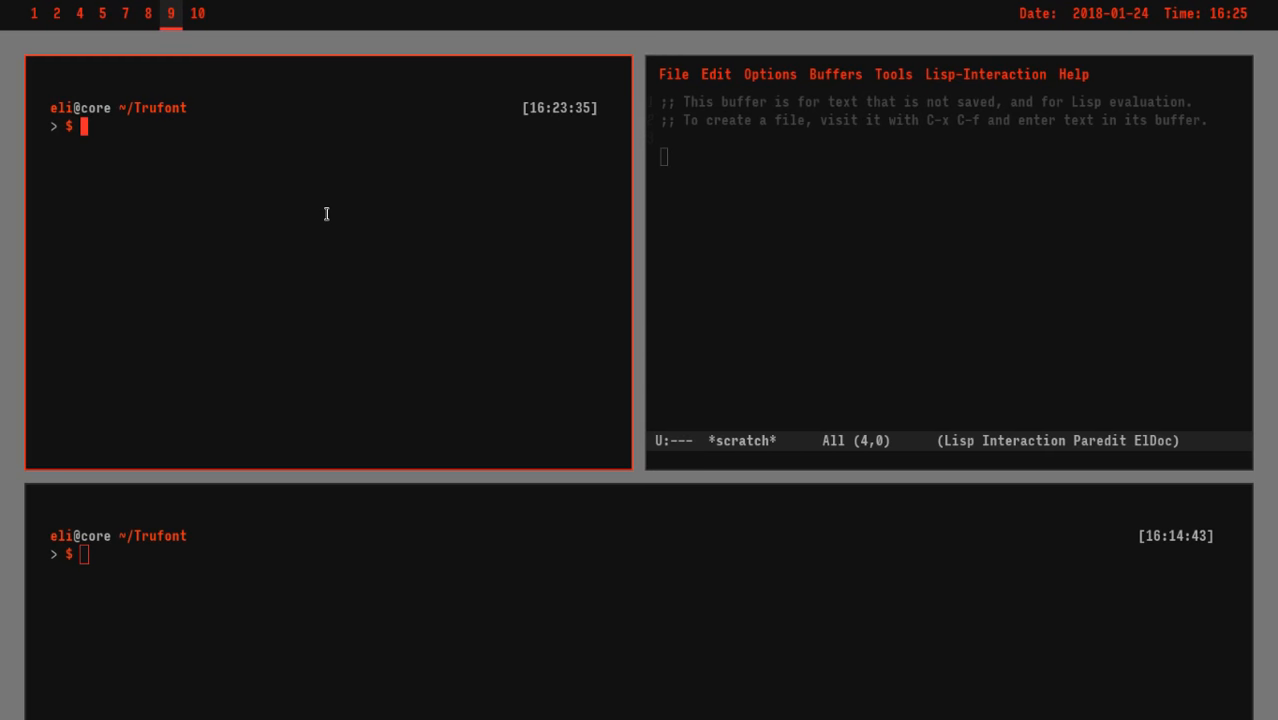
# Step: List all files in ~/Trufont with ls -a, revealing only install.txt
pyautogui.write('ls -a')
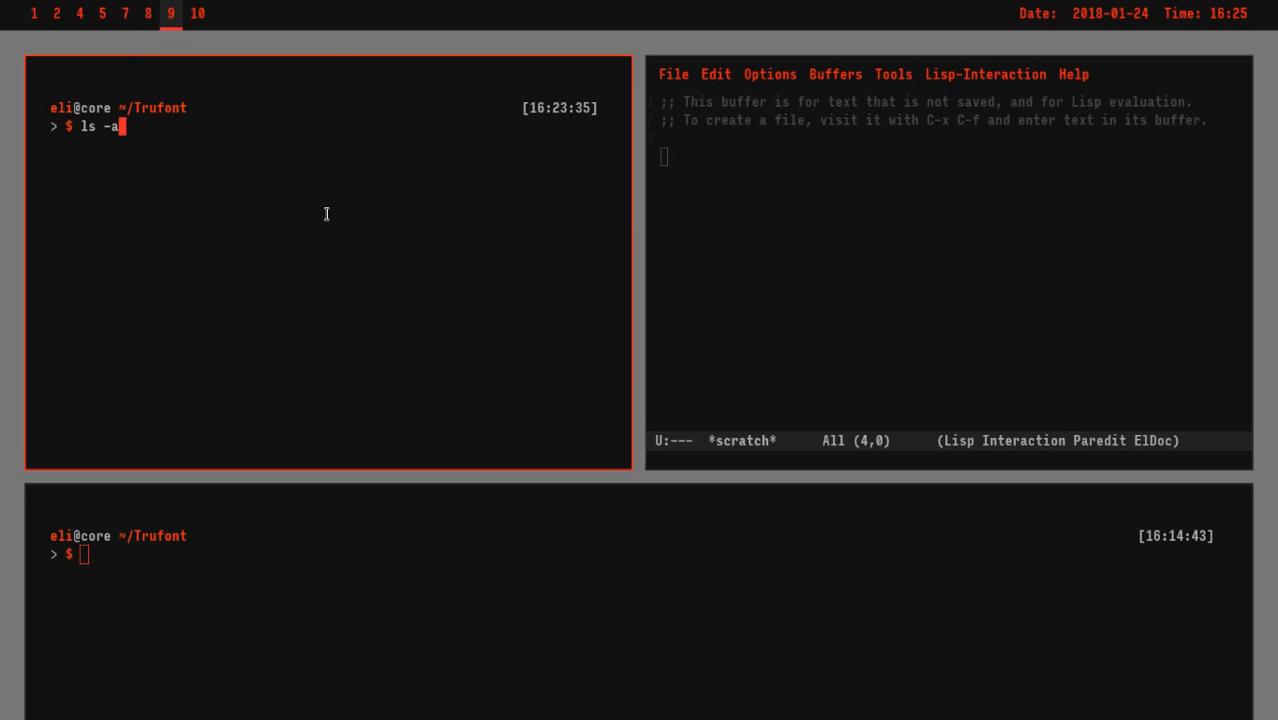
pyautogui.press('Return')
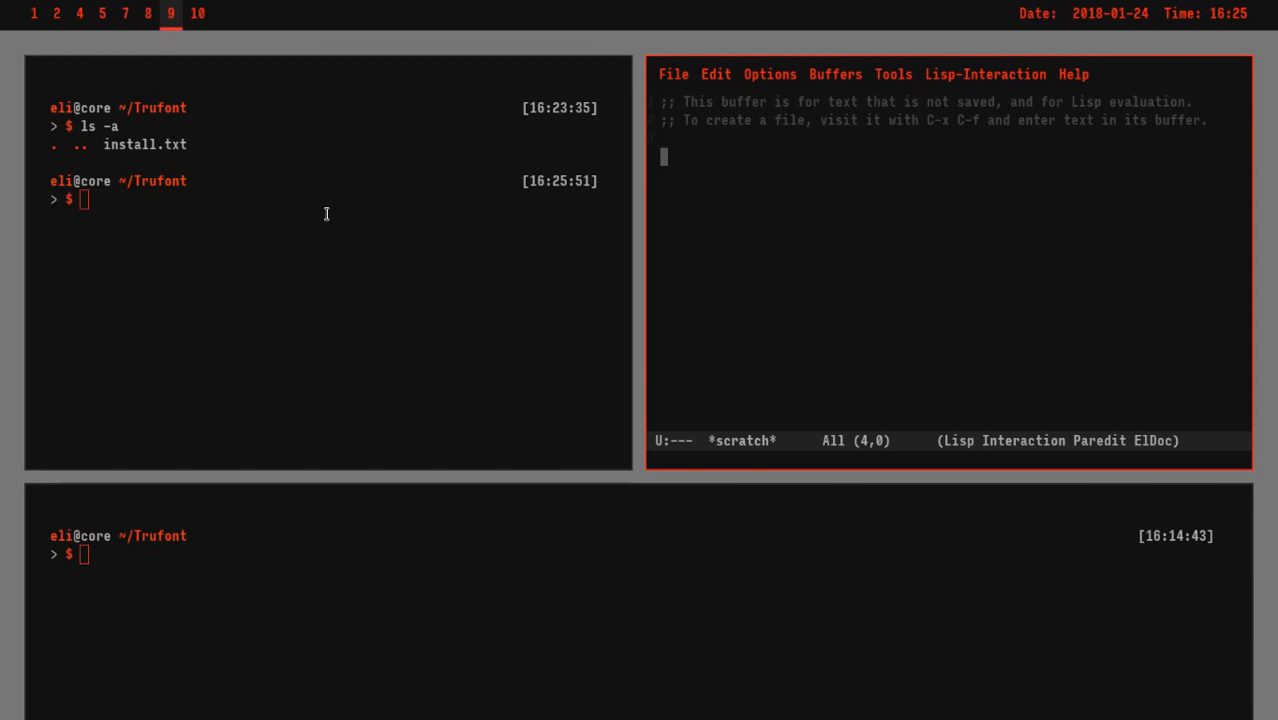
pyautogui.press('ctrl+x ctrl+f')
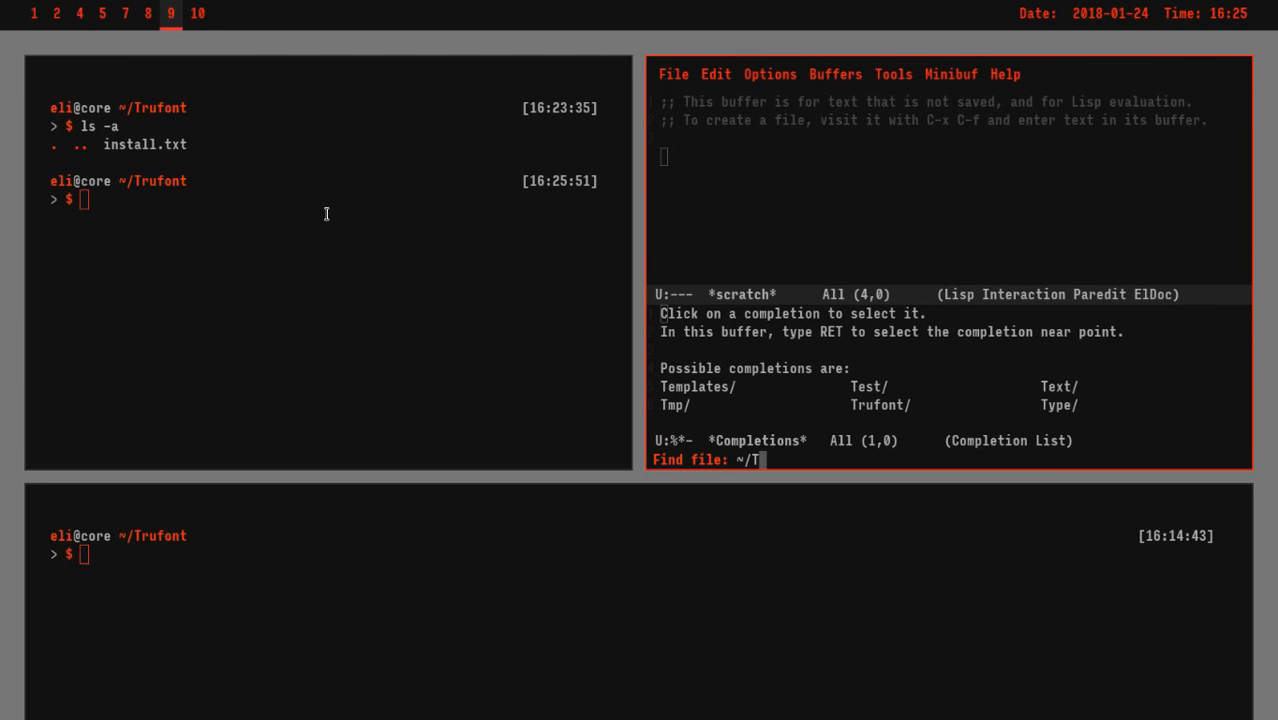
# Step: Open ~/Trufont/install.txt in Emacs and scroll up to the first install command
pyautogui.click(879, 404)
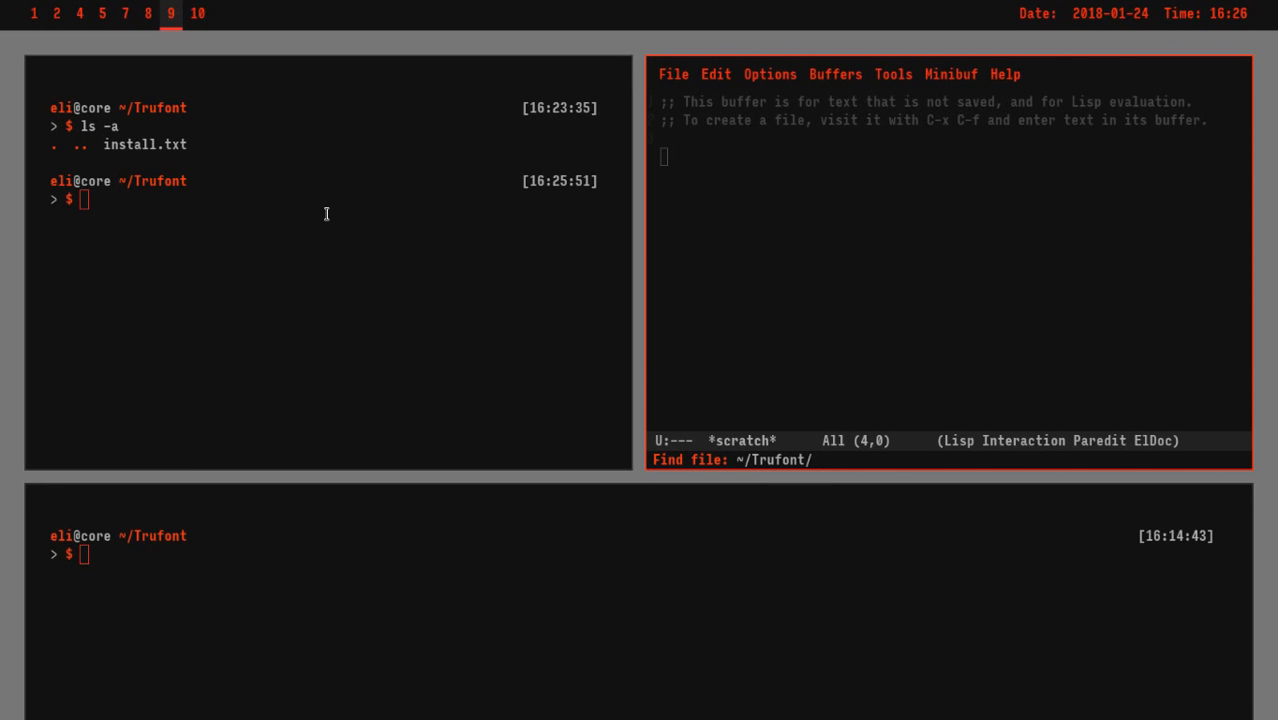
pyautogui.write('i')
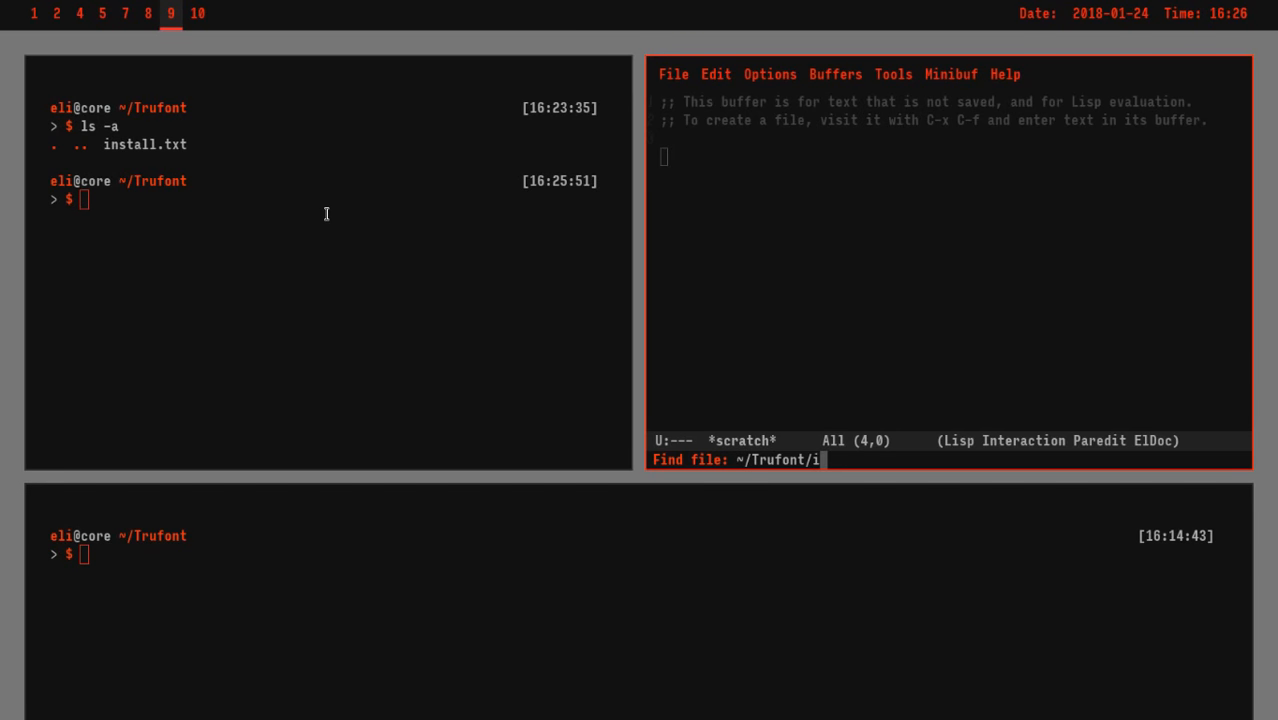
pyautogui.press('Return')
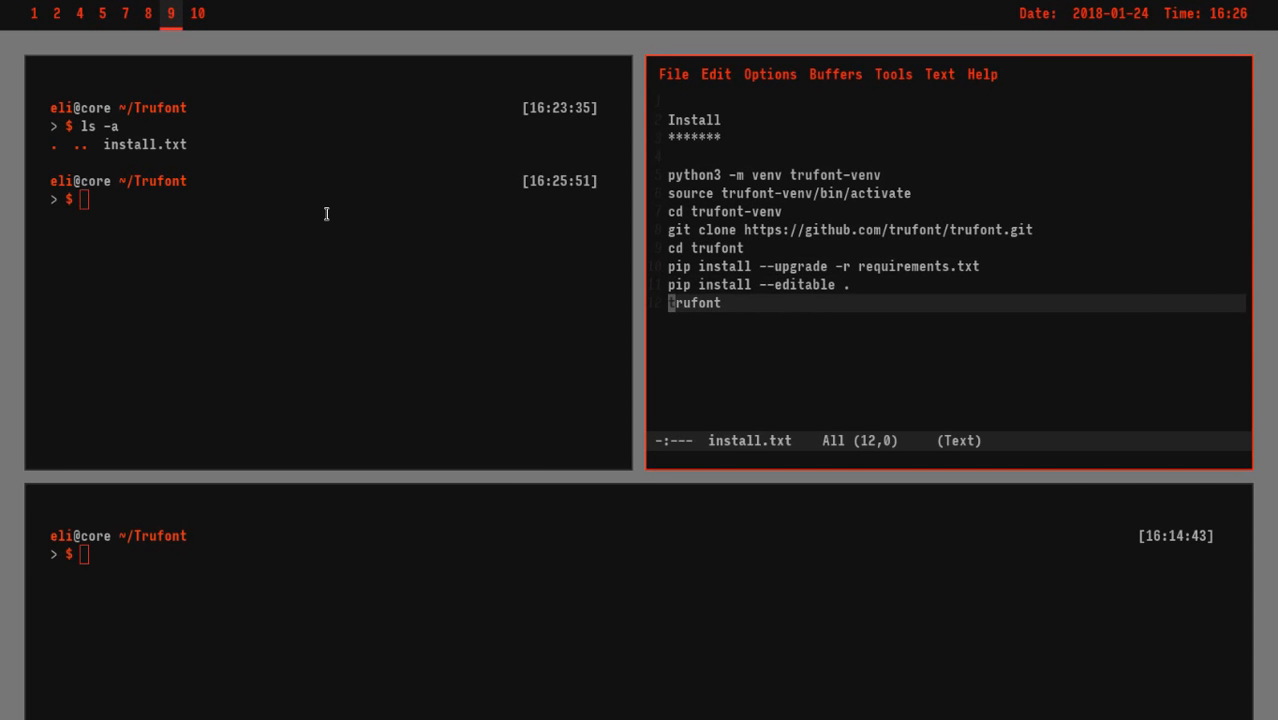
pyautogui.press('up')
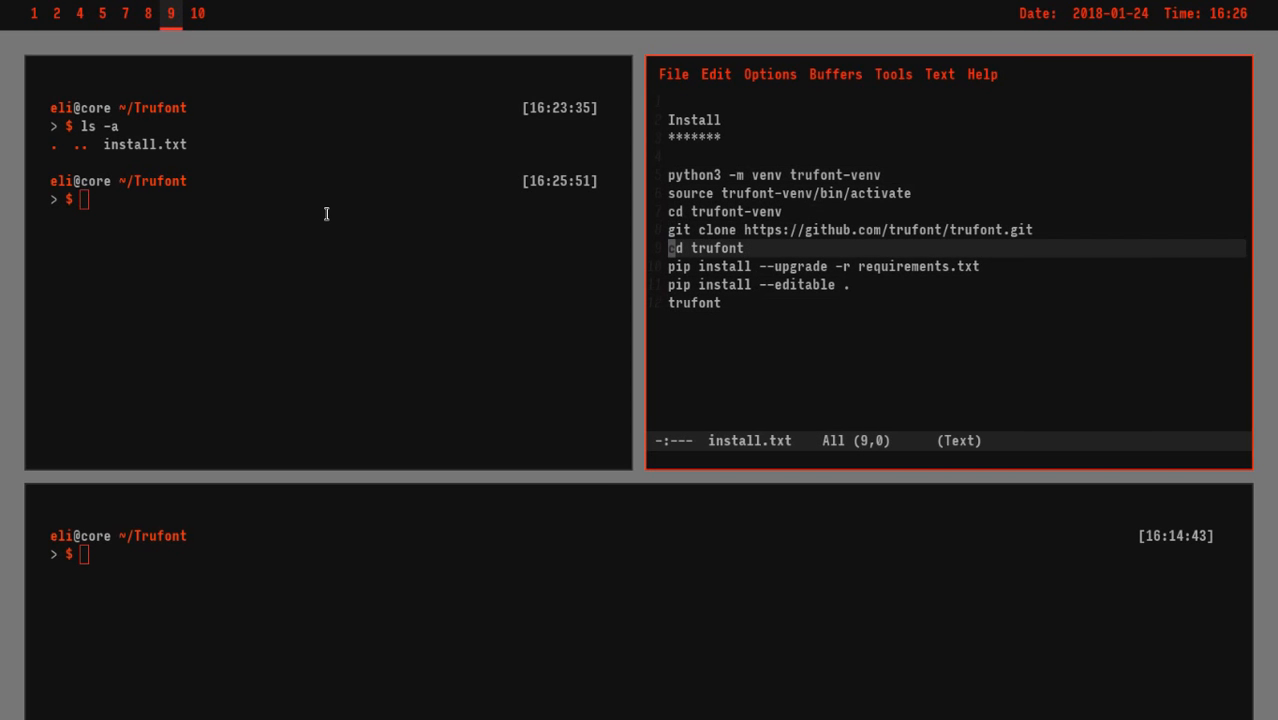
pyautogui.press('up')
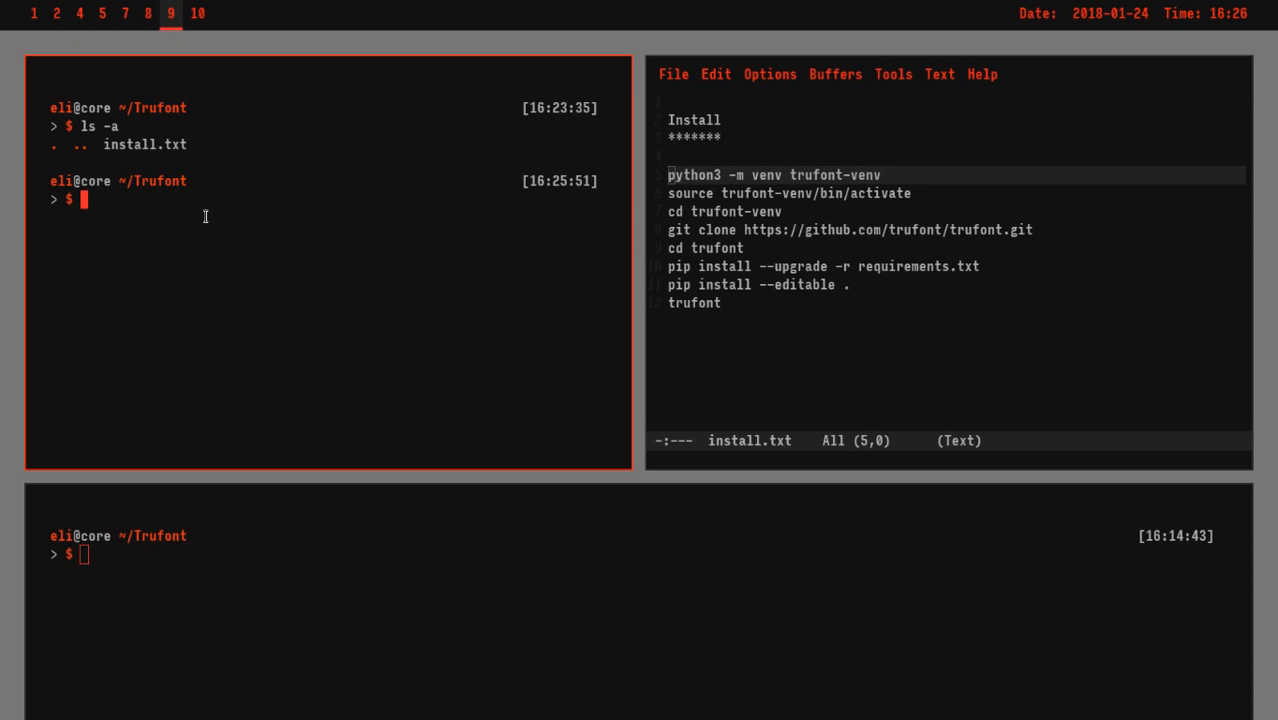
# Step: Clear the zsh pane to an empty prompt in ~/Trufont
pyautogui.write('&')
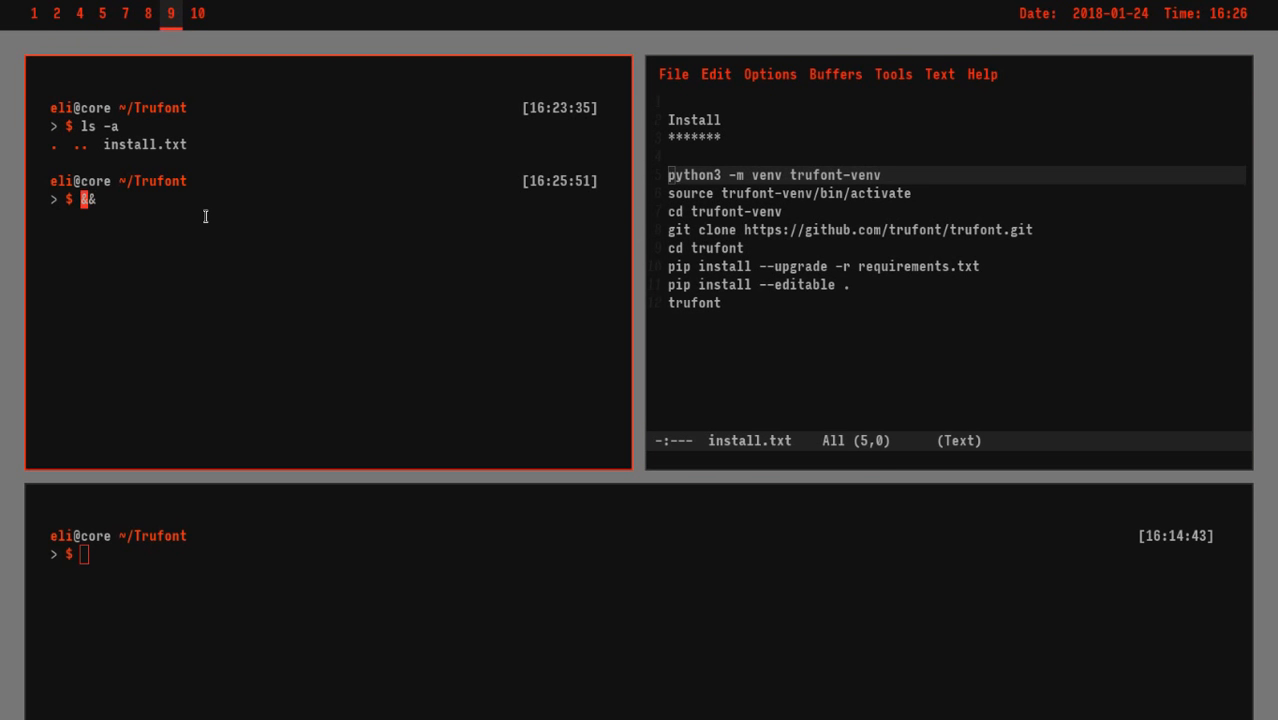
pyautogui.write('&')
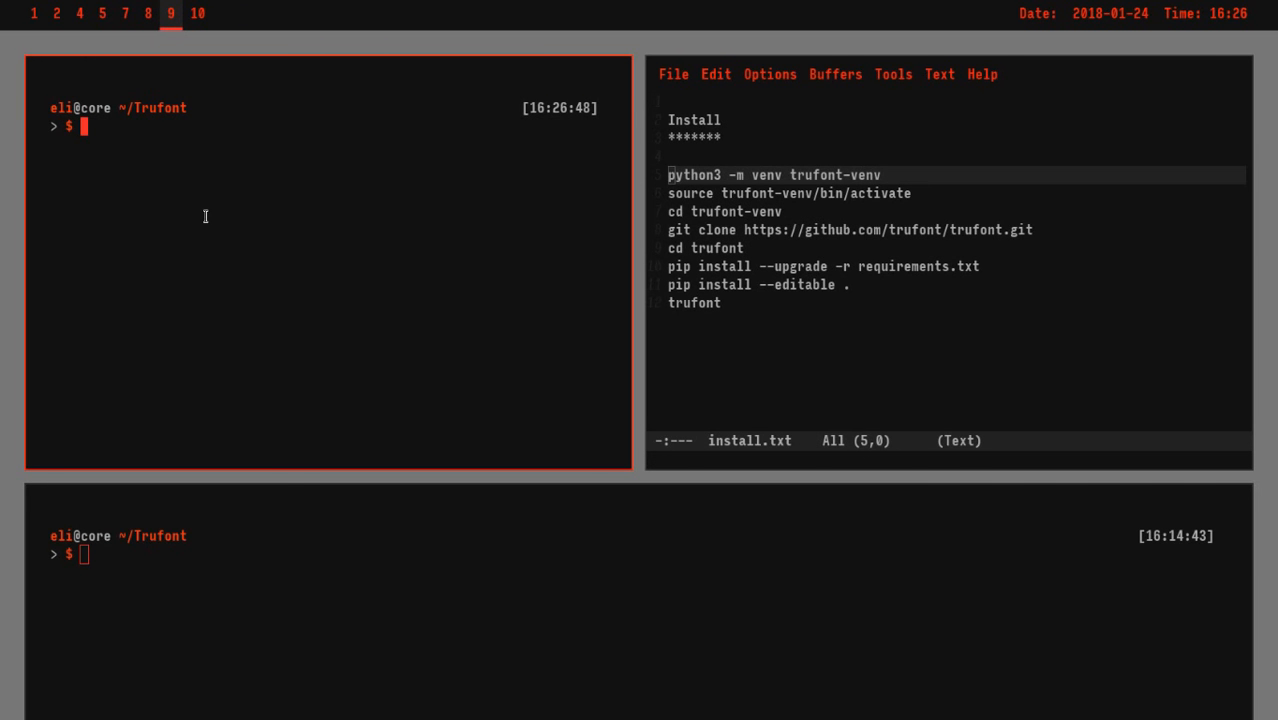
# Step: Run python --version and python3 --version, confirming Python 3.6.4
pyautogui.write('pyth')
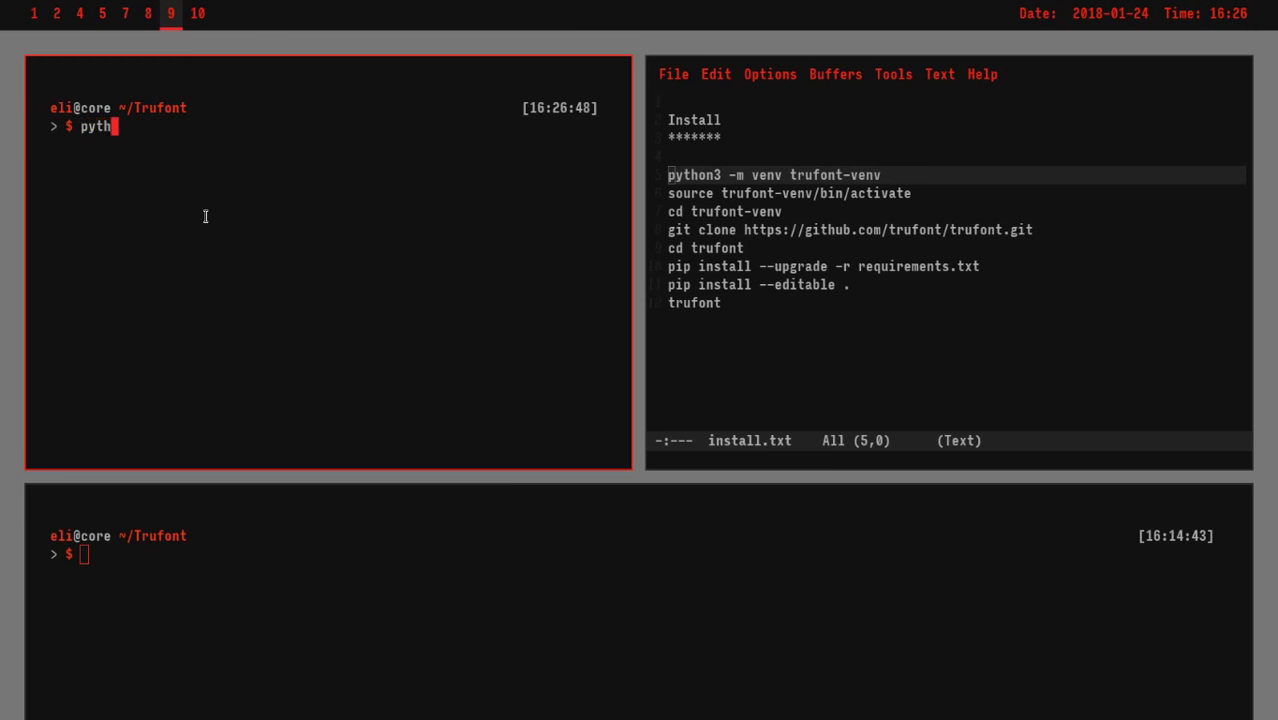
pyautogui.write('on --vers')
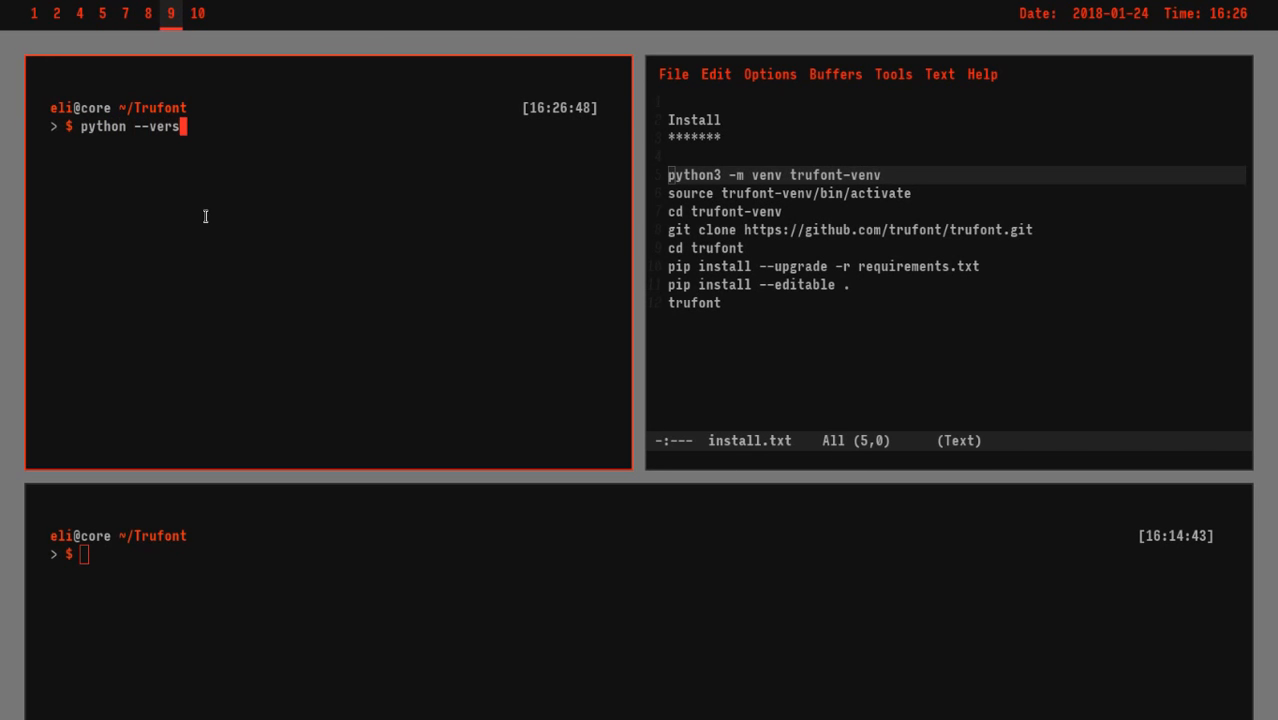
pyautogui.press('Return')
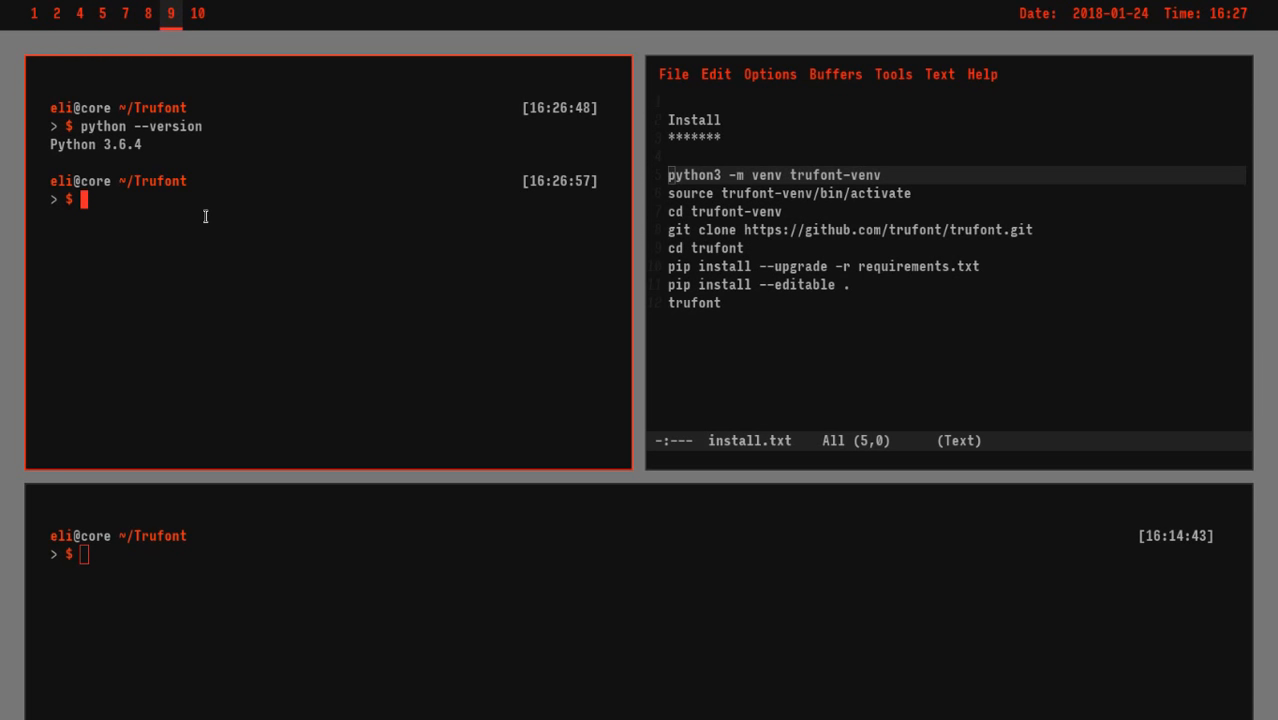
pyautogui.write('p')
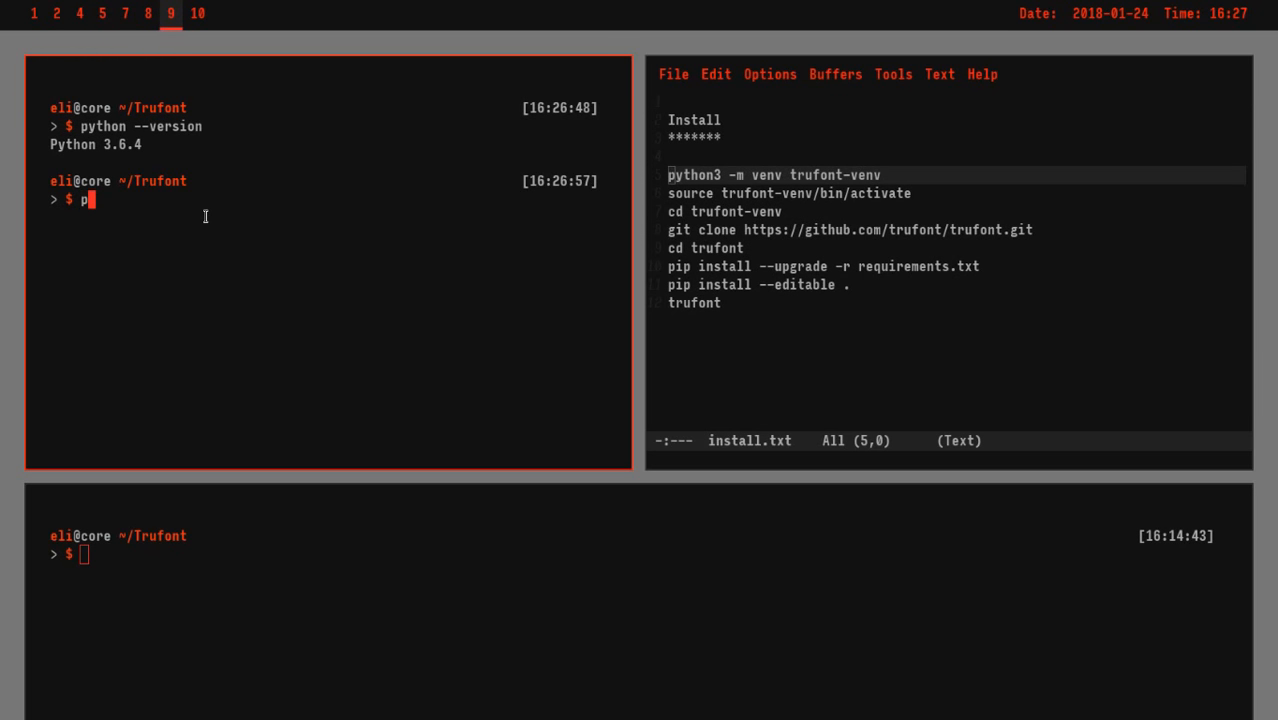
pyautogui.write('ython3')
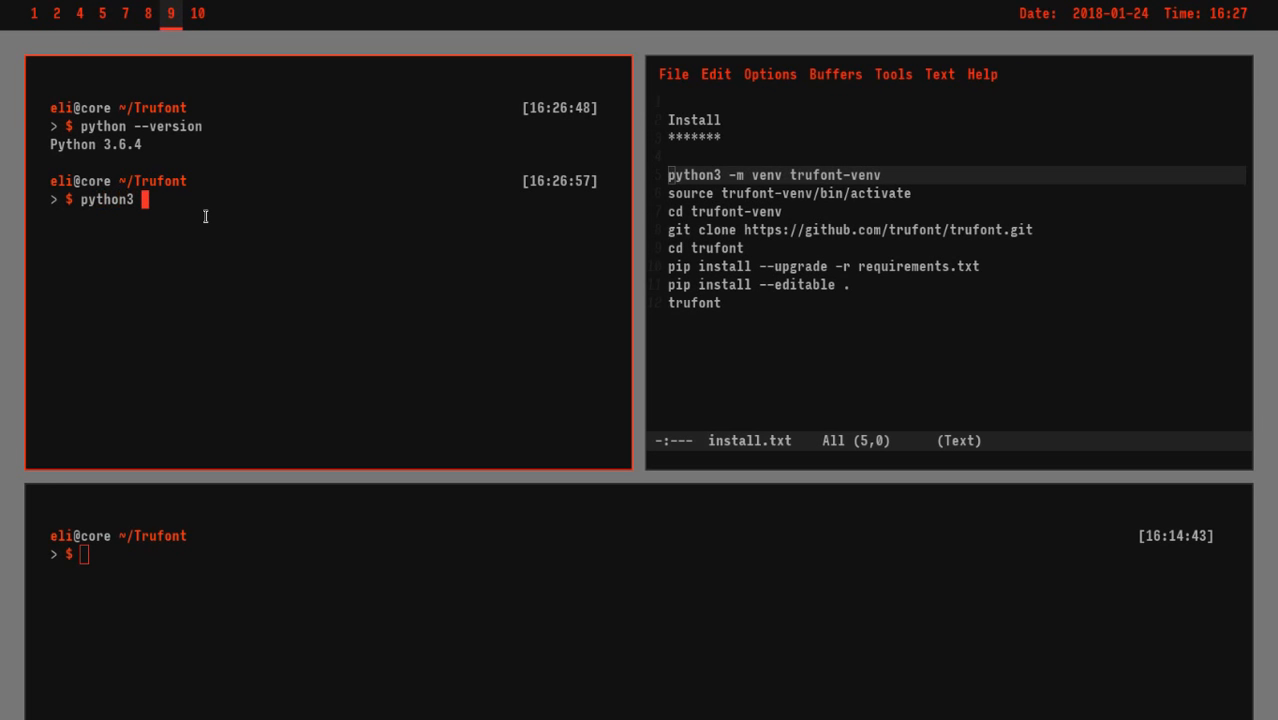
pyautogui.write('--version')
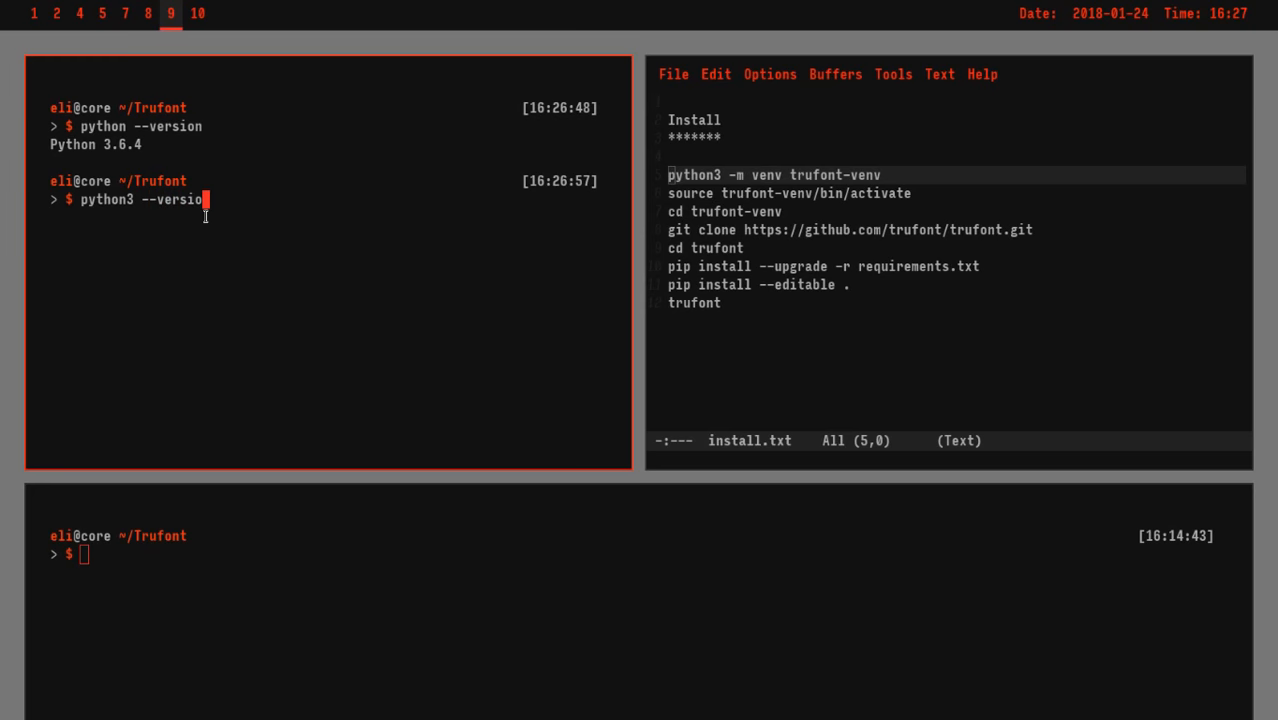
pyautogui.press('Return')
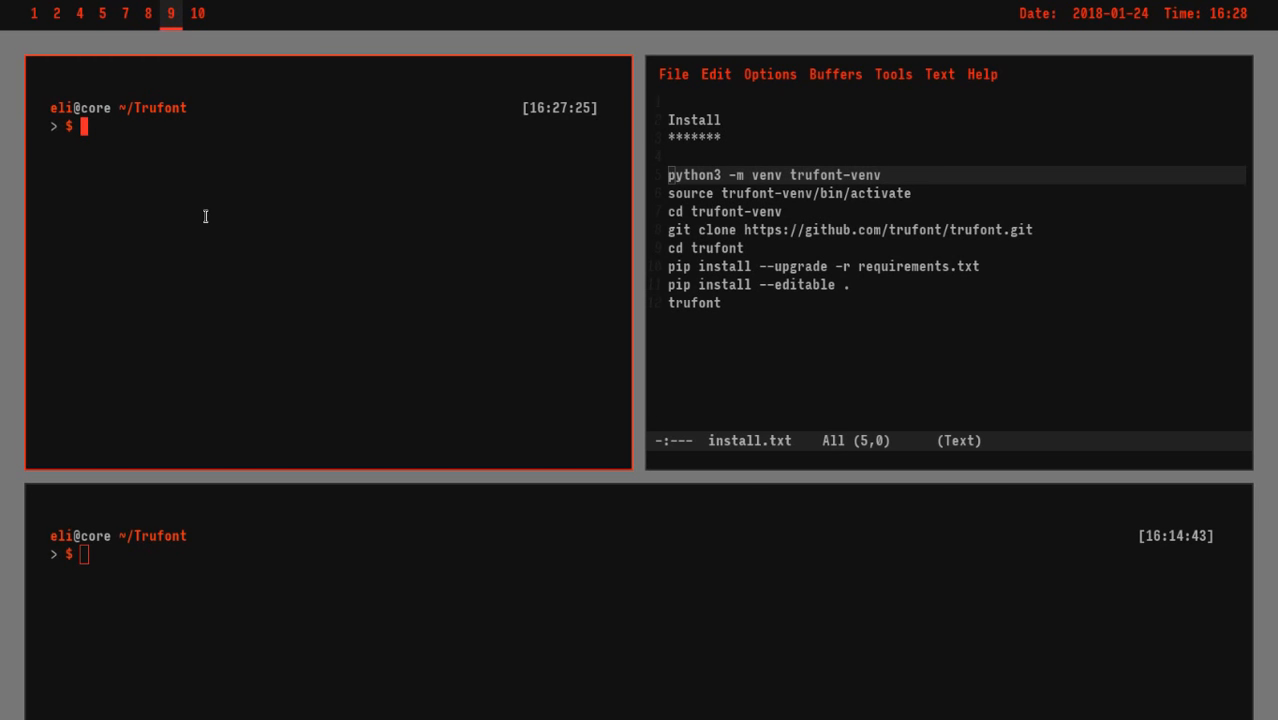
# Step: Run python3 -m venv trufont-venv in ~/Trufont
pyautogui.write('py')
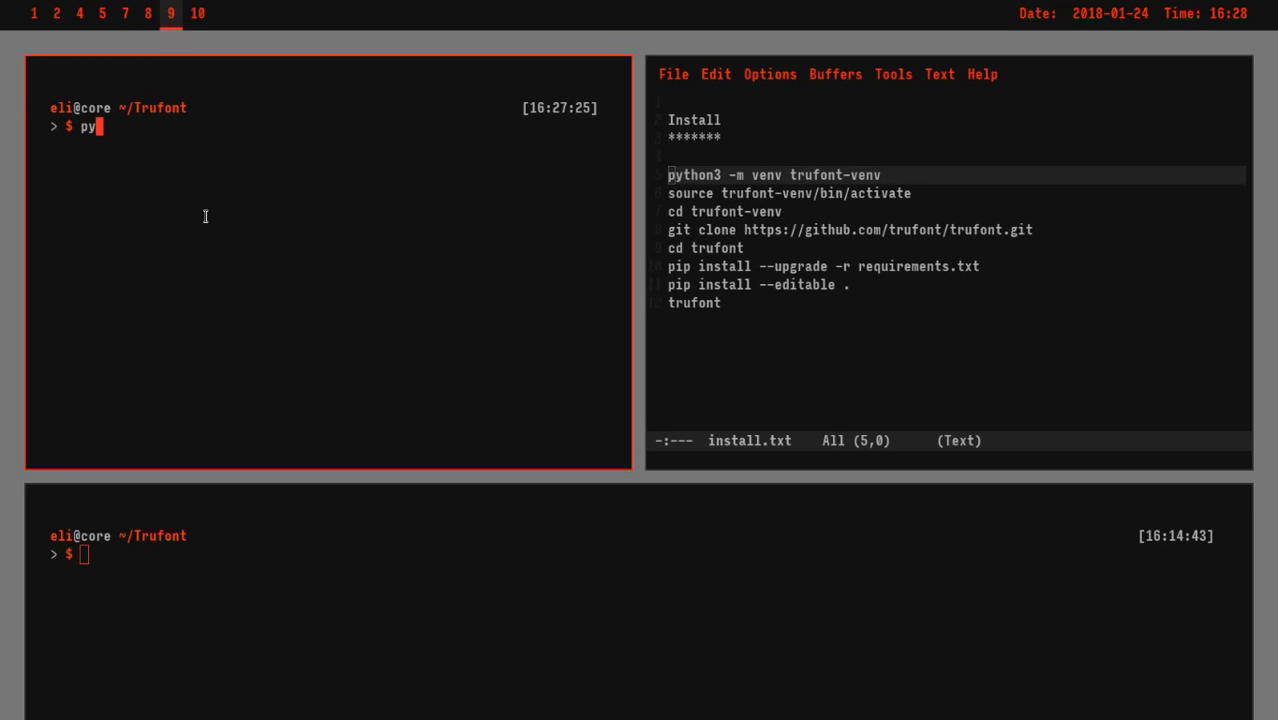
pyautogui.write('thon')
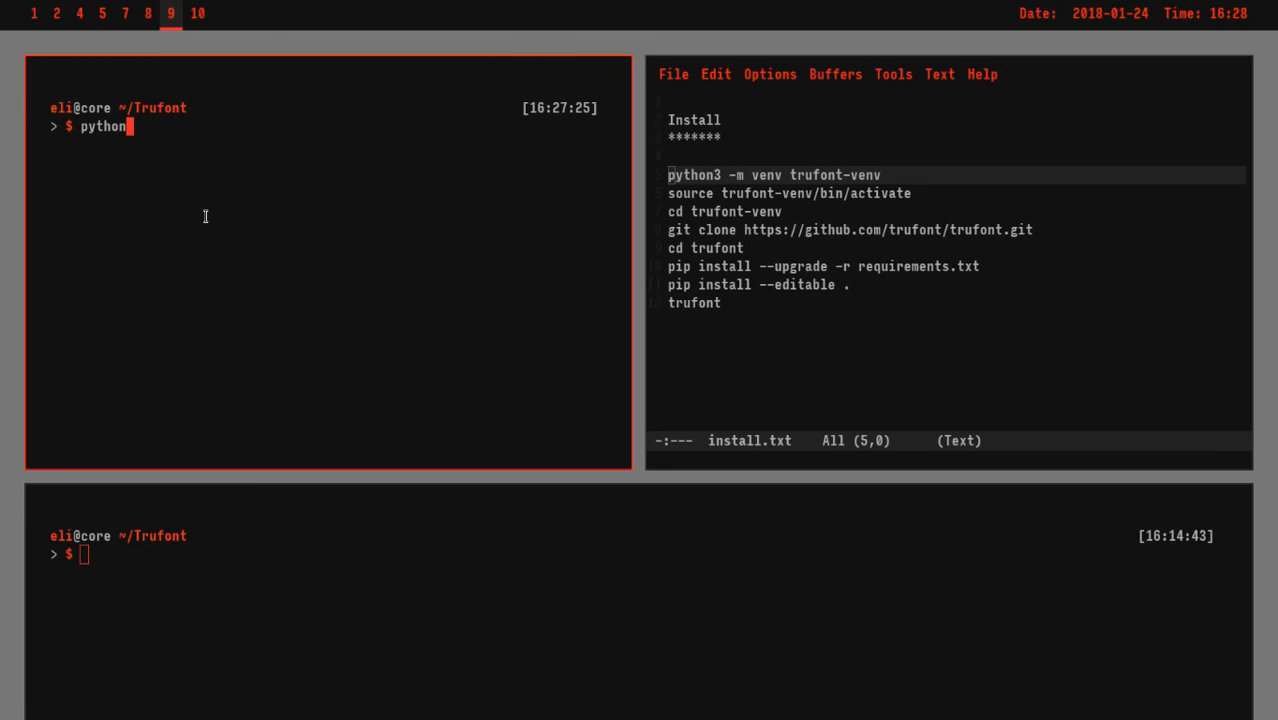
pyautogui.write('3 -')
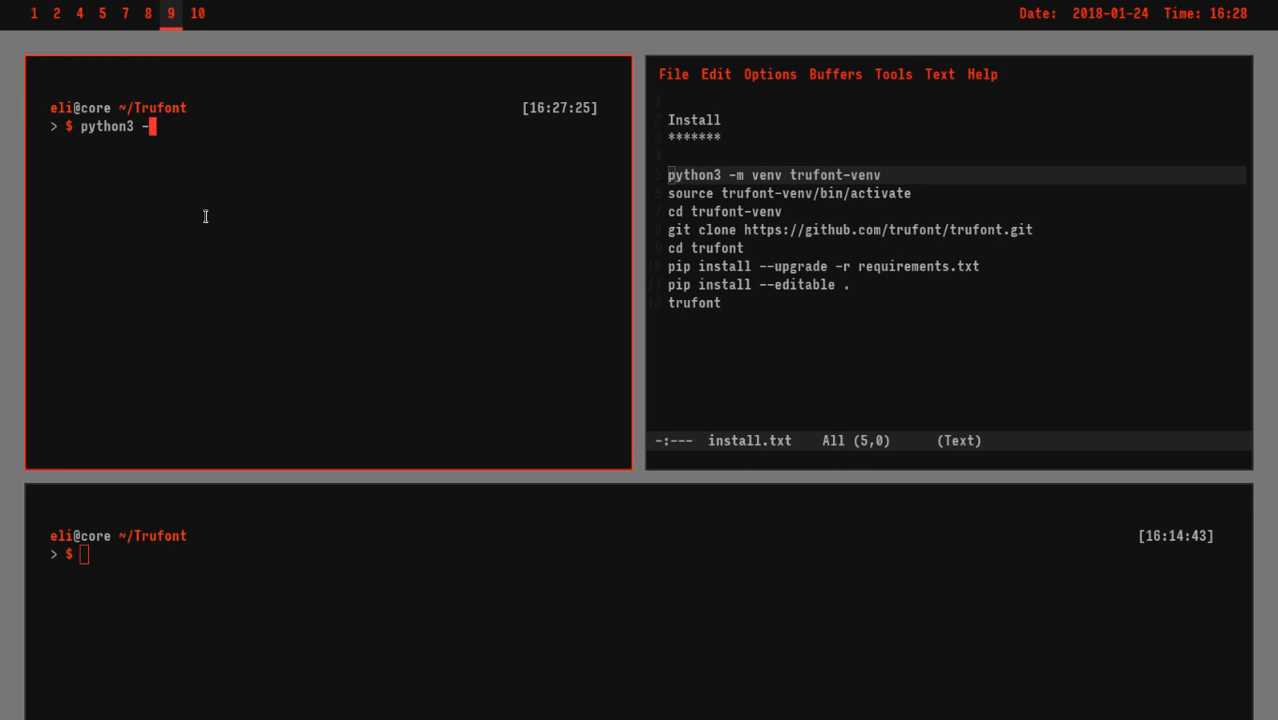
pyautogui.write('m')
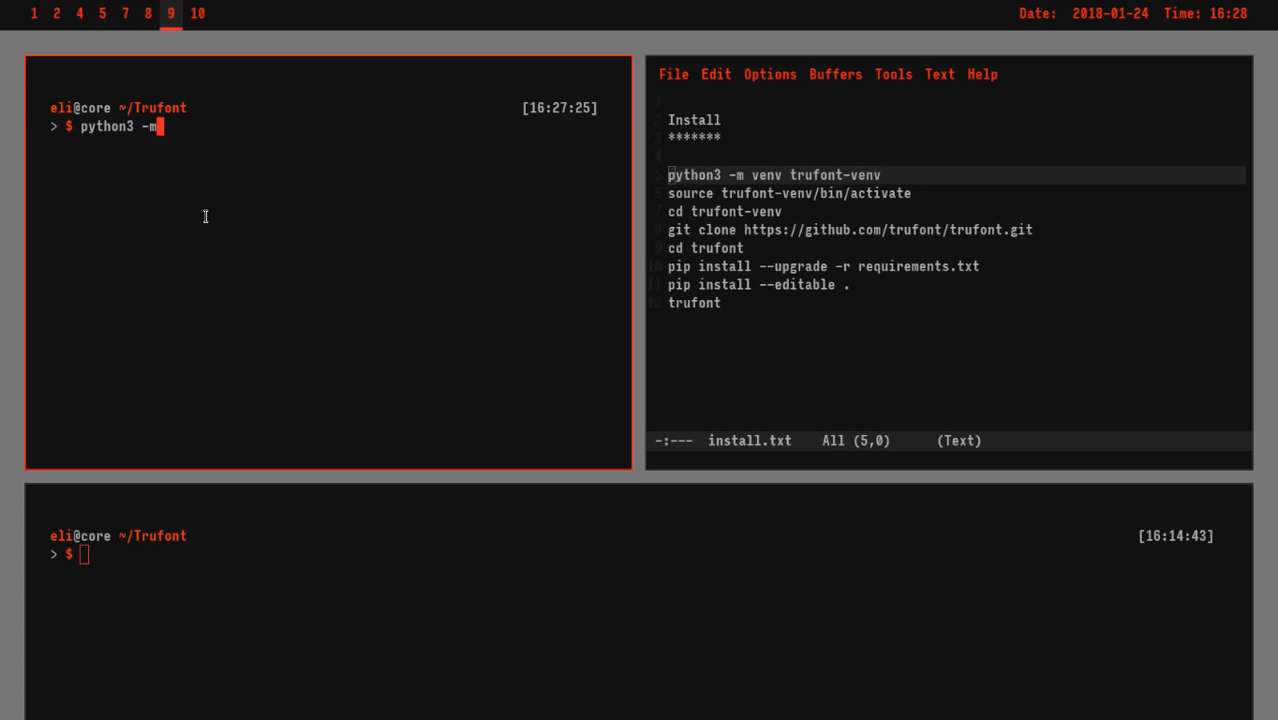
pyautogui.write('ve')
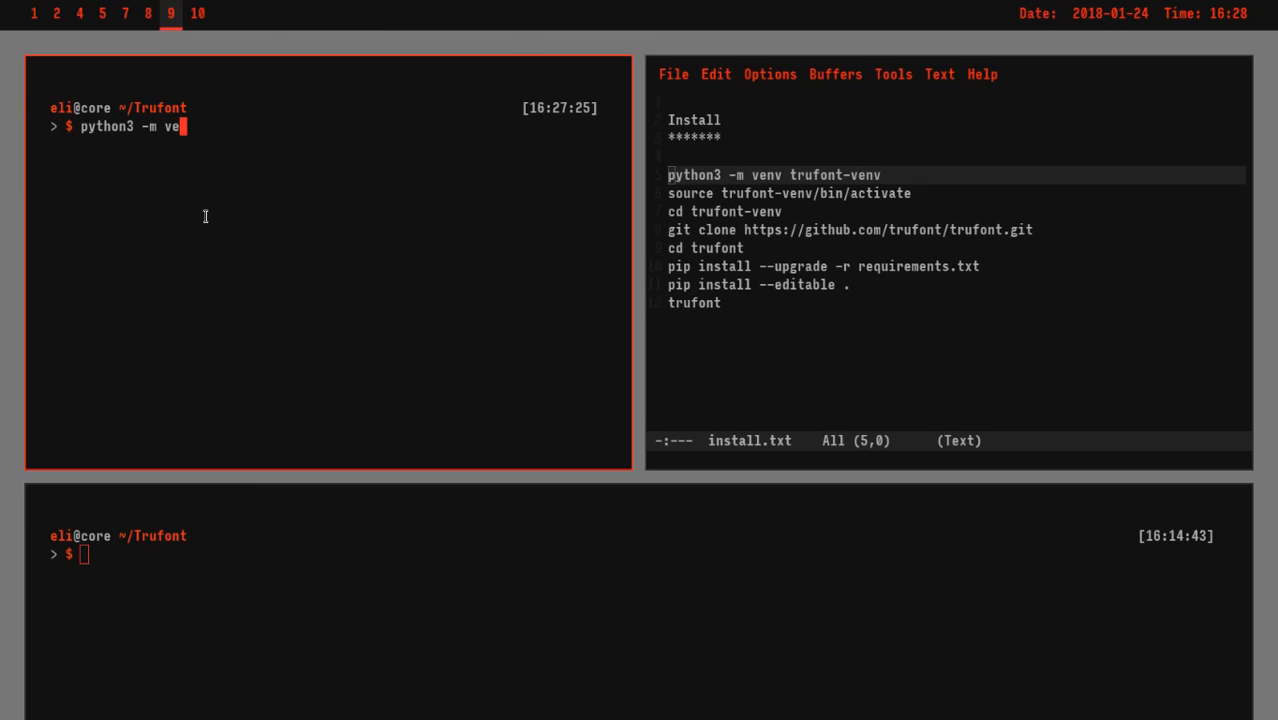
pyautogui.write('nv')
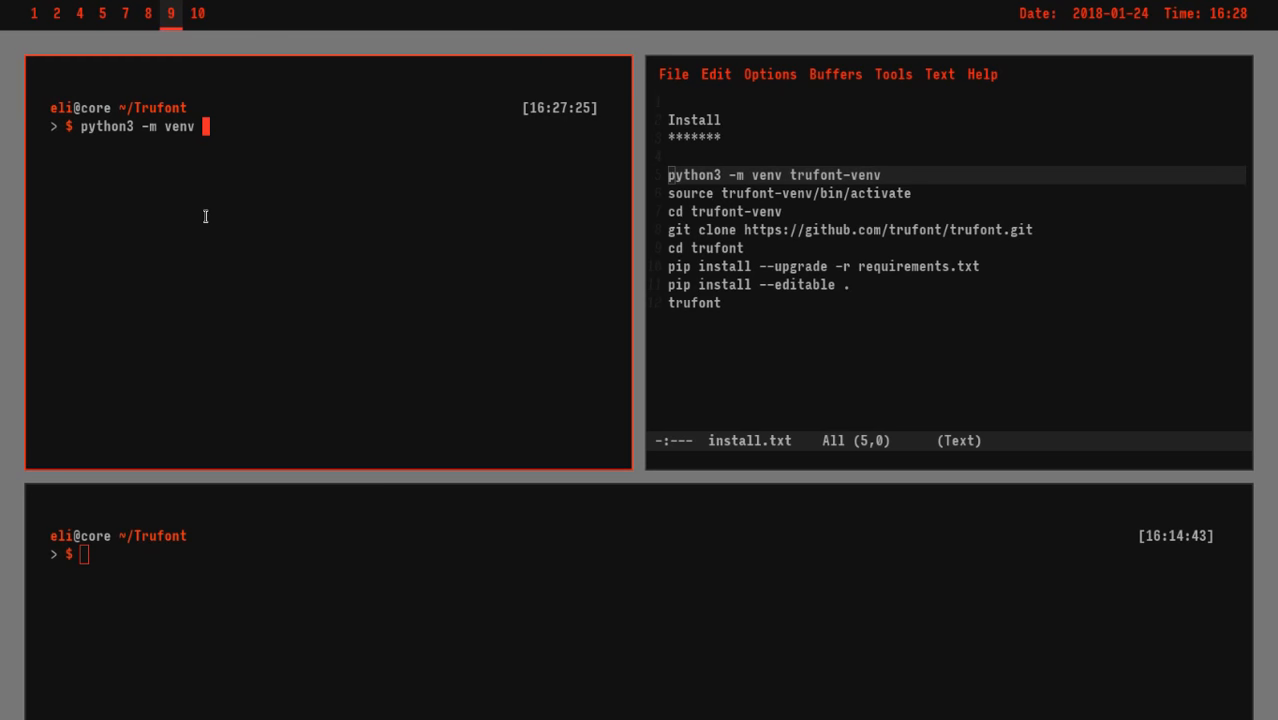
pyautogui.write('t')
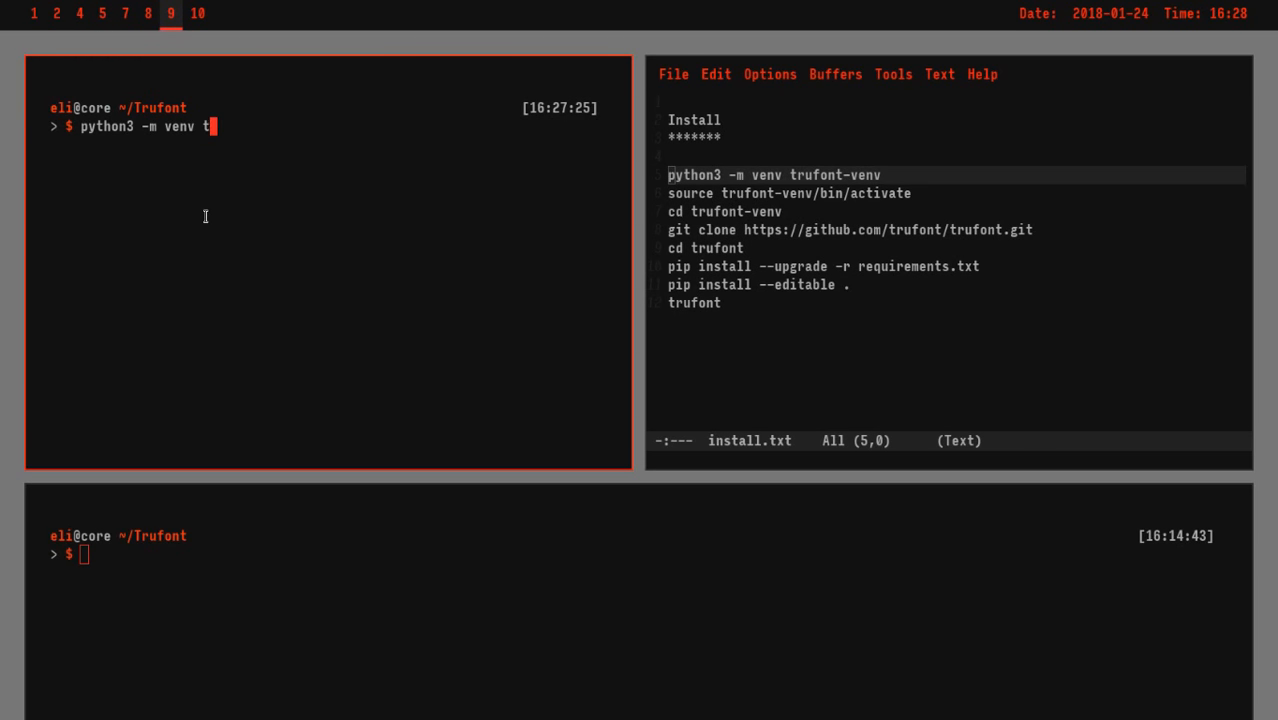
pyautogui.write('rufont')
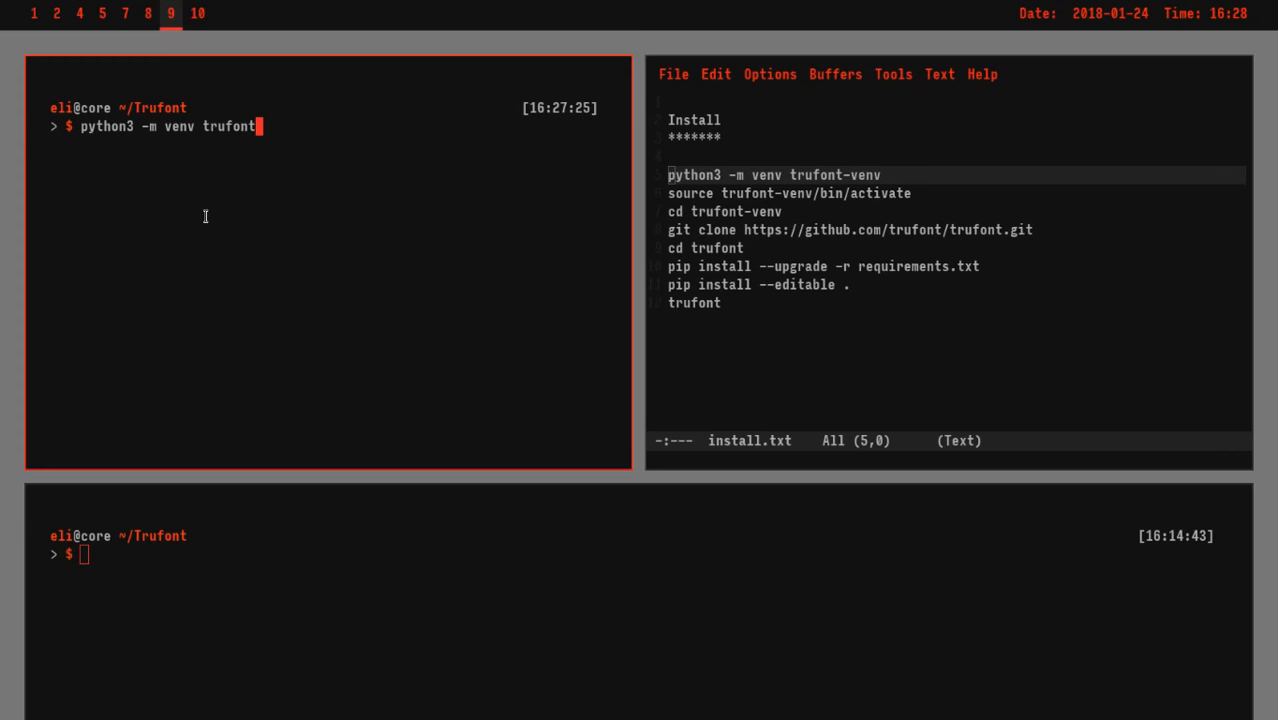
pyautogui.write('-venv')
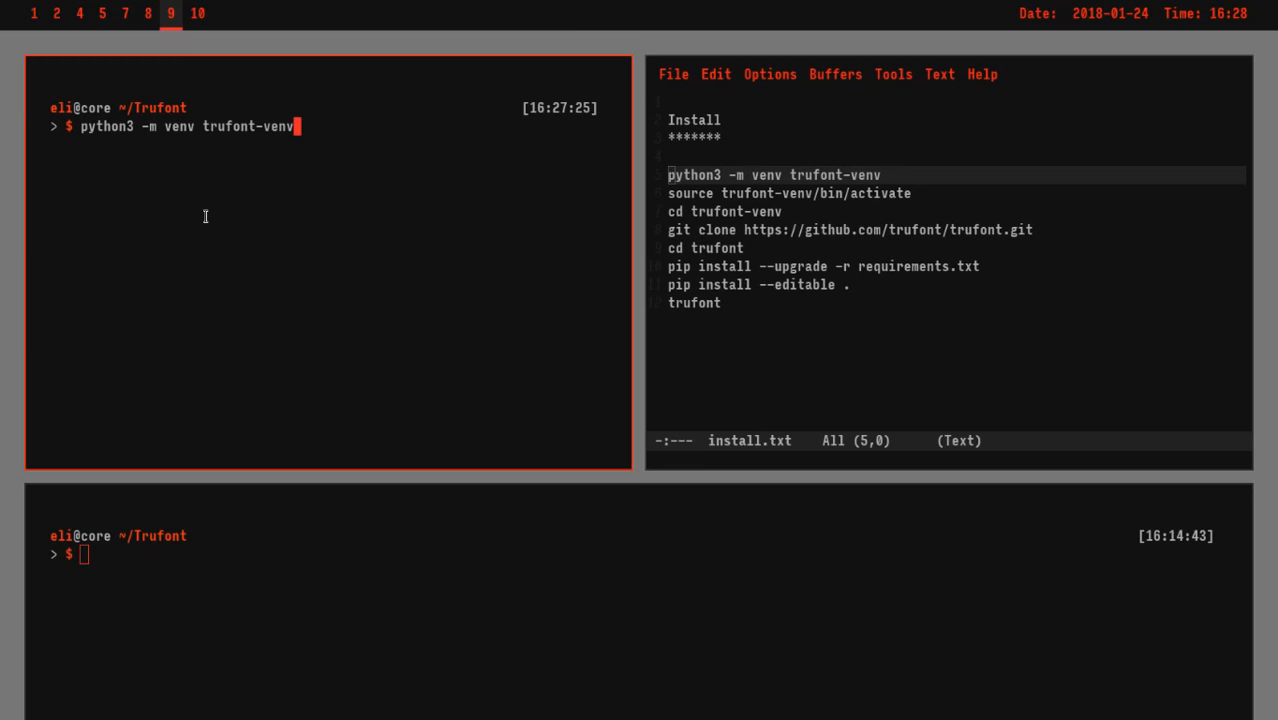
pyautogui.press('Return')
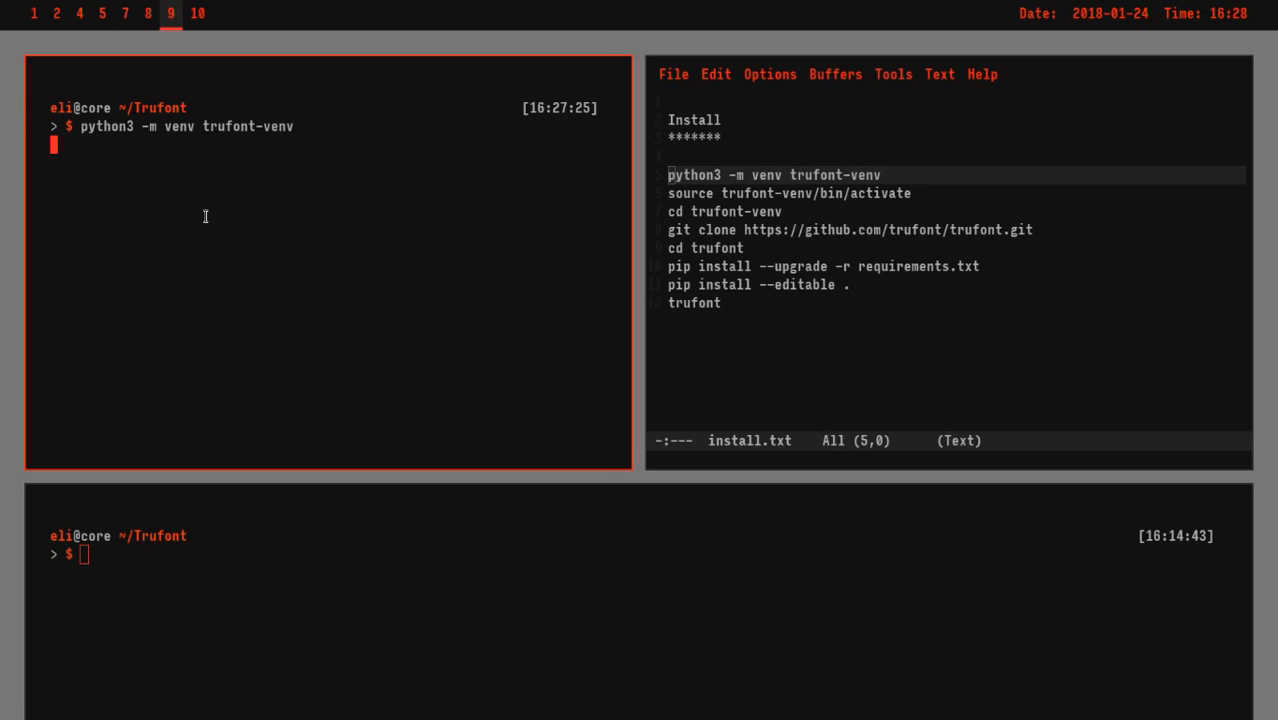
pyautogui.press('Return')
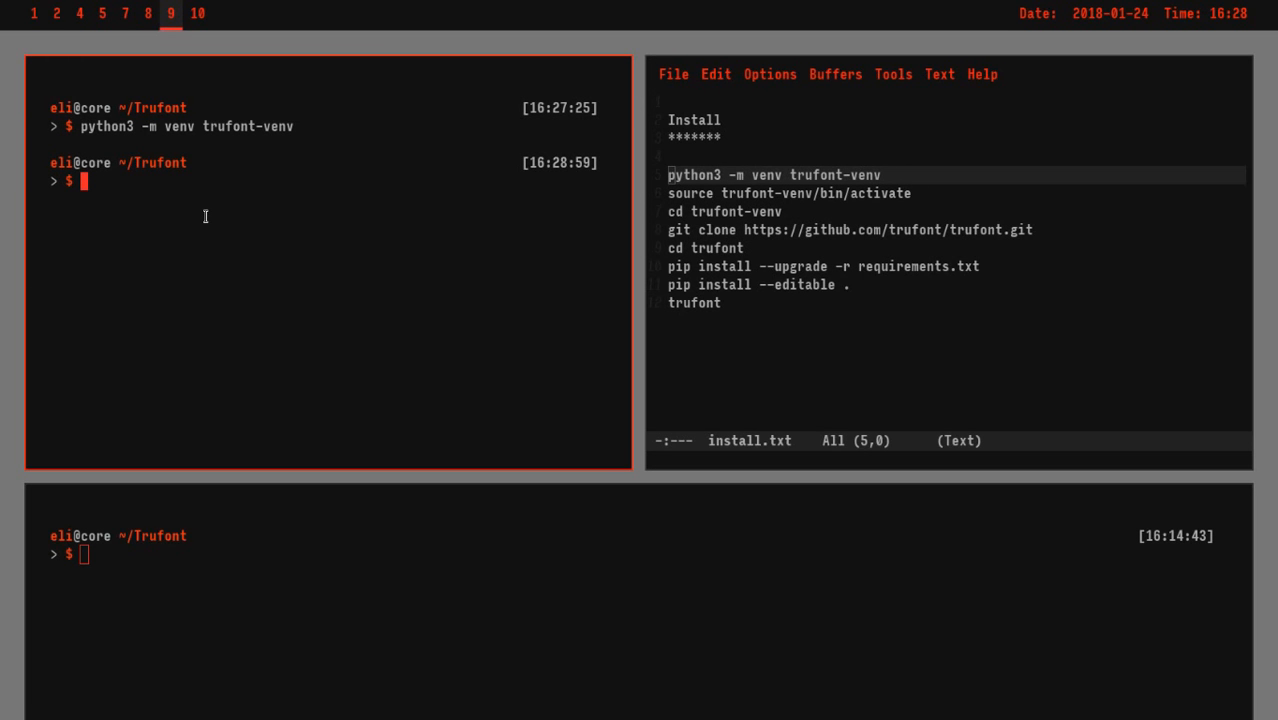
# Step: Enter trufont-venv/bin and list its activate scripts, pip and python3 executables
pyautogui.write('ls -a')
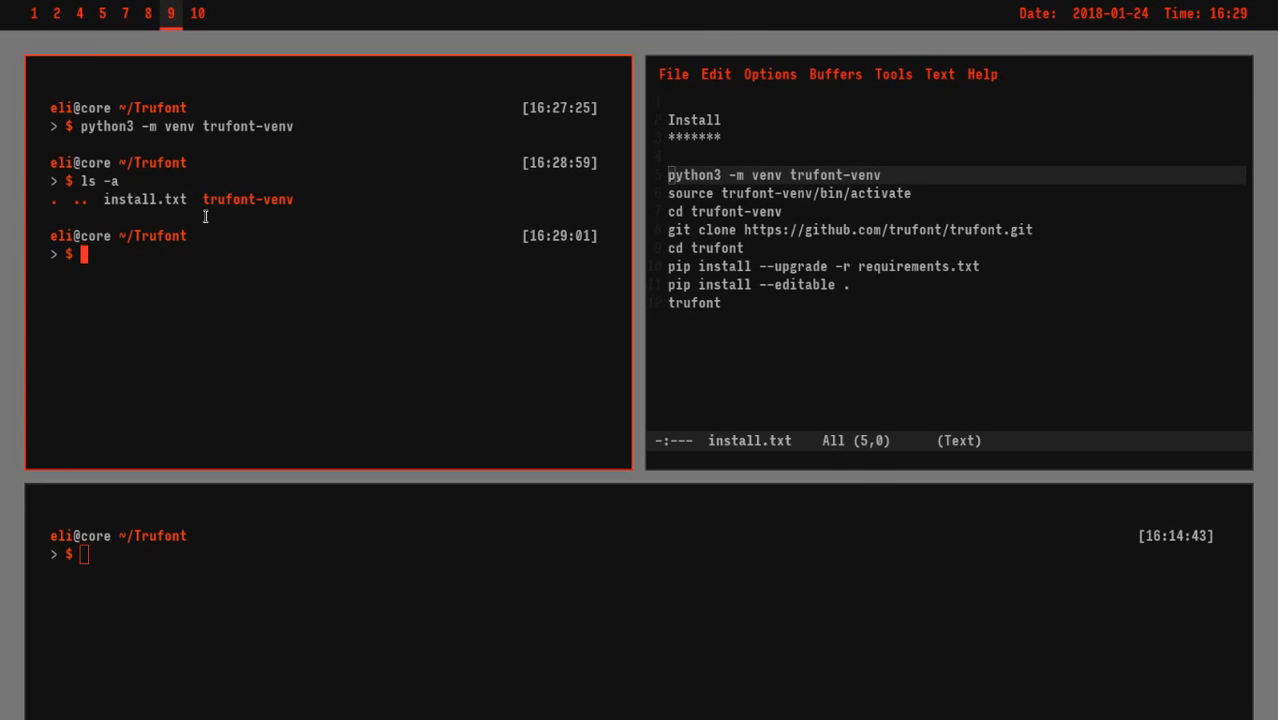
pyautogui.write('cd')
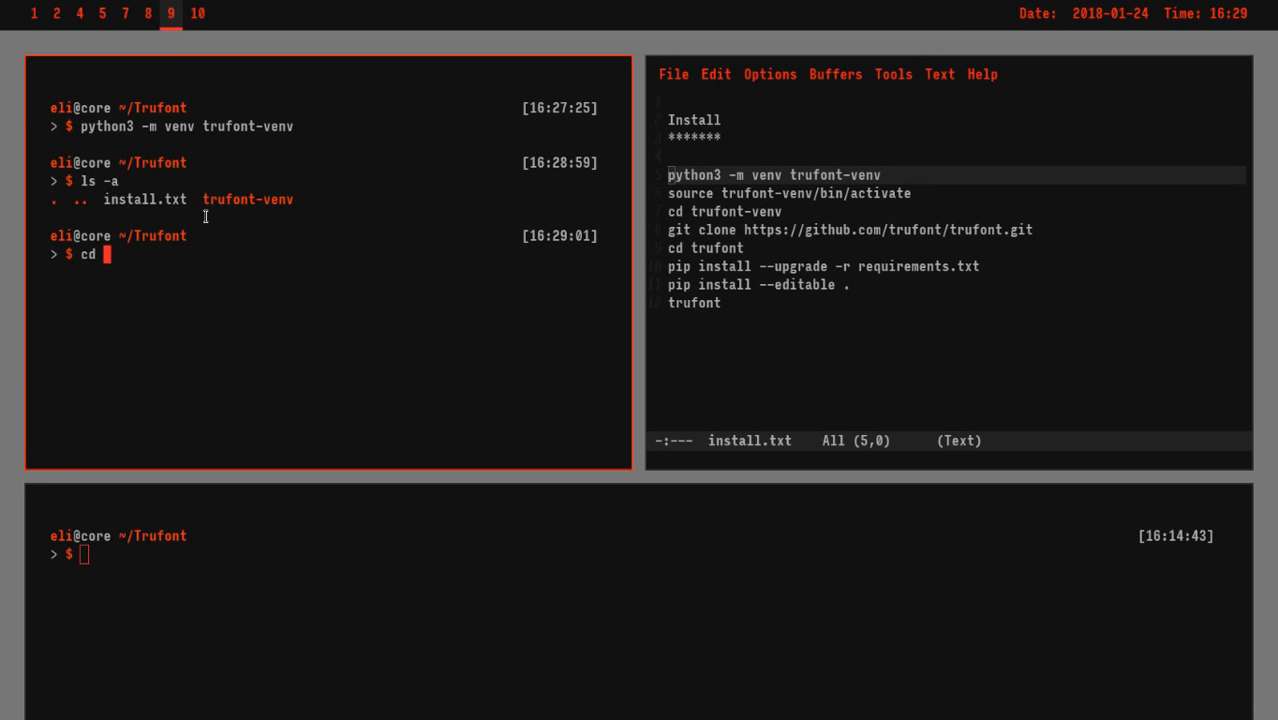
pyautogui.write('tr')
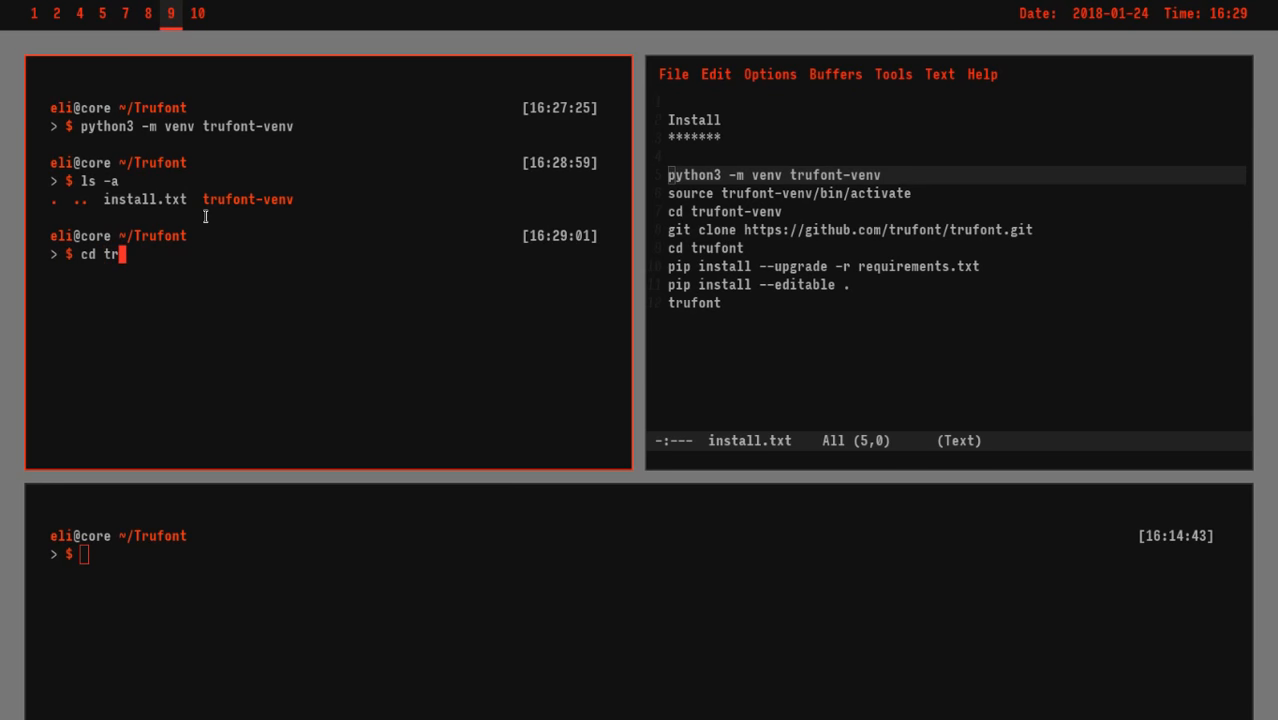
pyautogui.press('Return')
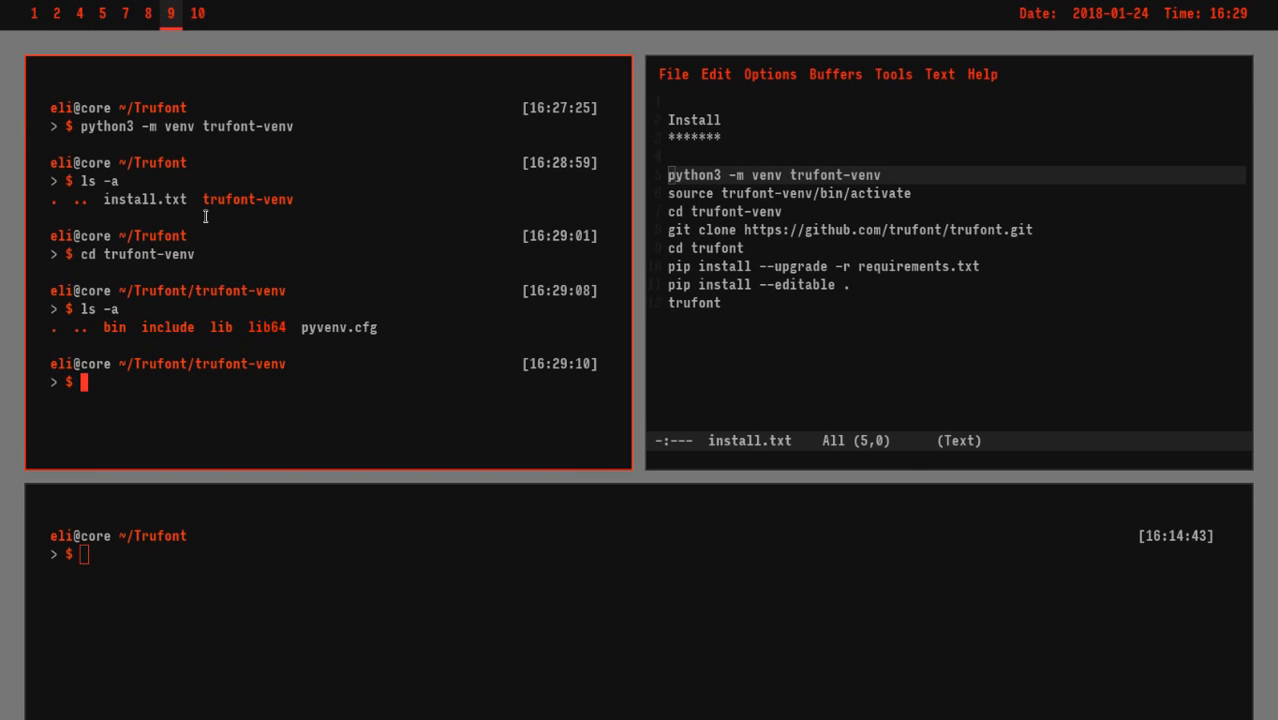
pyautogui.write('bin')
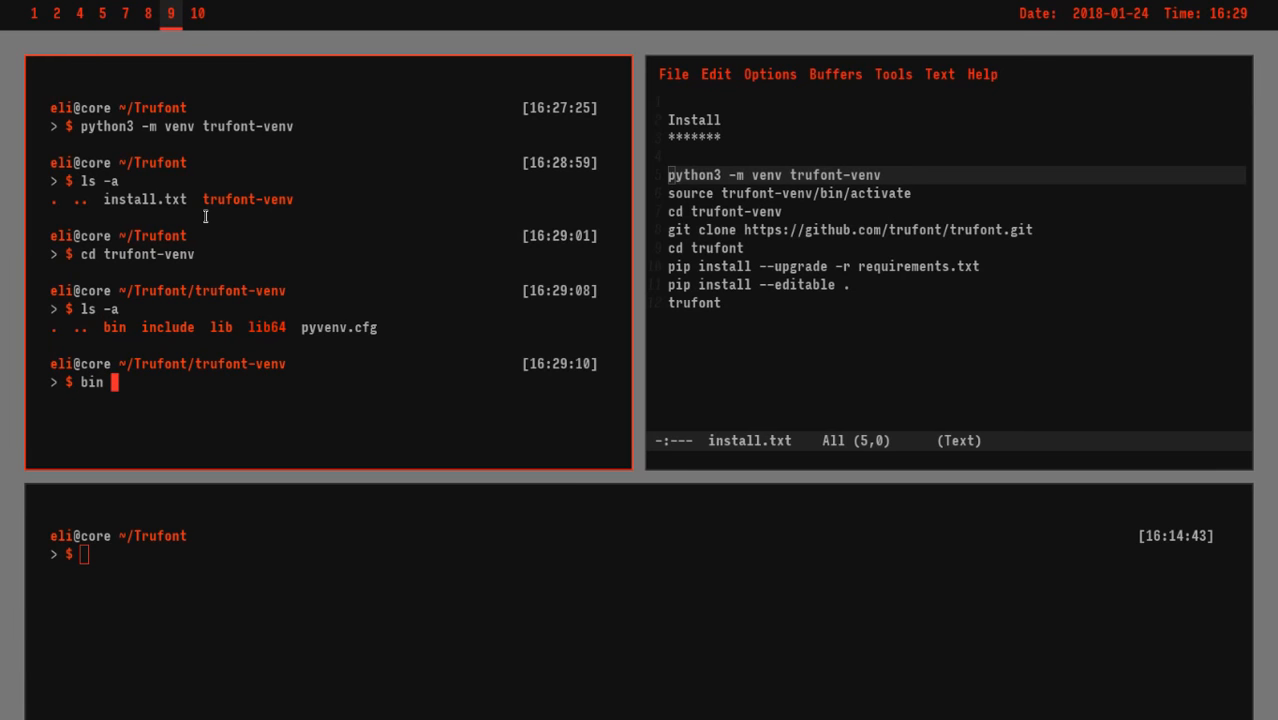
pyautogui.press('ctrl+u')
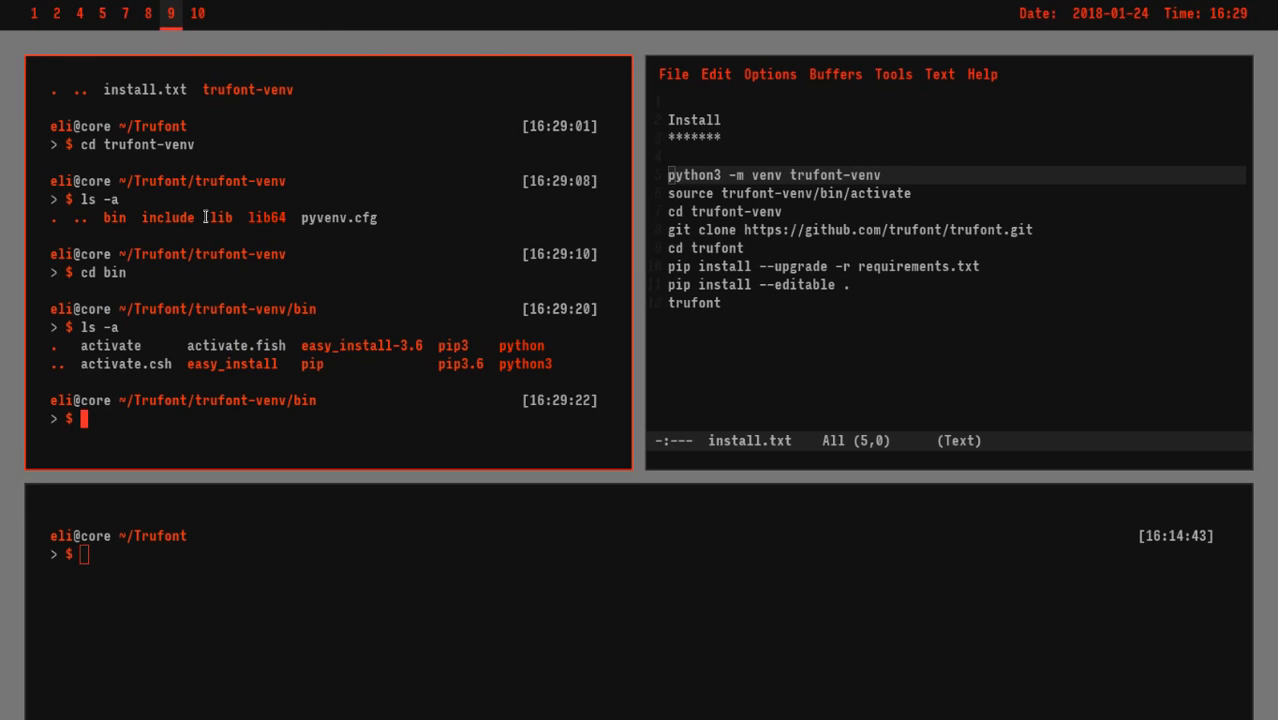
# Step: Go back up from bin to the trufont-venv folder
pyautogui.write('cd')
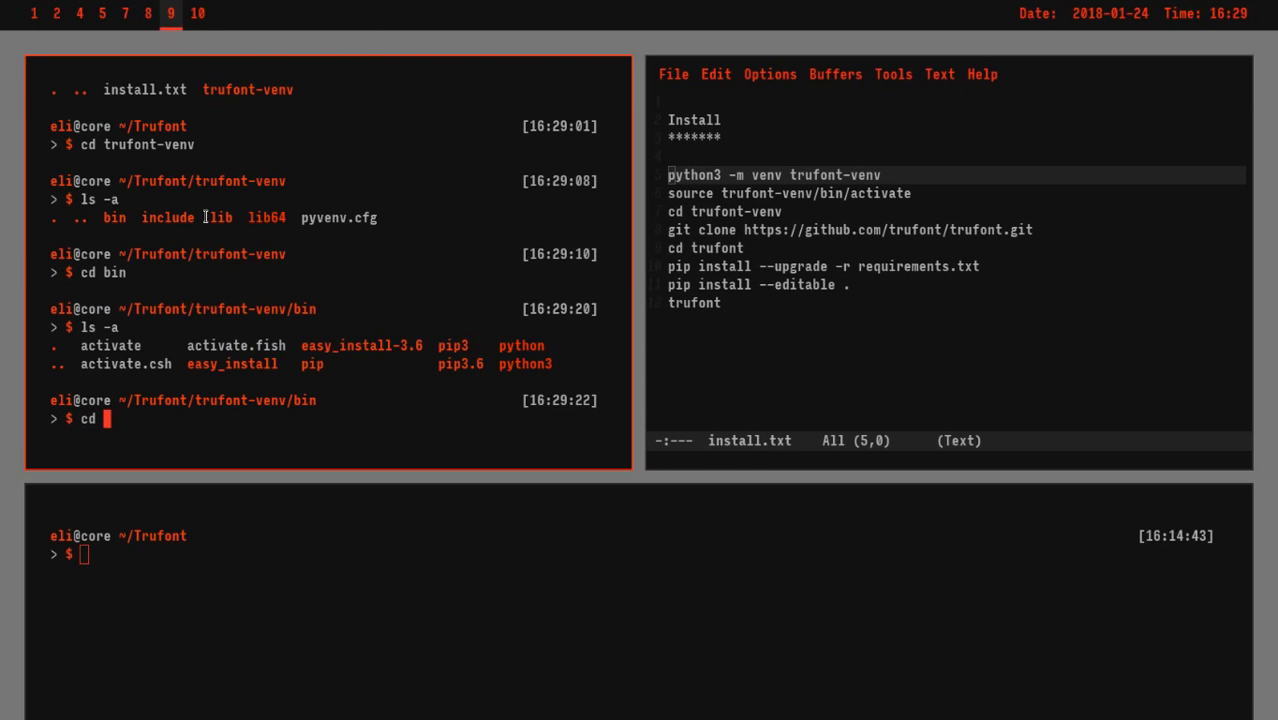
pyautogui.write('..')
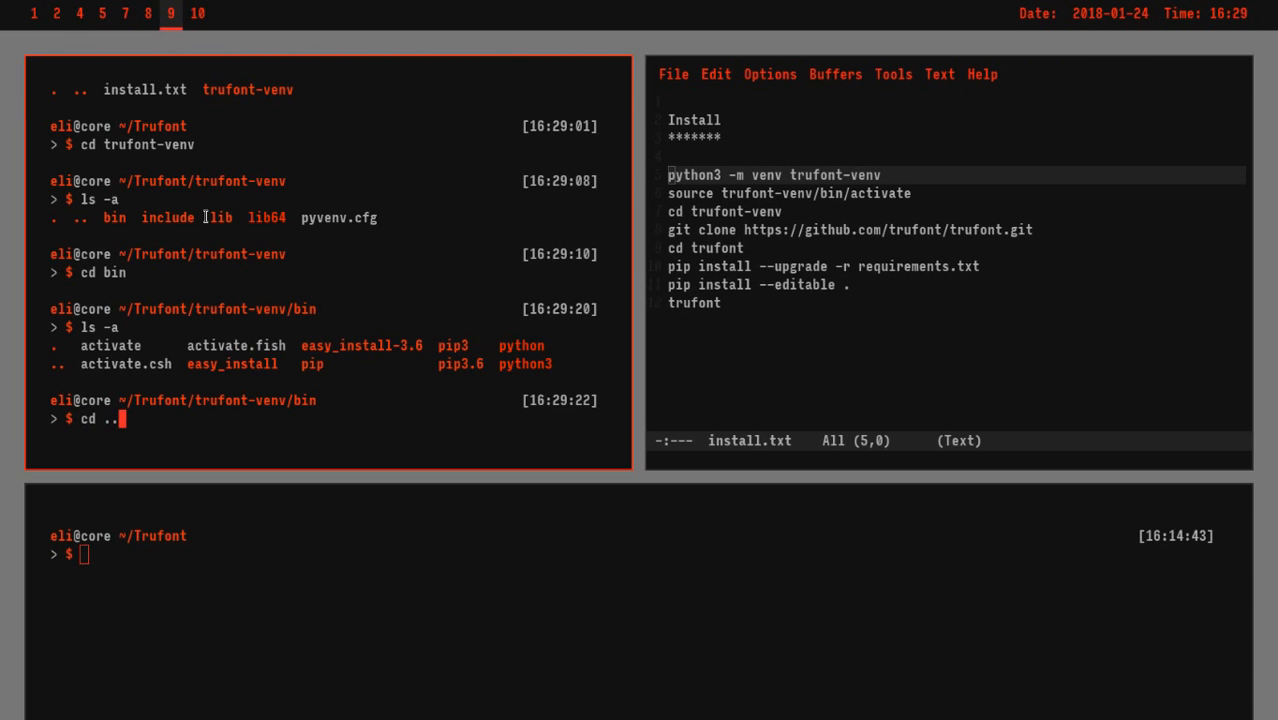
pyautogui.press('Return')
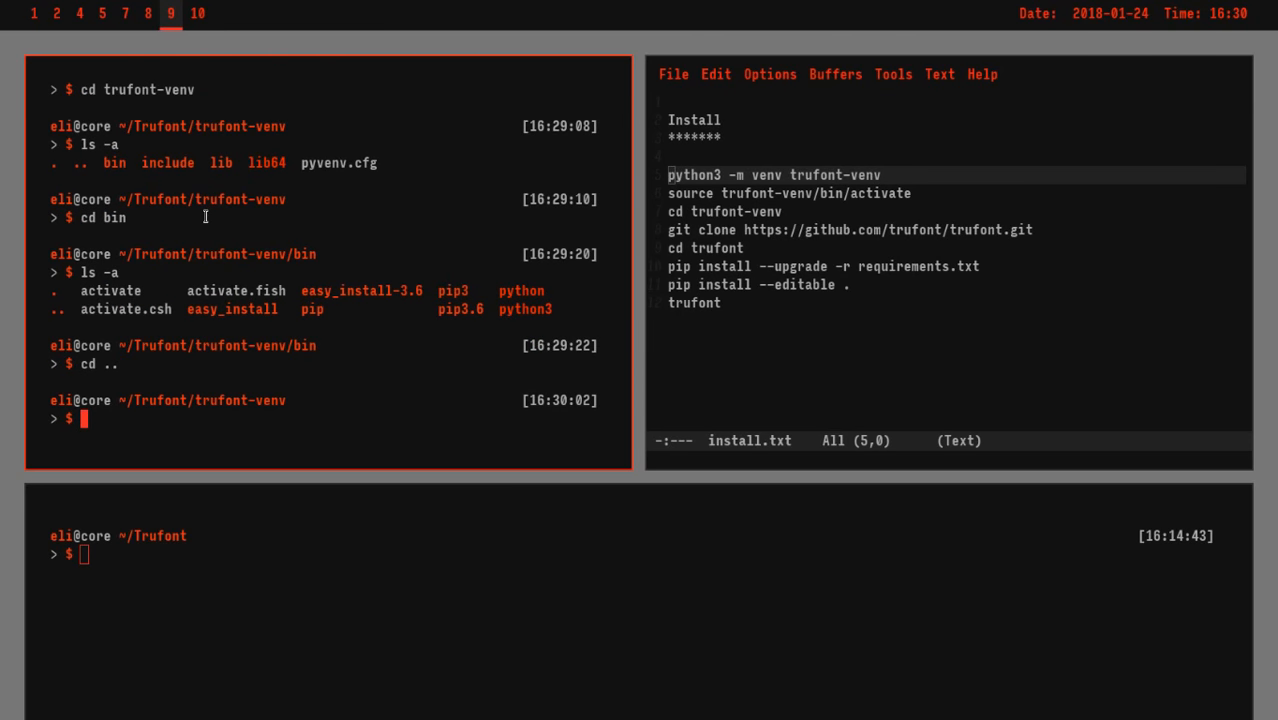
# Step: Source bin/activate and confirm pip list shows only pip 9.0.1 and setuptools 28.8.0
pyautogui.write('s')
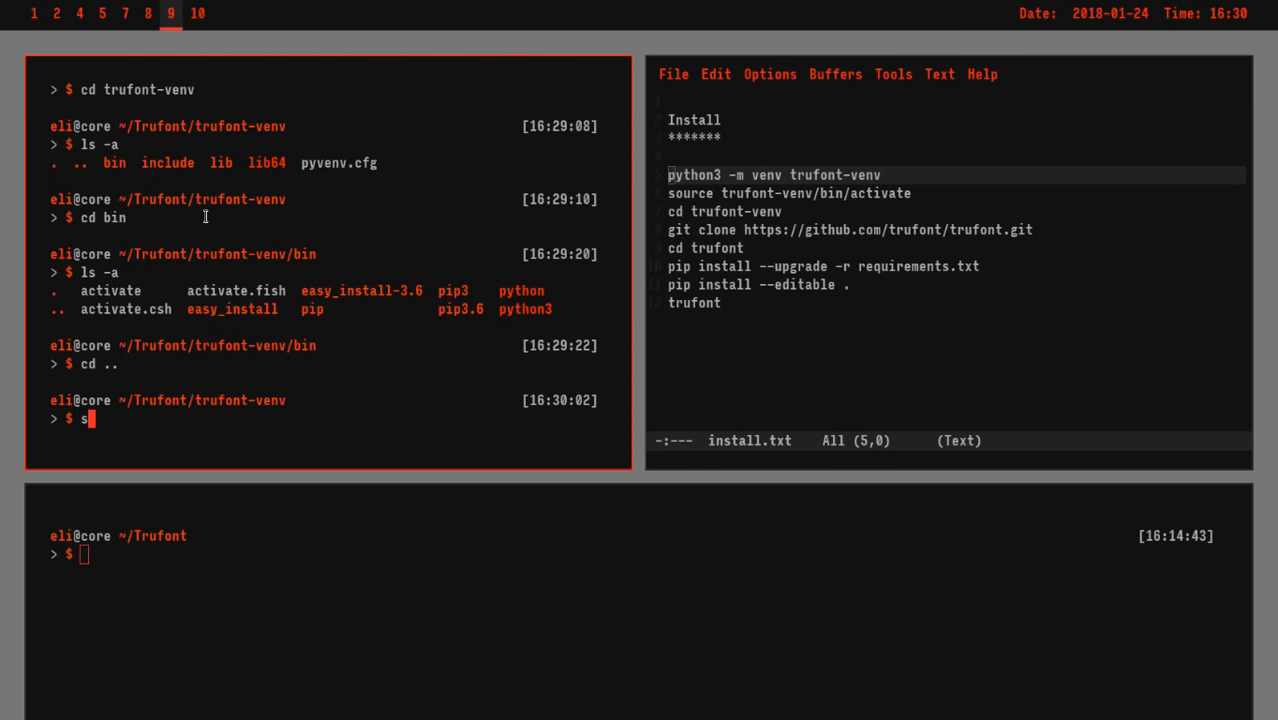
pyautogui.write('ource')
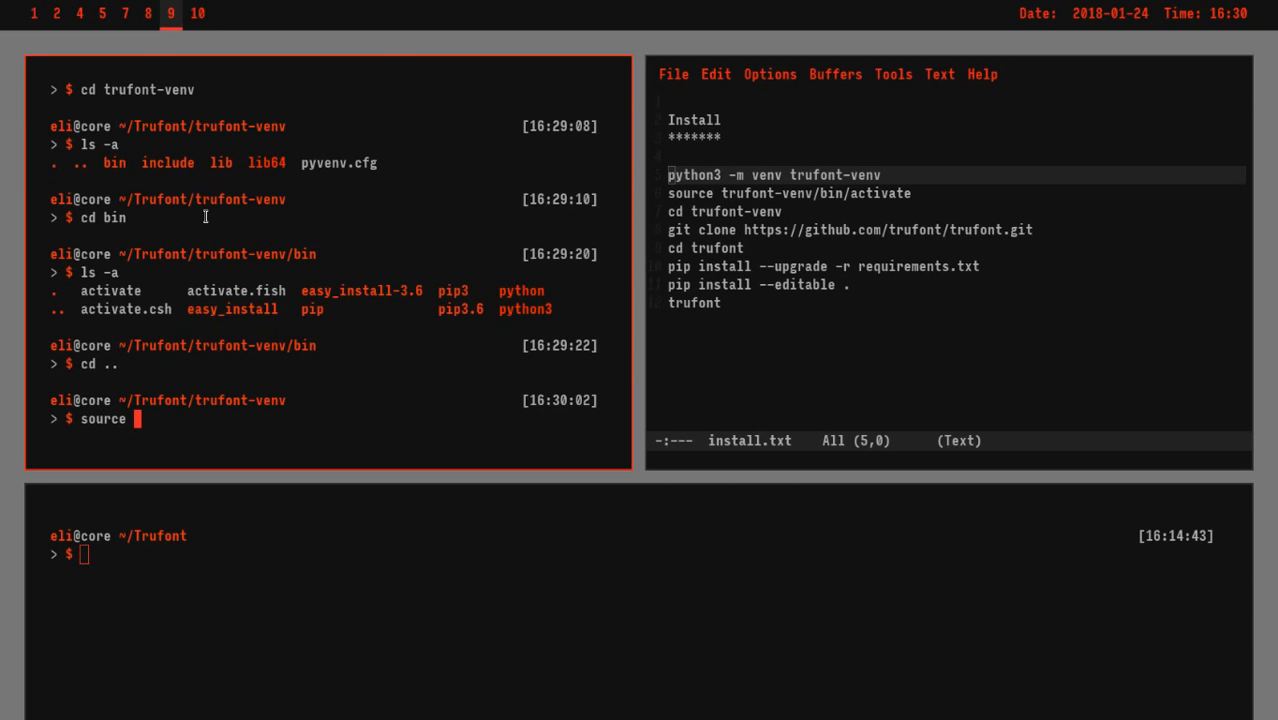
pyautogui.write('bin/')
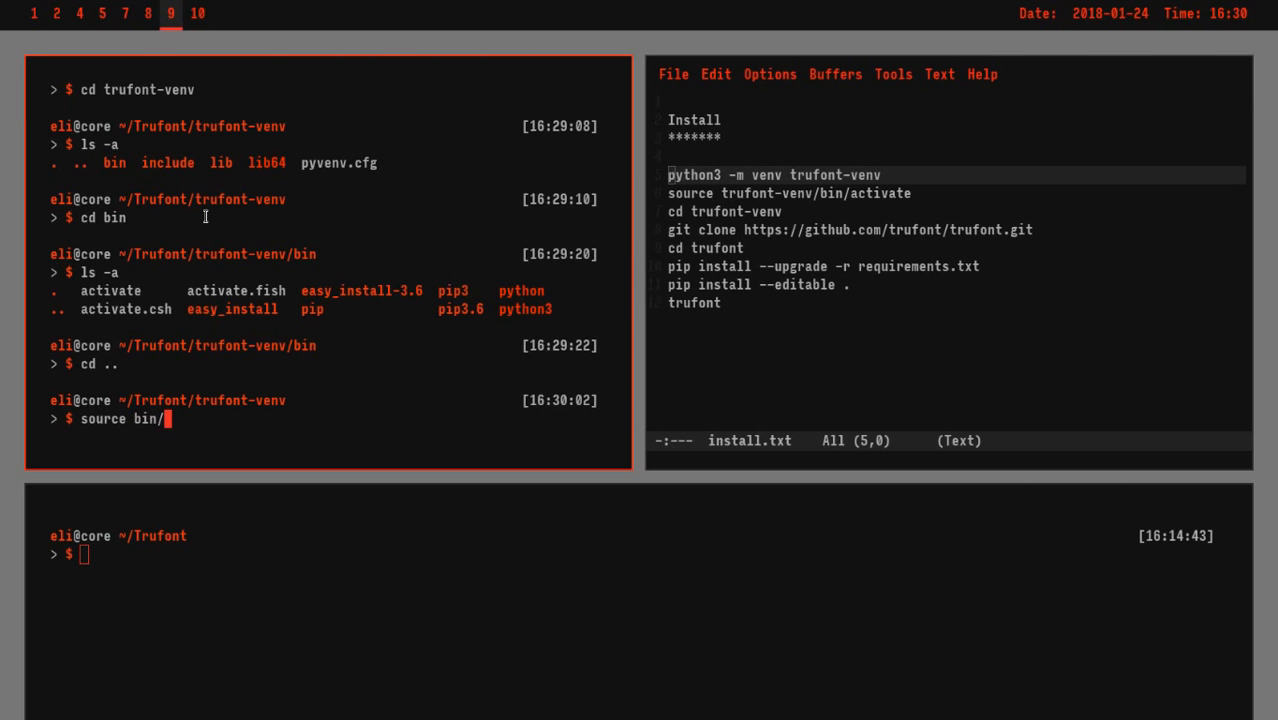
pyautogui.write('activate')
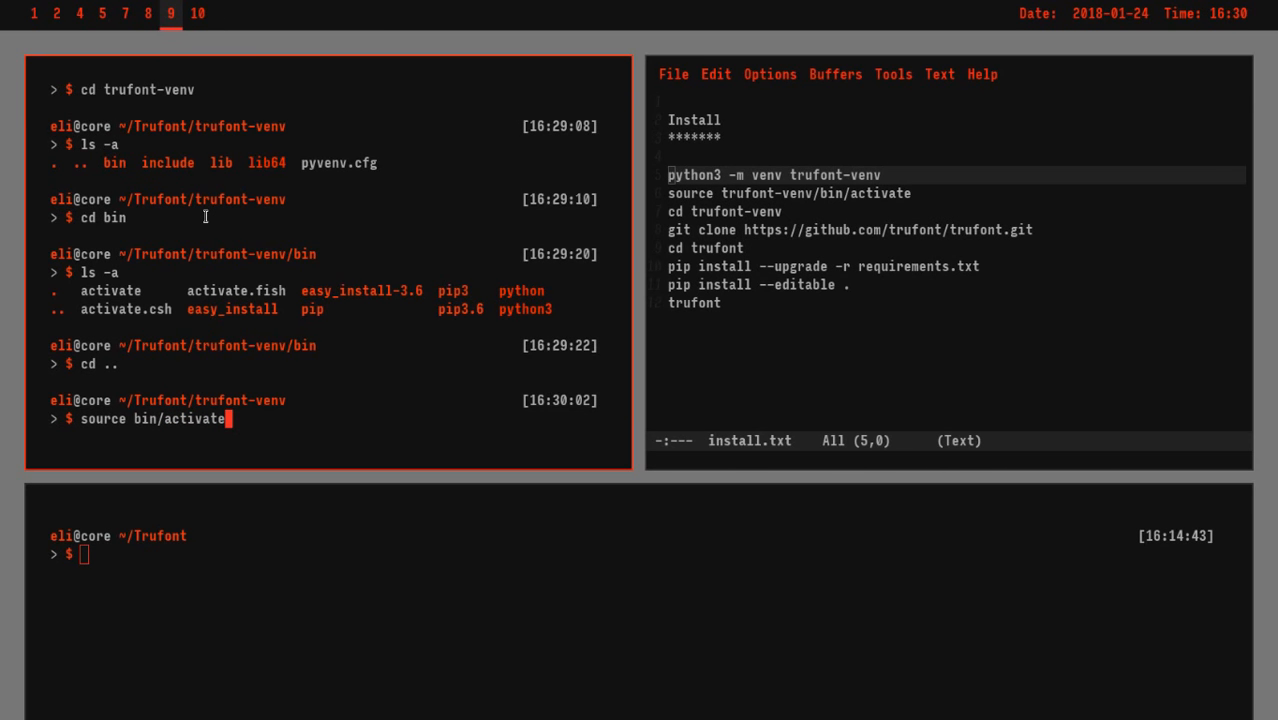
pyautogui.press('Return')
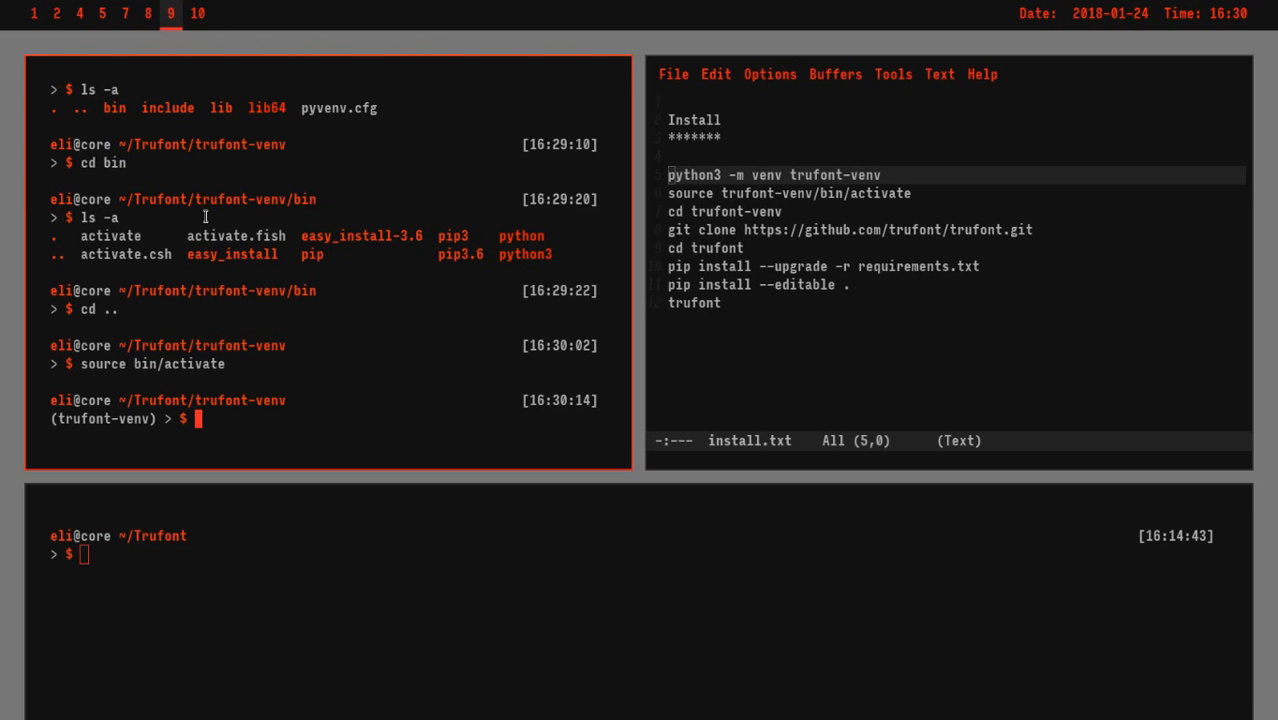
pyautogui.write('pip lis')
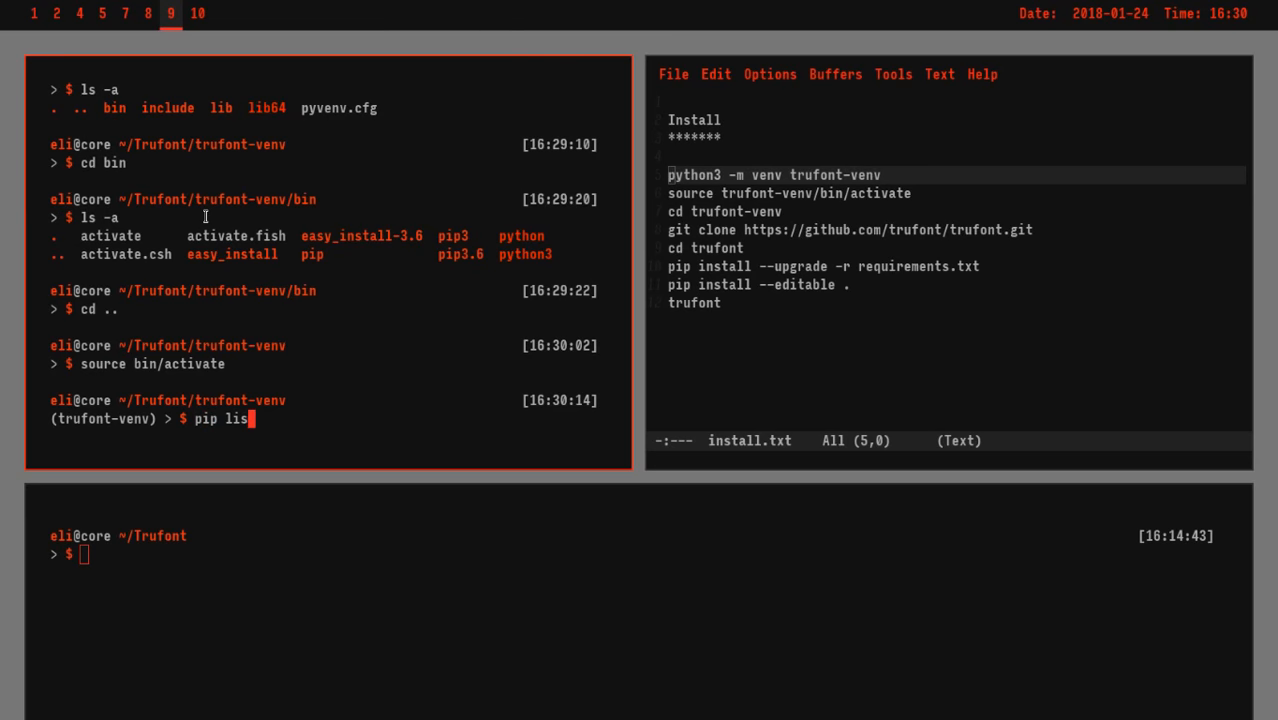
pyautogui.press('Return')
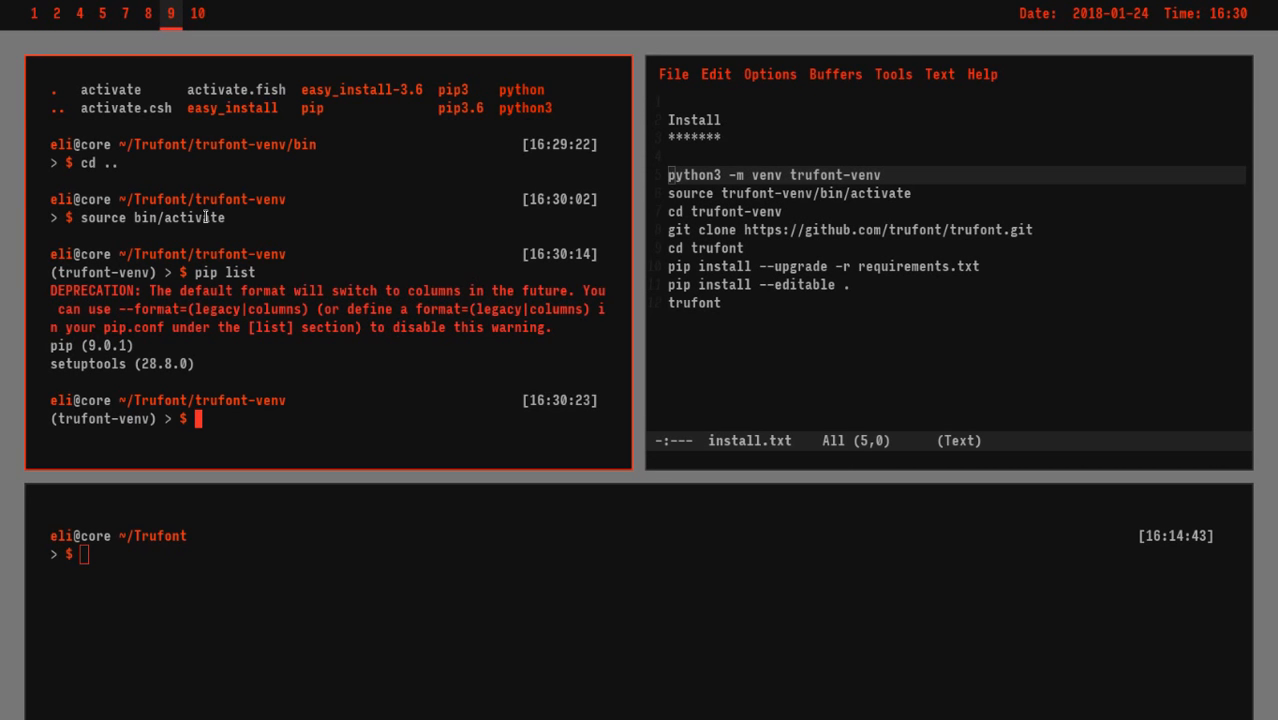
# Step: Deactivate trufont-venv and run pip list outside the environment
pyautogui.write('de')
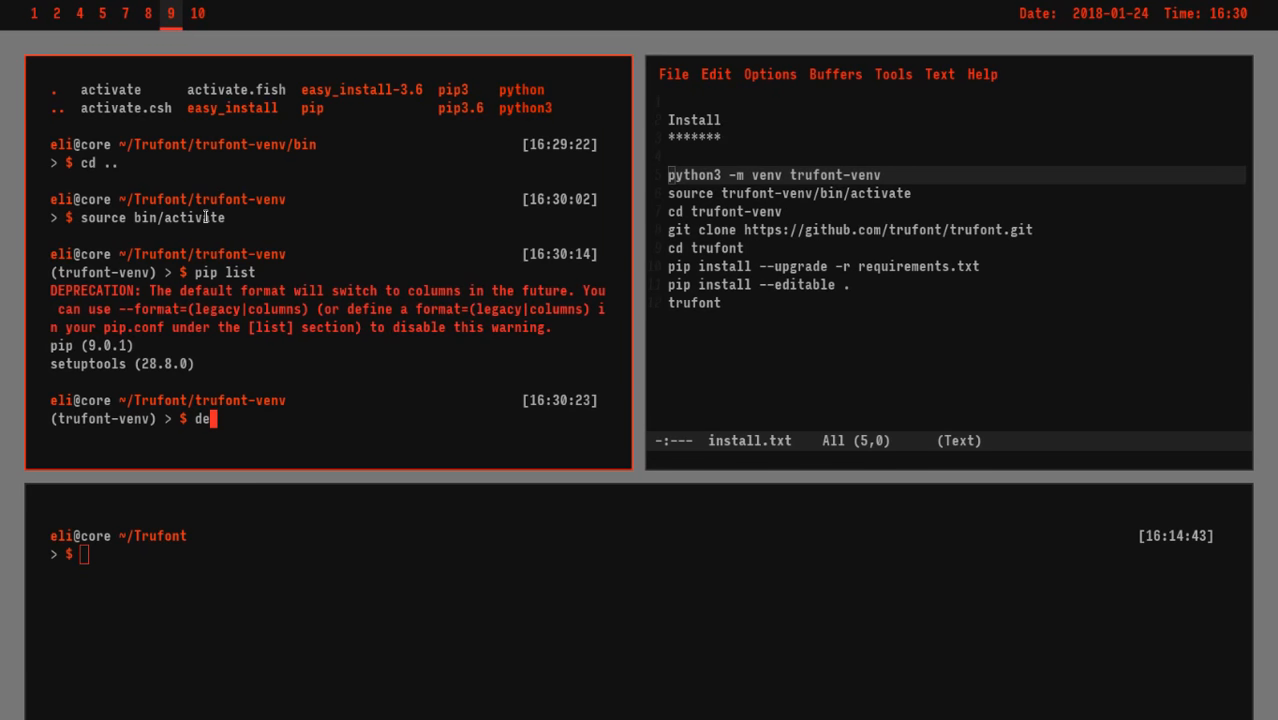
pyautogui.write('activate')
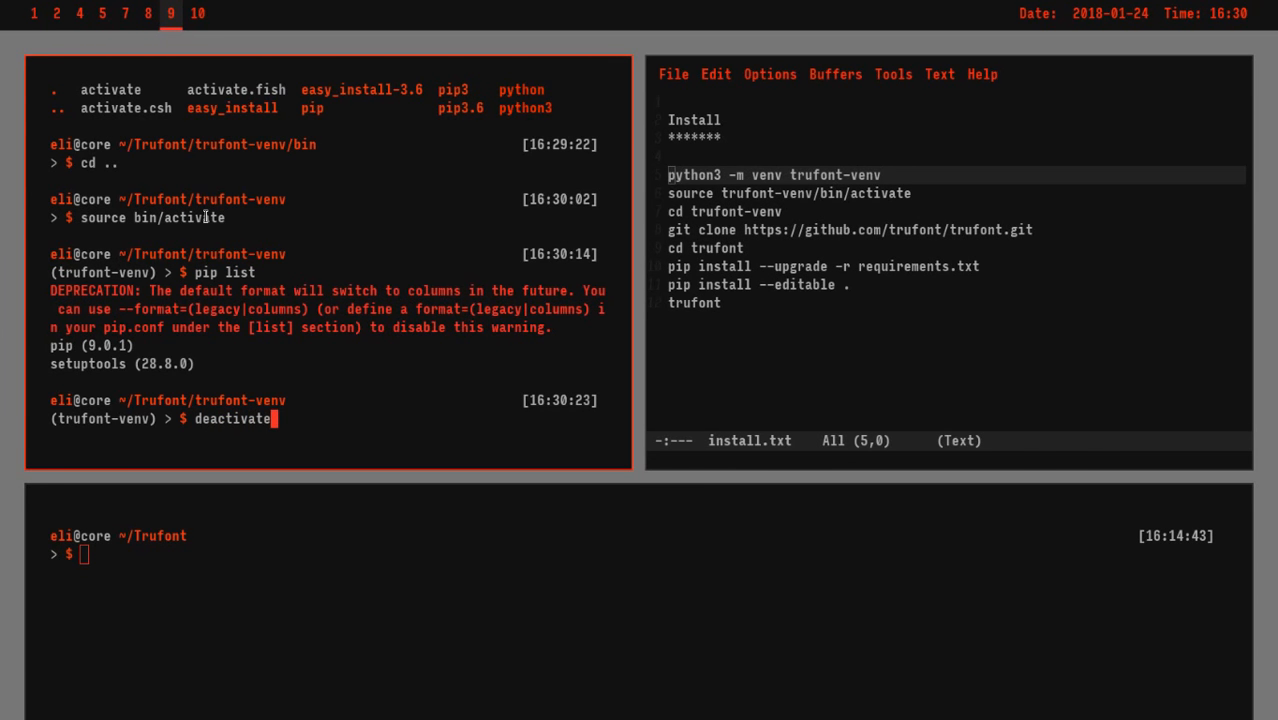
pyautogui.press('Return')
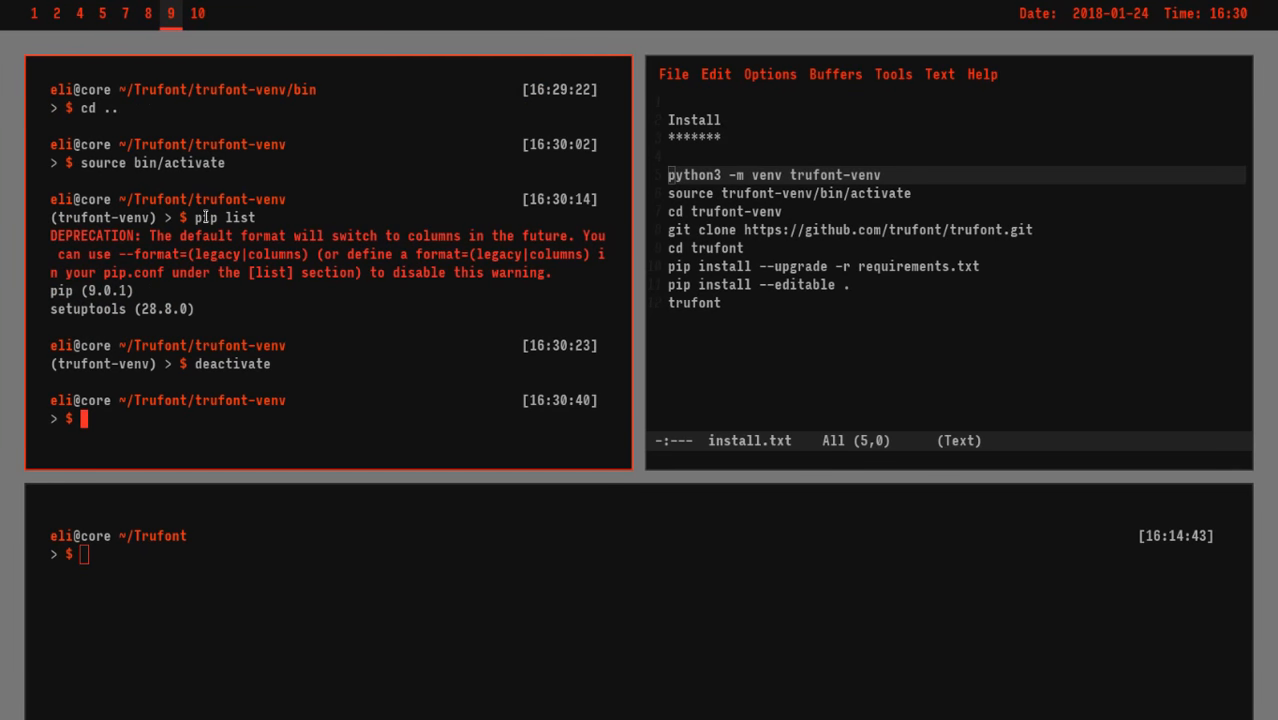
pyautogui.write('pip list')
pyautogui.write('ls')
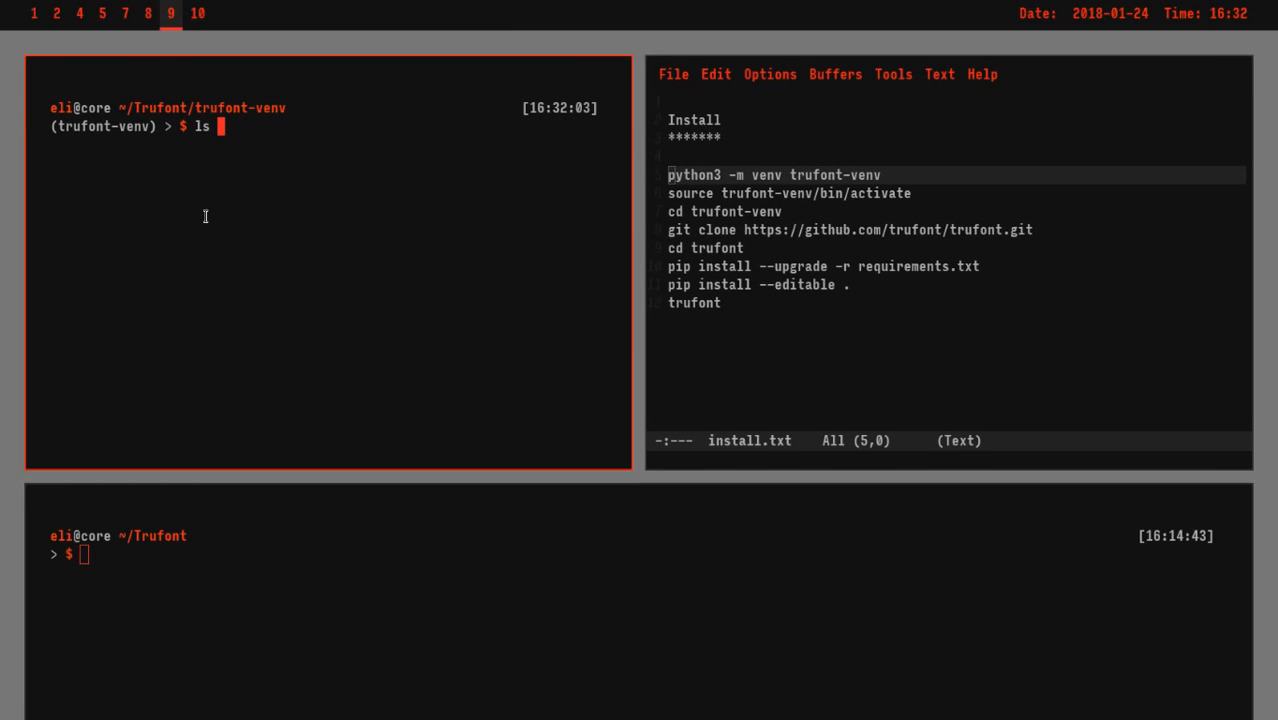
pyautogui.press('BackSpace')
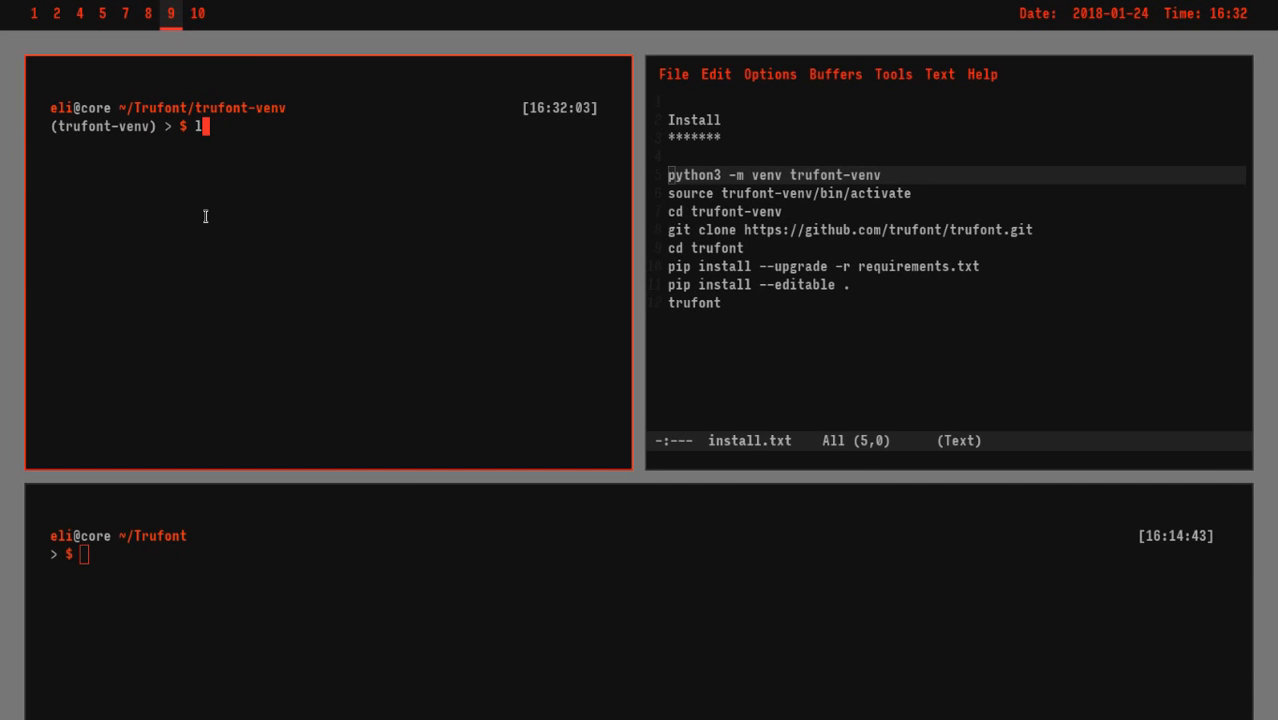
pyautogui.write('s -a')
pyautogui.press('Return')
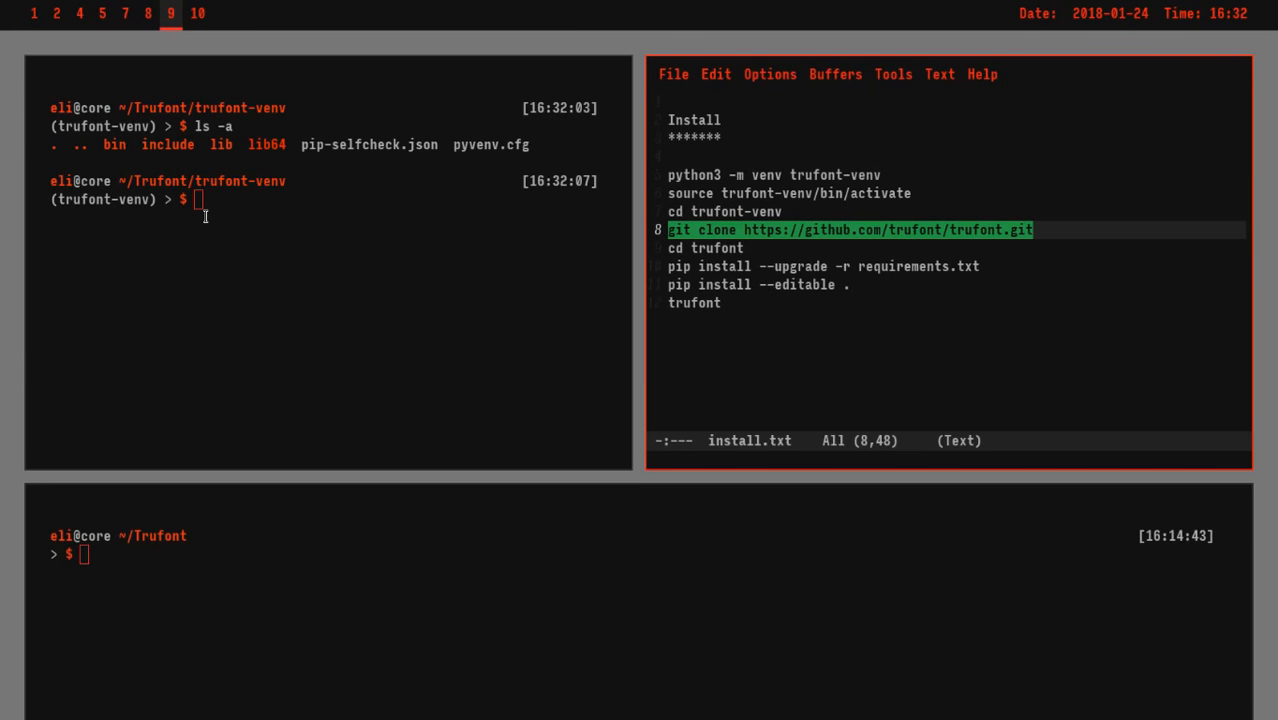
pyautogui.press('ctrl+space')
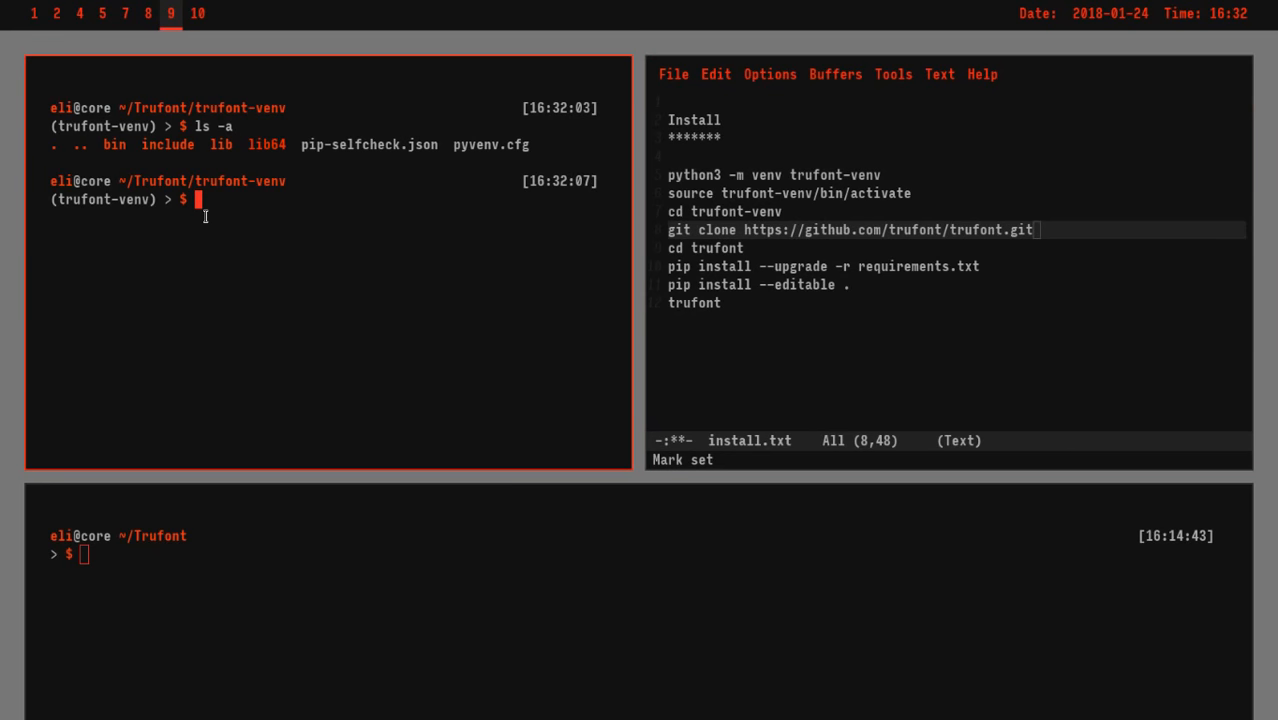
pyautogui.write('git clone https://github.com/trufont/trufont.git')
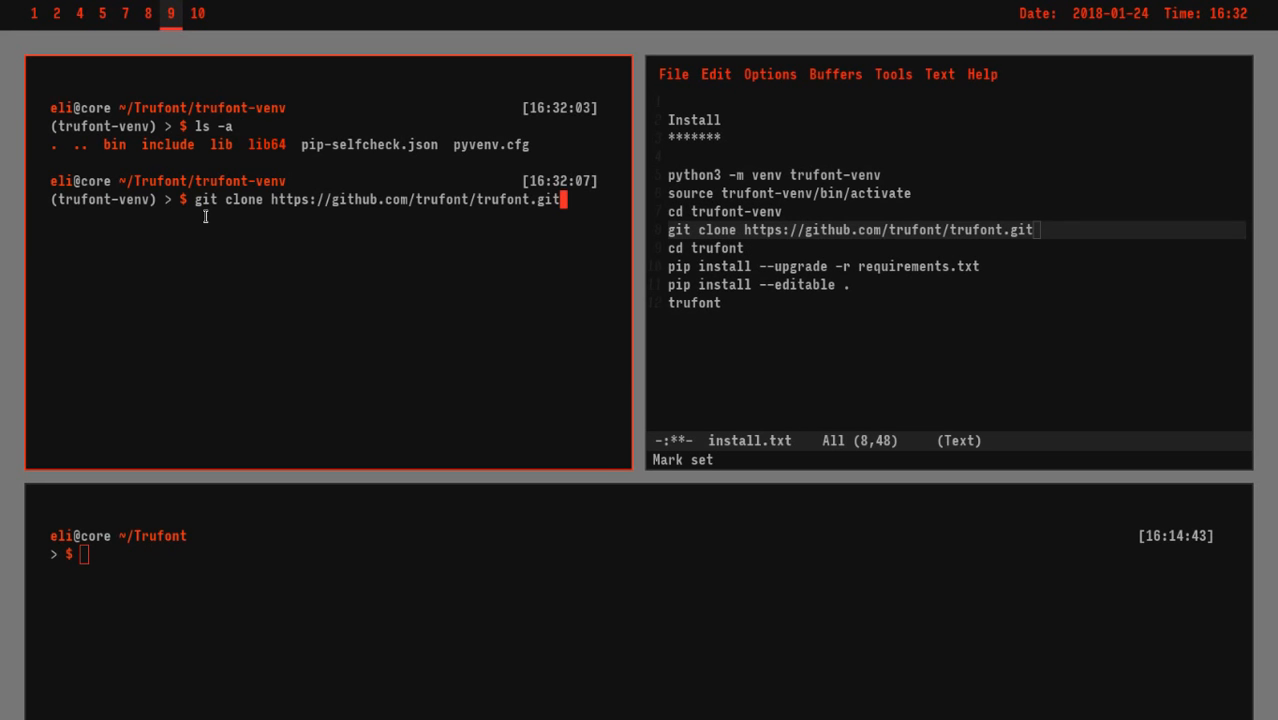
pyautogui.press('Return')
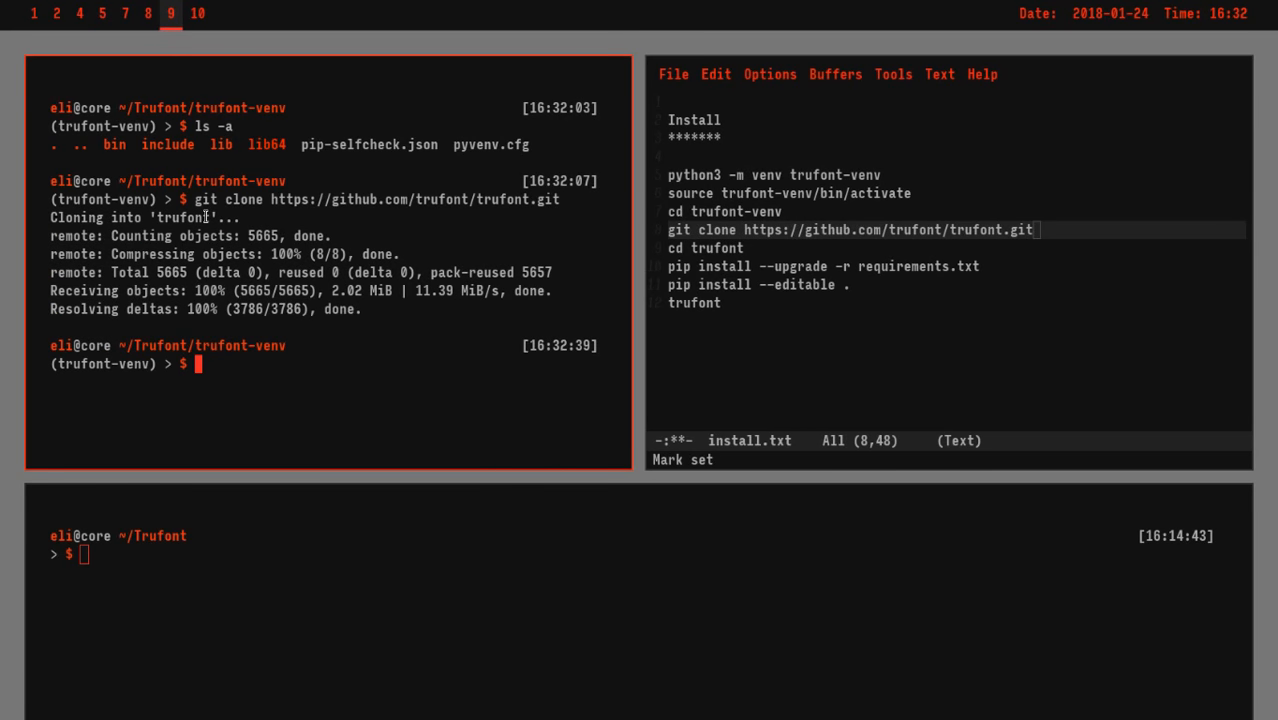
pyautogui.write('ls -a')
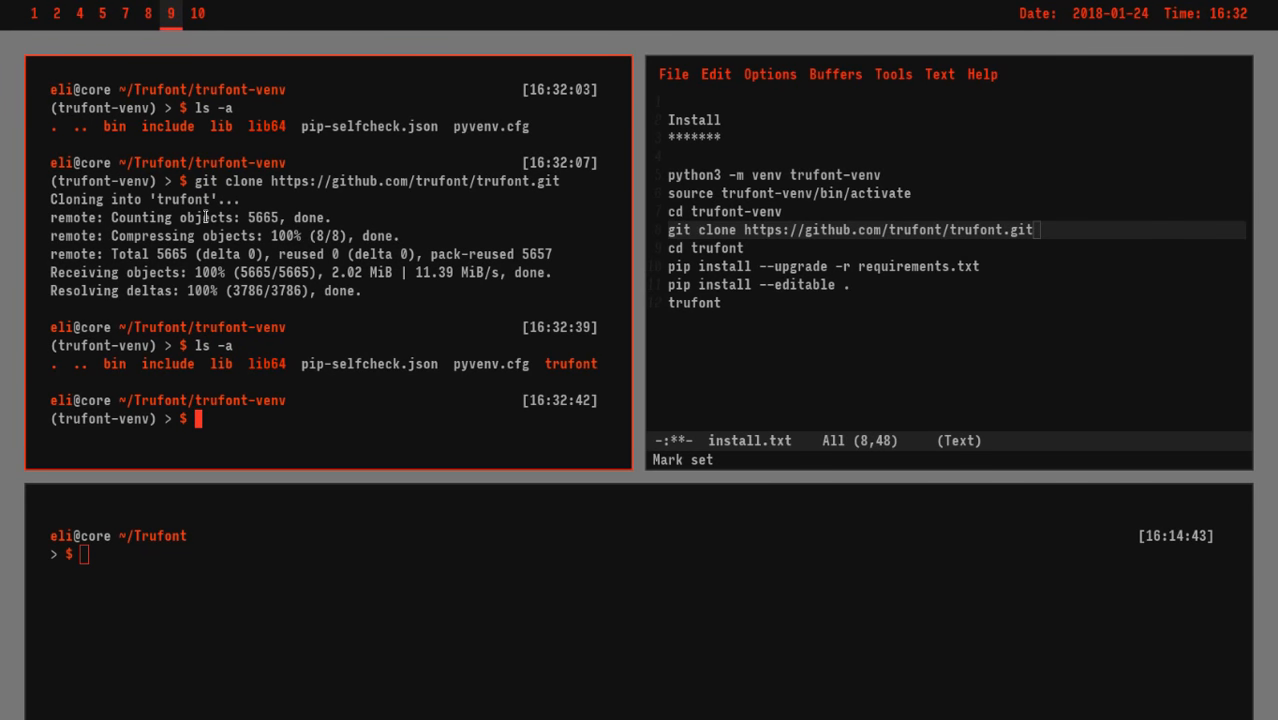
# Step: Enter trufont, list its files, display requirements.txt, and clear the screen
pyautogui.write('cd trufont')
pyautogui.write('ls -')
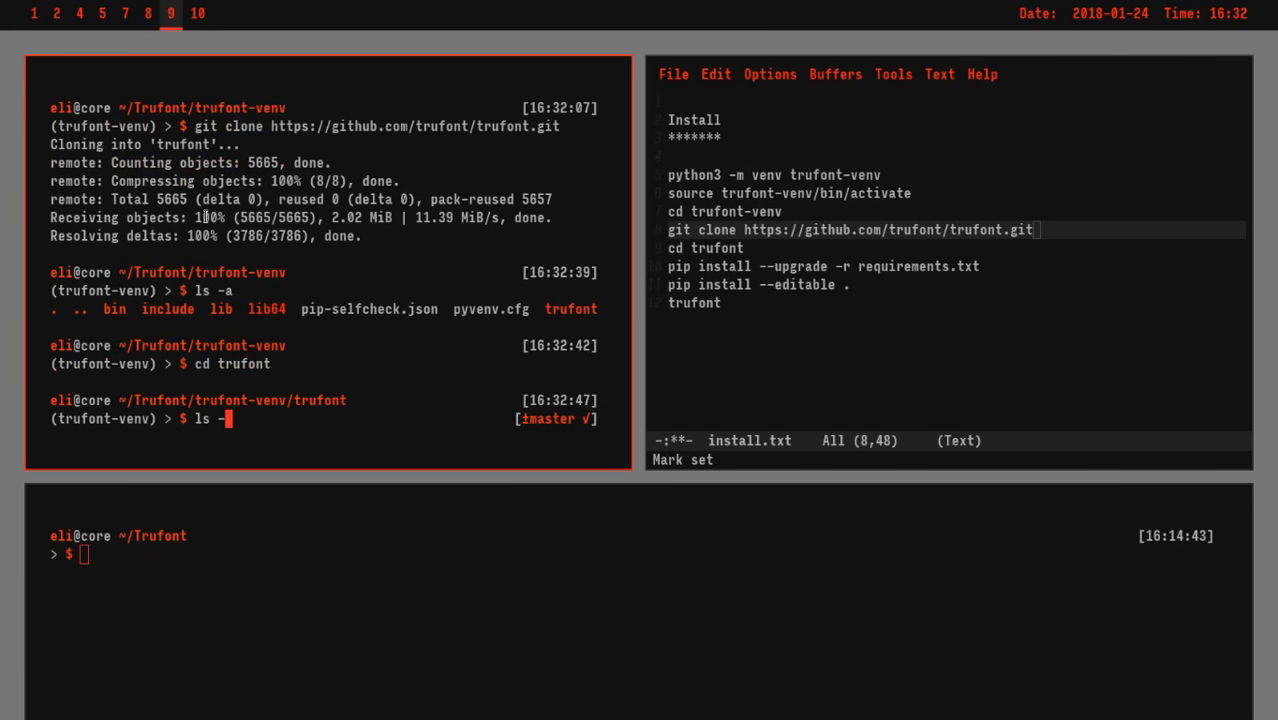
pyautogui.write('a')
pyautogui.press('Return')
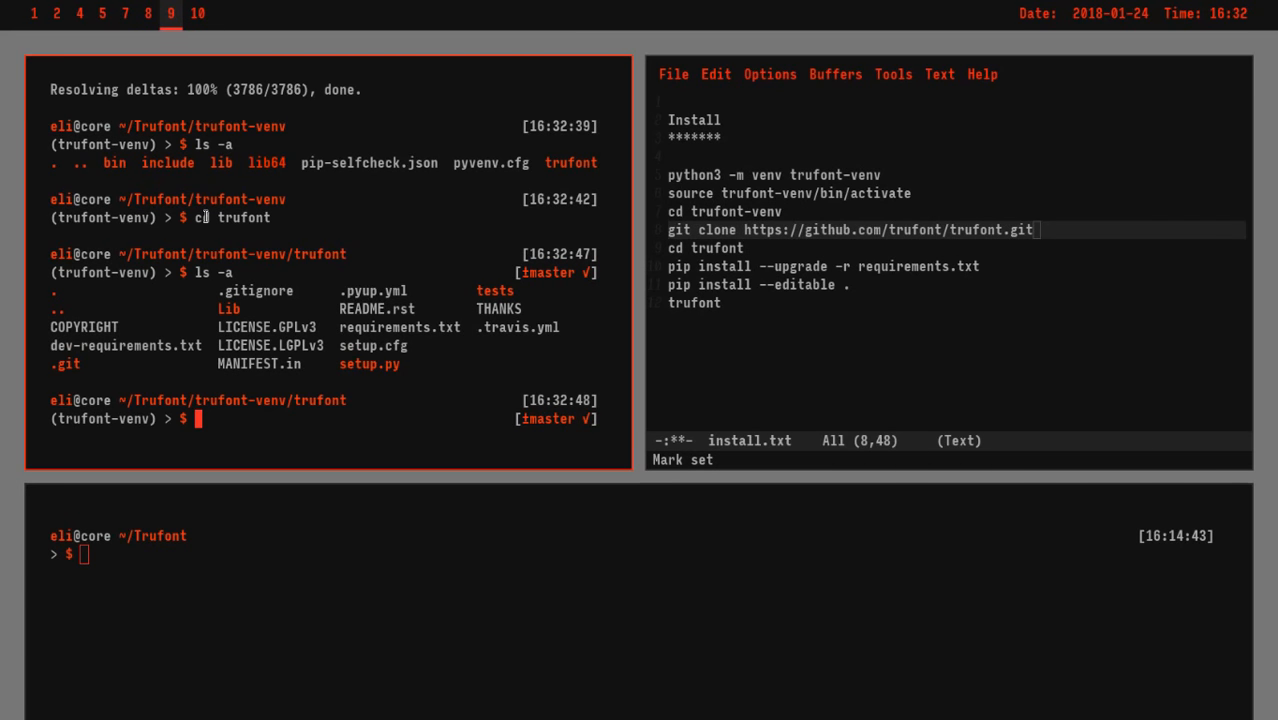
pyautogui.write('cat requirements.txt')
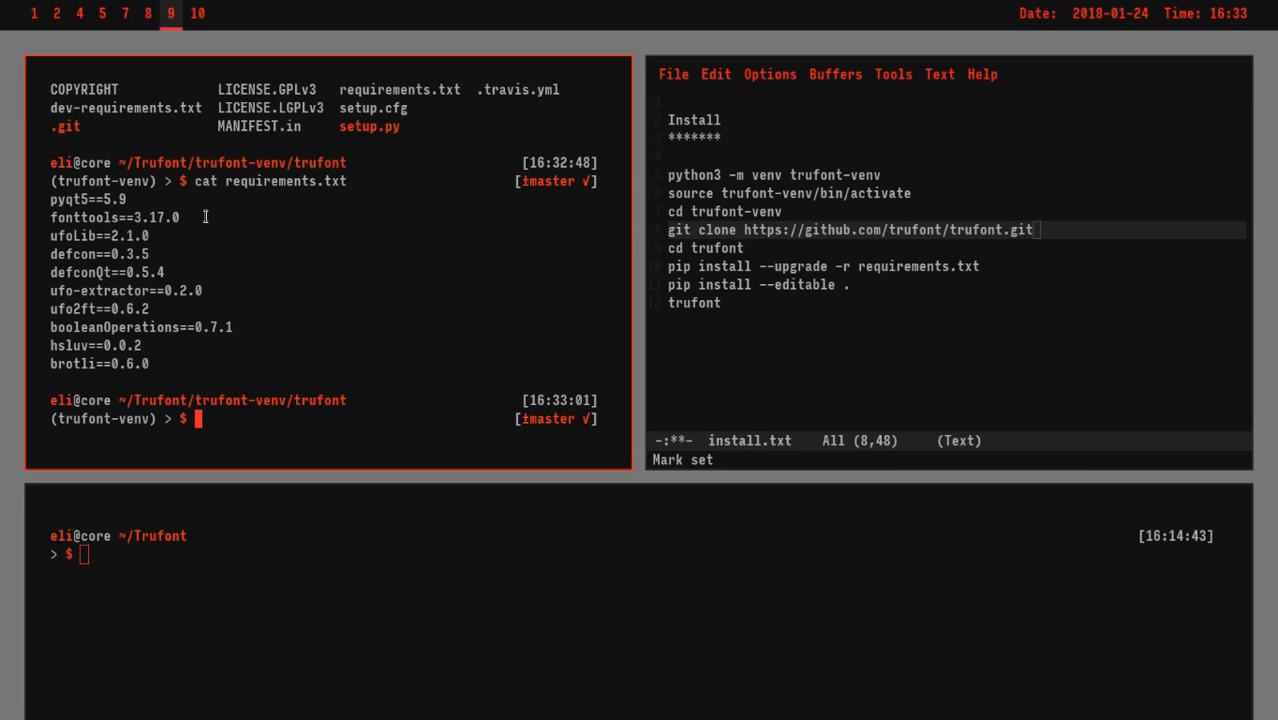
pyautogui.write('cl')
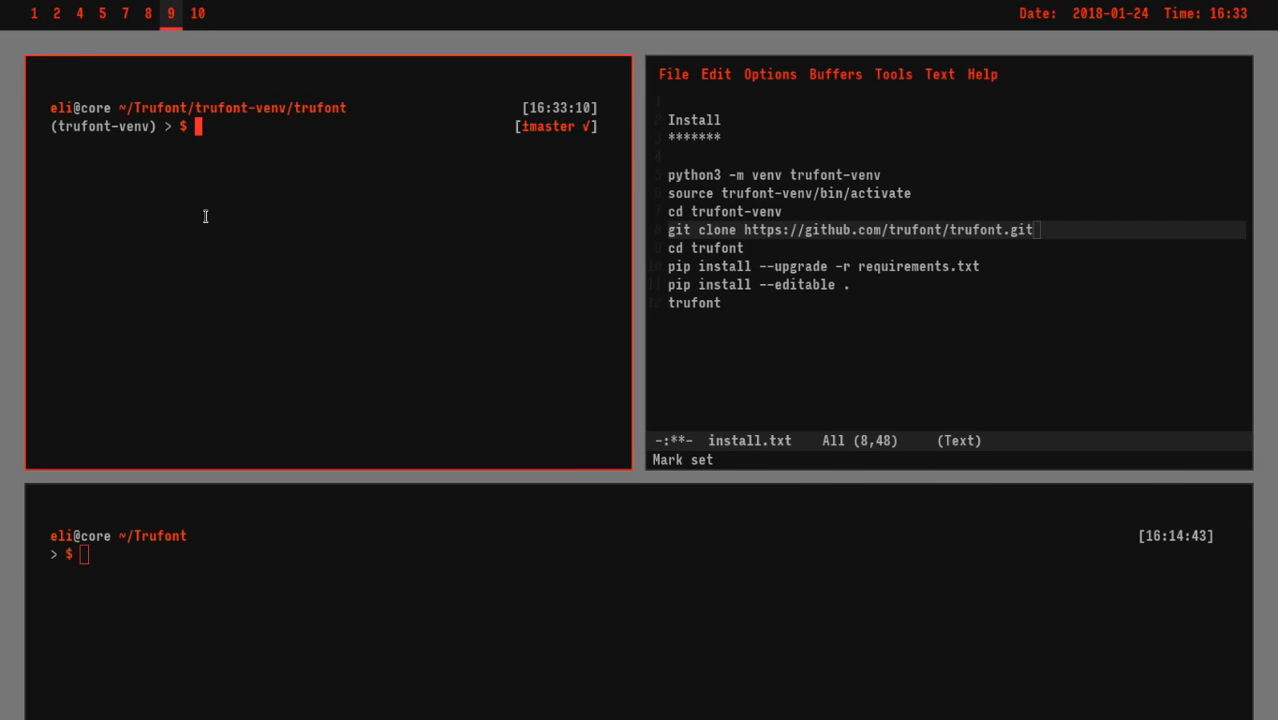
# Step: Run pip install --upgrade -r requirements.txt to install PyQt5, fontTools, defcon and the rest
pyautogui.write('pip i')
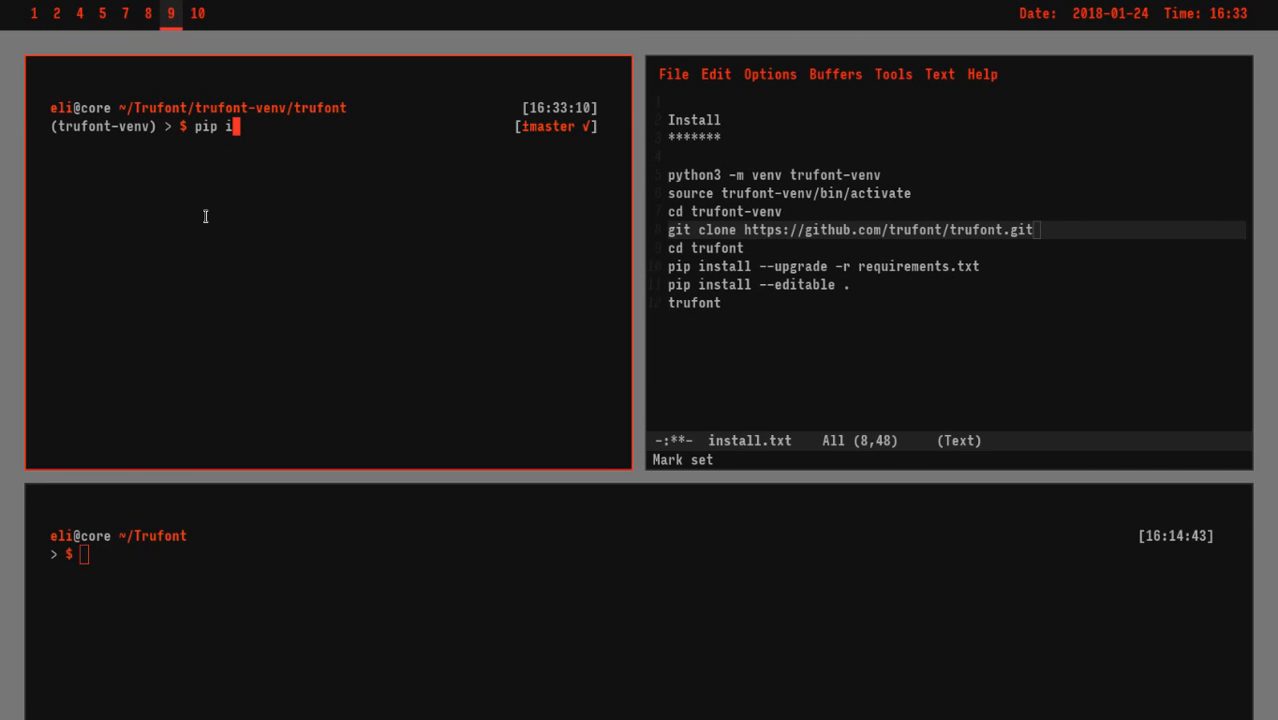
pyautogui.write('nstall')
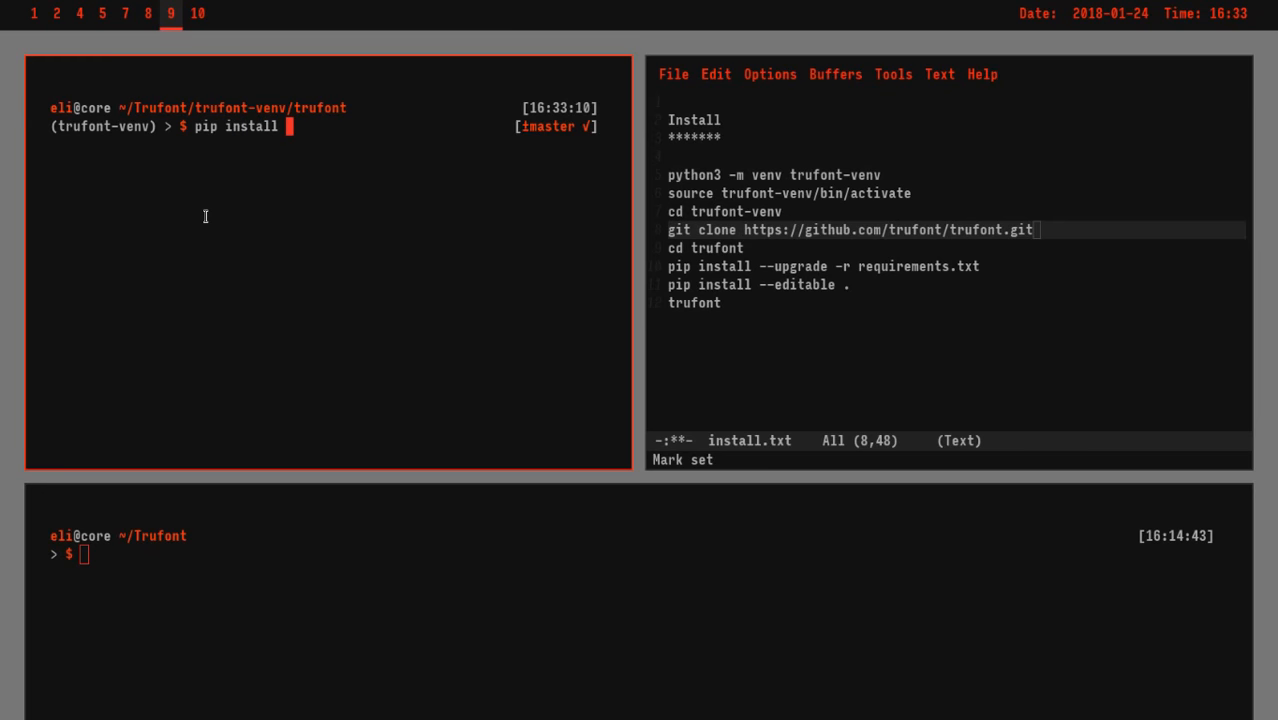
pyautogui.write('--up')
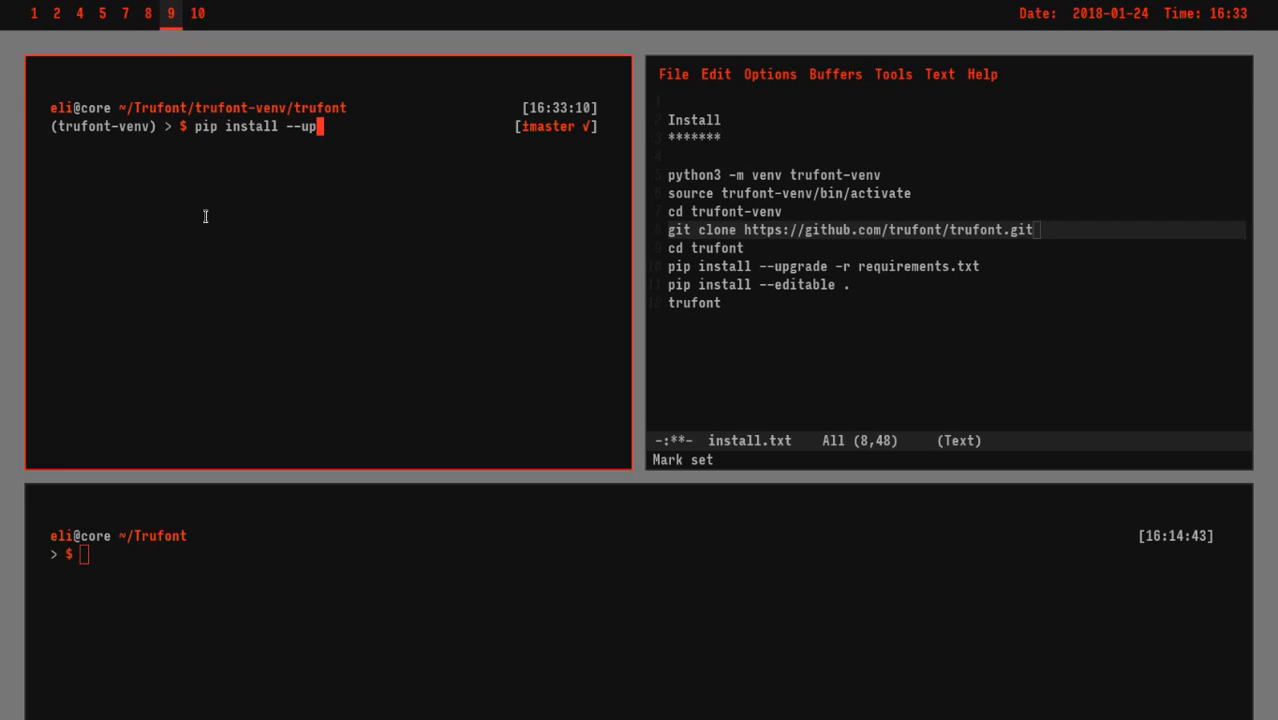
pyautogui.write('grade')
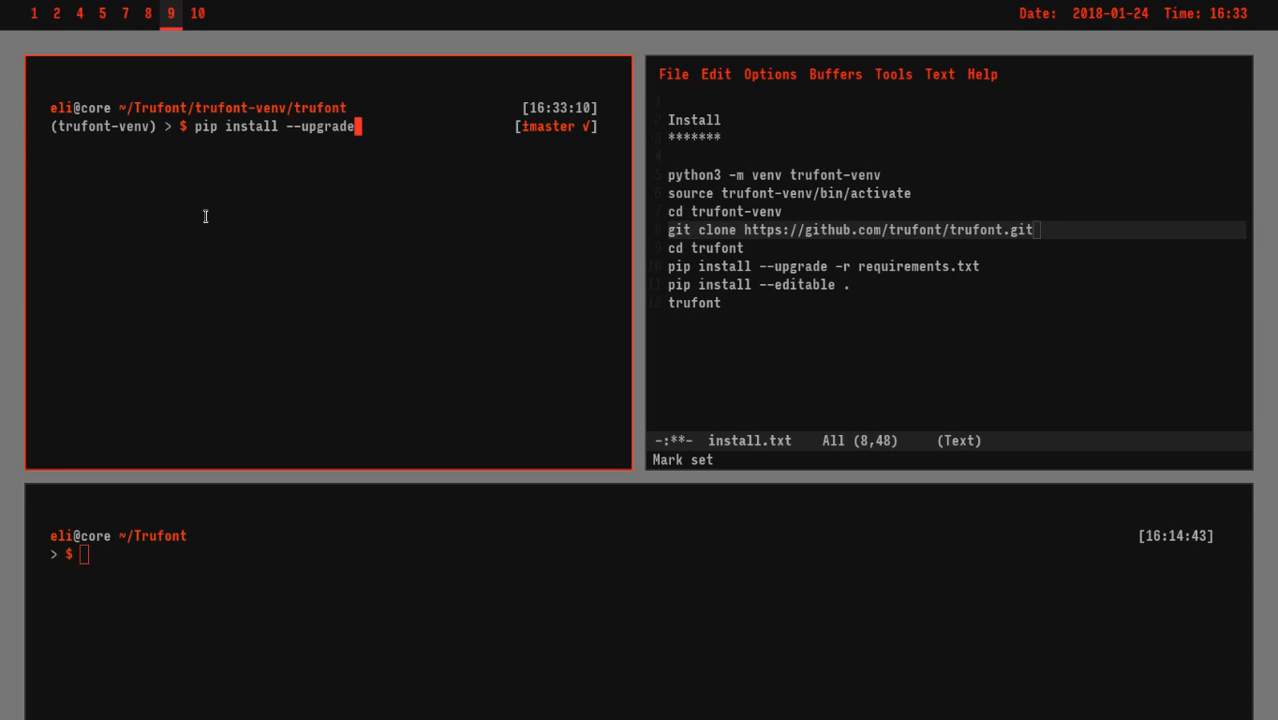
pyautogui.write('-r requirements.txt')
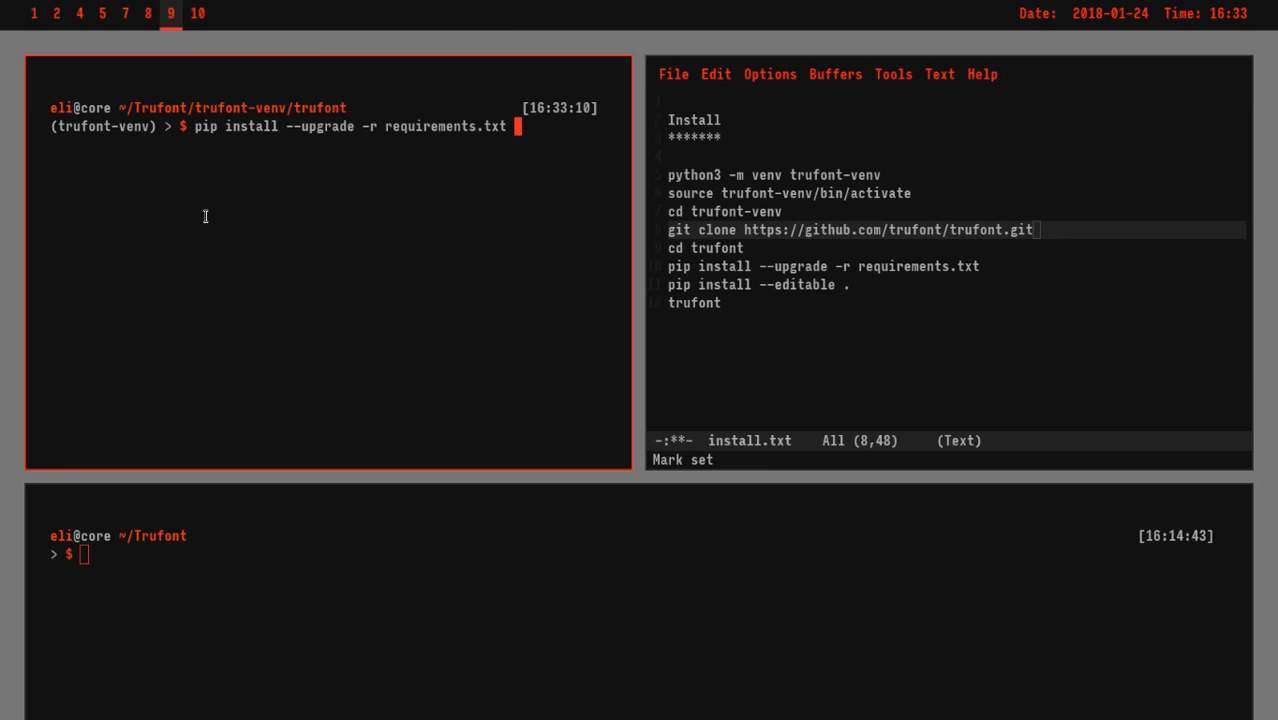
pyautogui.press('Return')
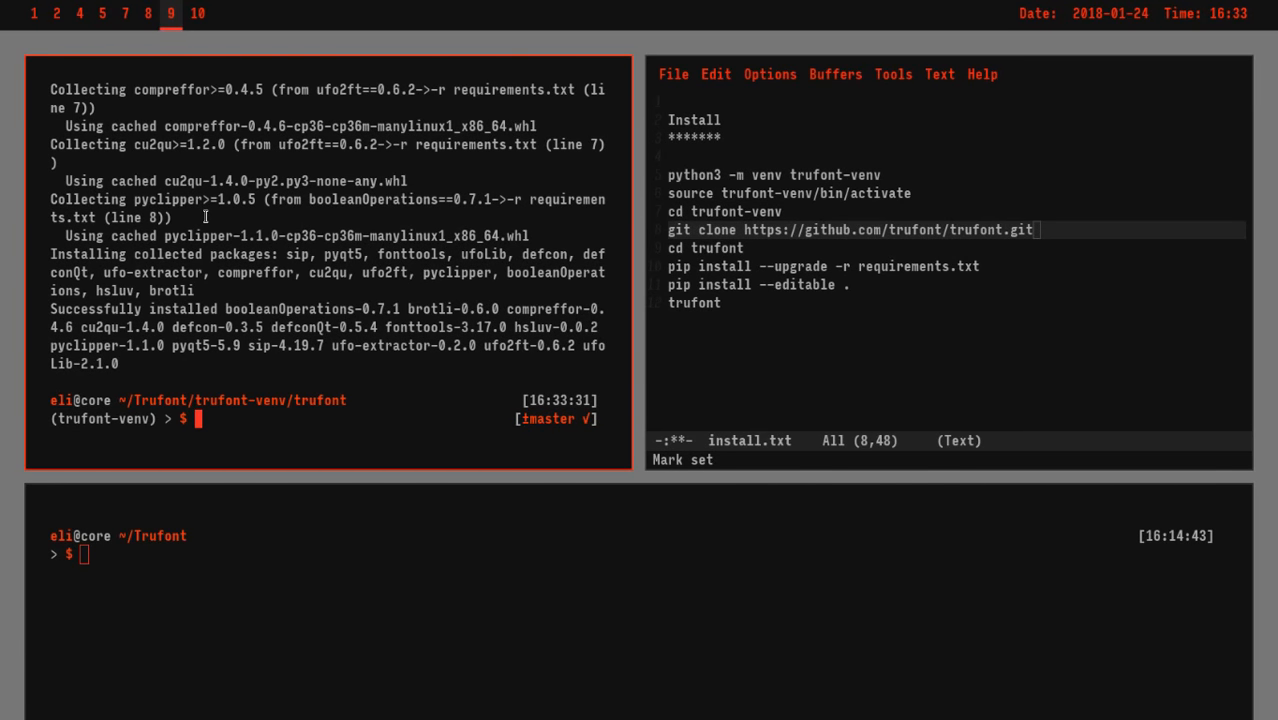
pyautogui.write('pip ins')
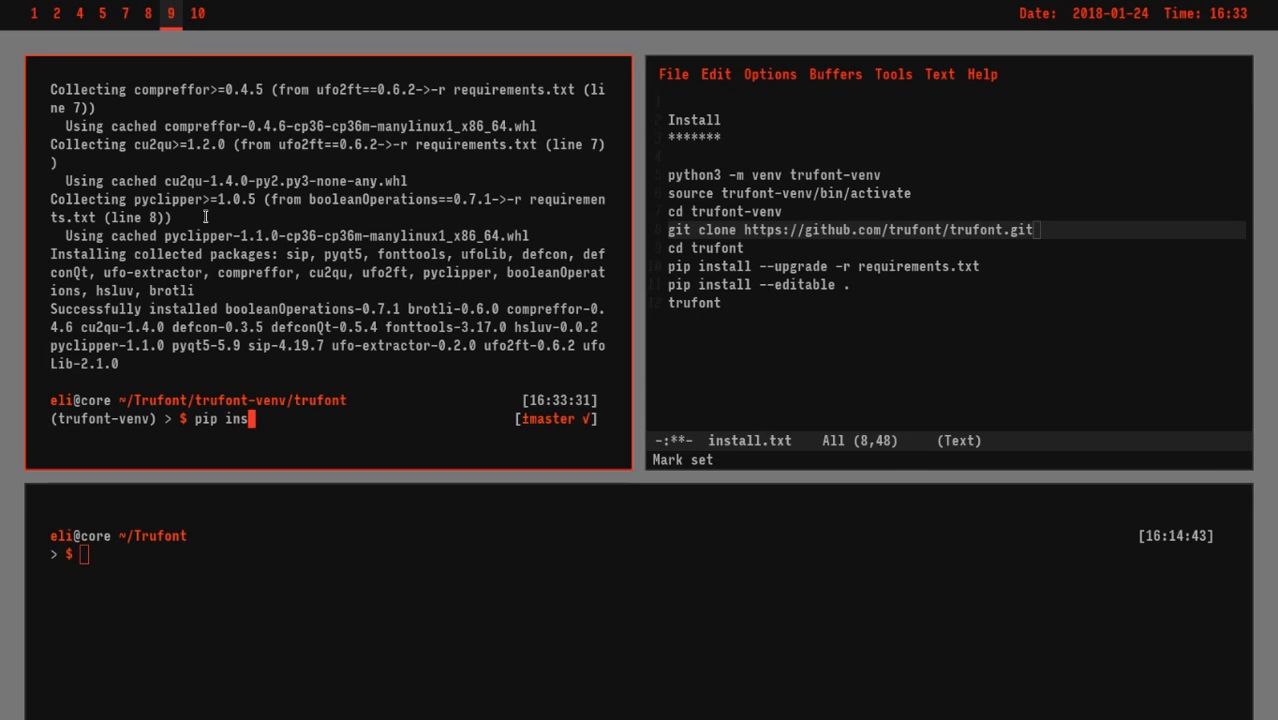
# Step: Install Trufont from the cloned folder with pip install --editable
pyautogui.write('tall --editable .')
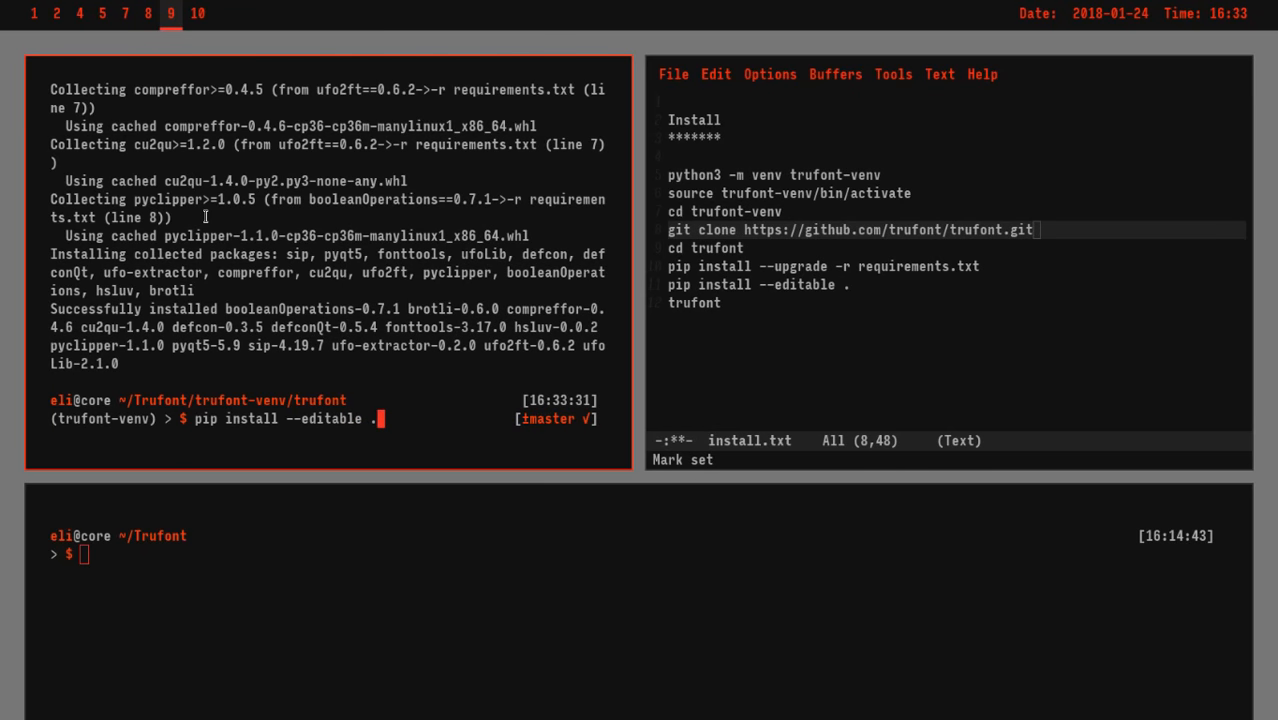
pyautogui.press('Return')
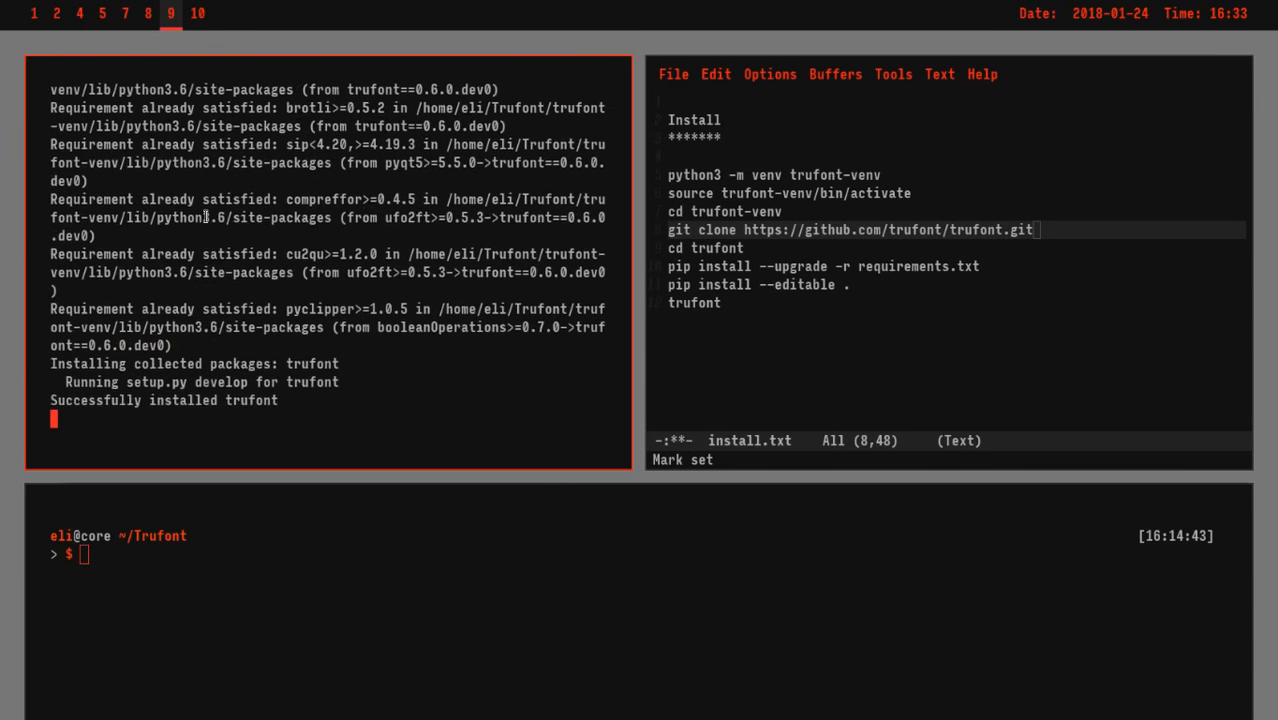
pyautogui.press('Return')
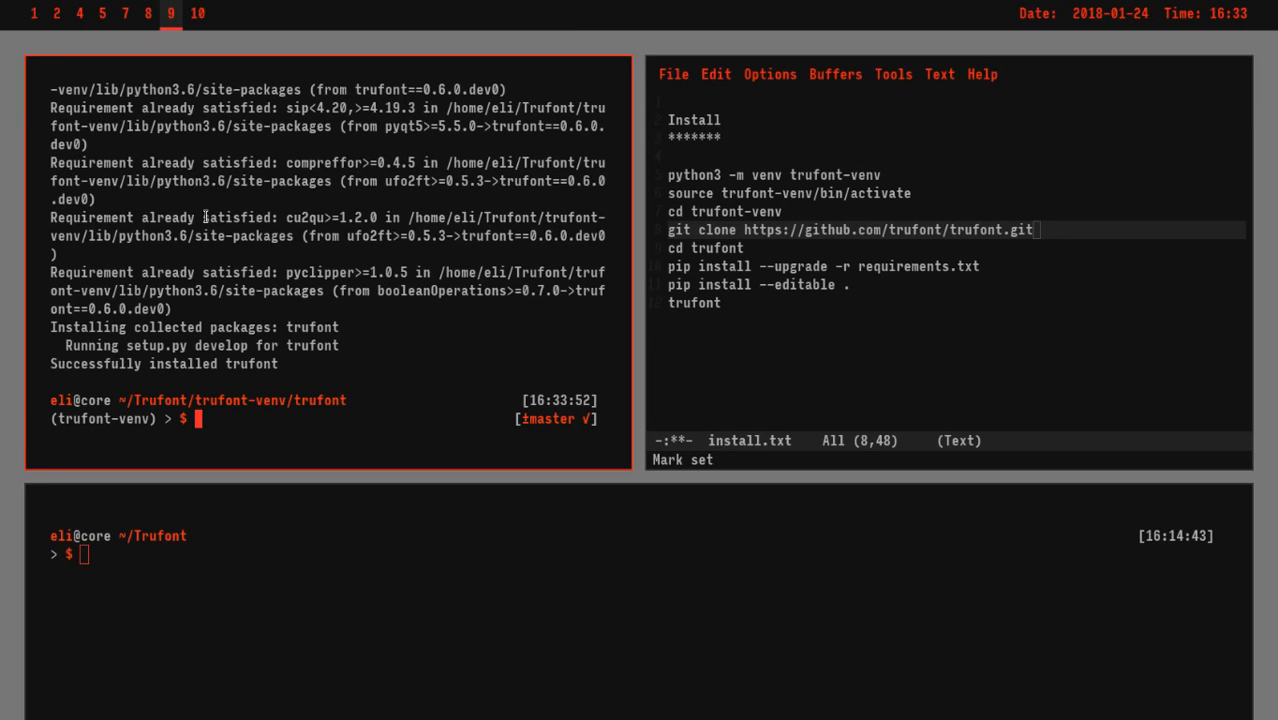
# Step: Launch trufont, revealing a conflict requiring ufoLib 2.1.1 or newer, and recall the pip command
pyautogui.write('trufo')
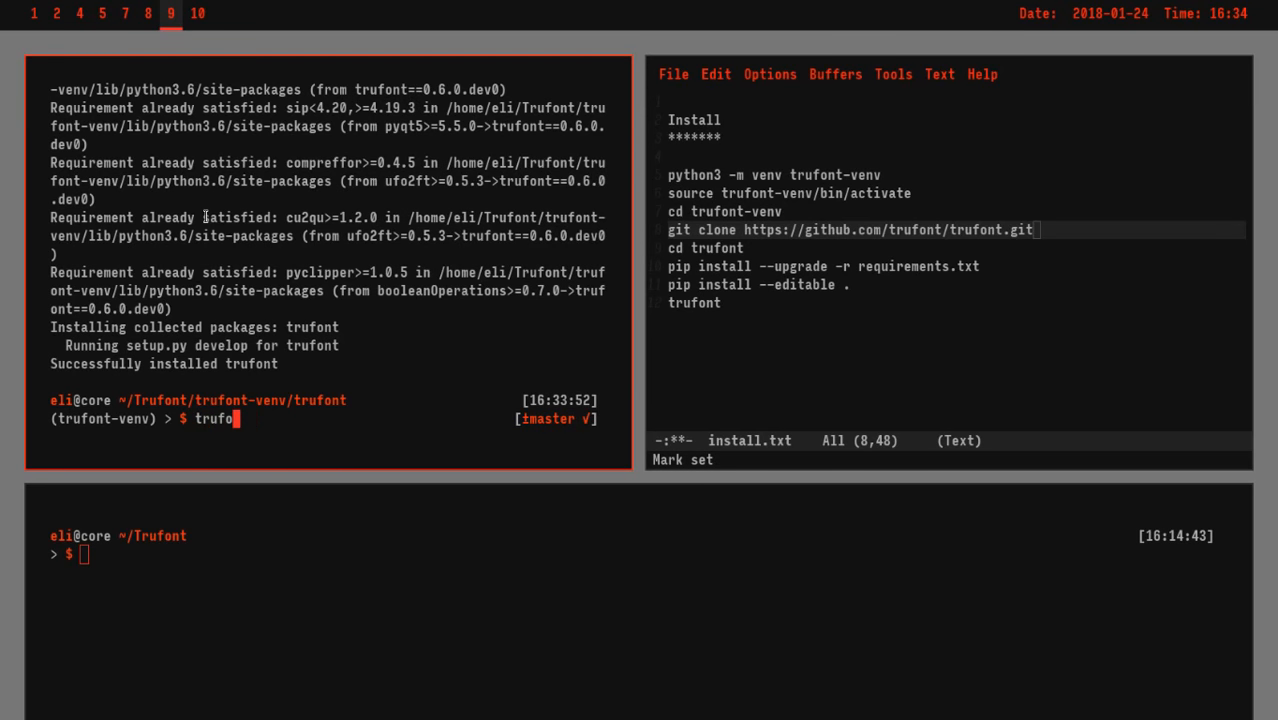
pyautogui.press('Return')
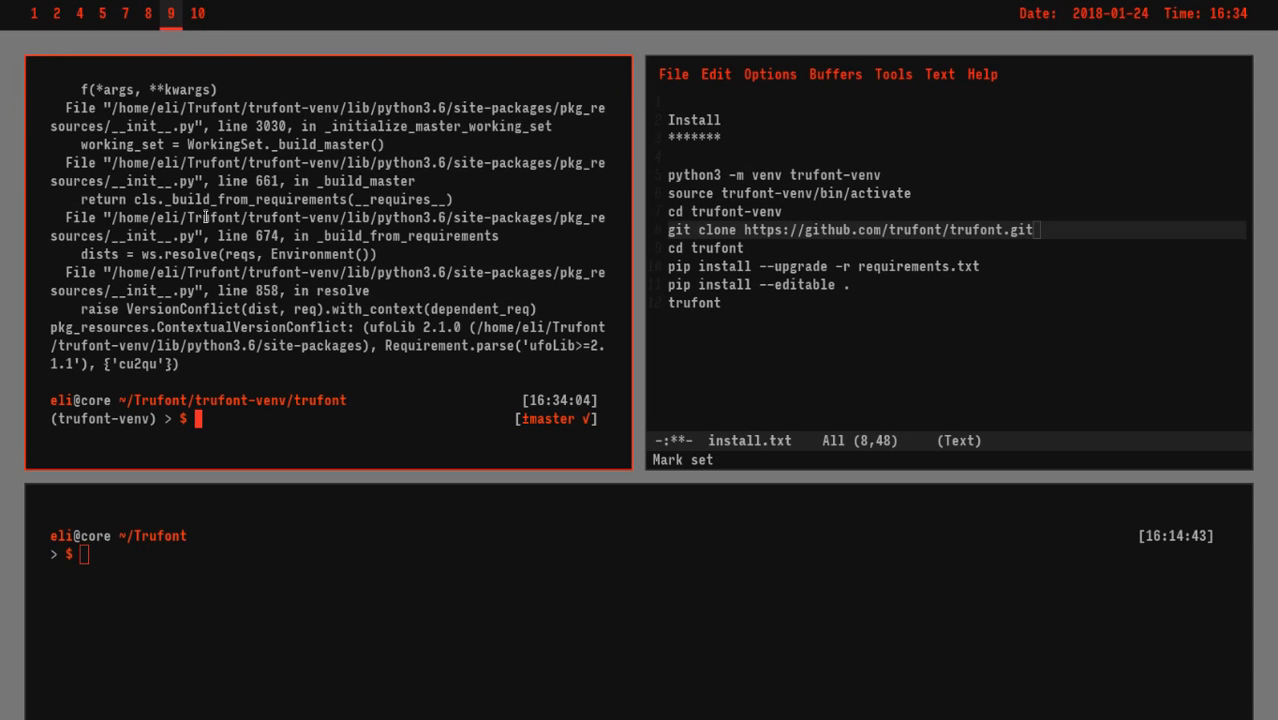
pyautogui.write('pip install --upgrade -r requirements.txt')
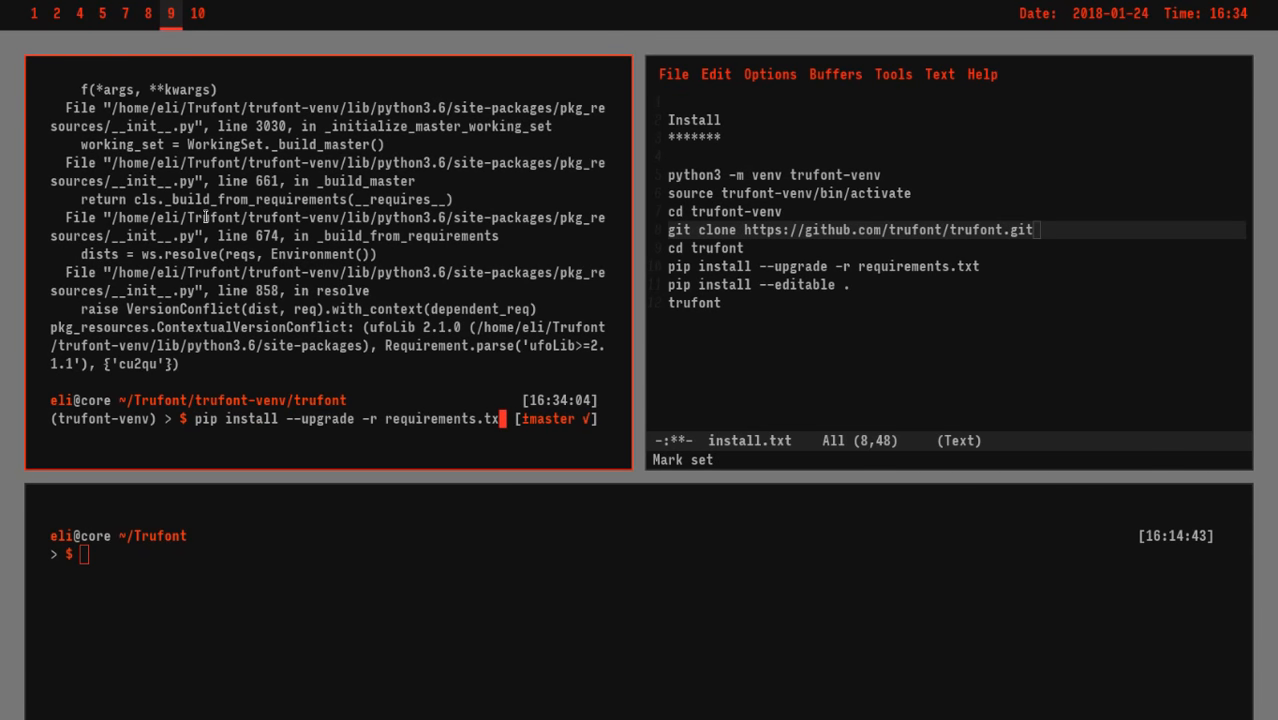
# Step: Upgrade ufoLib to 2.1.1 with pip install --upgrade ufolib, bumping fonttools to 3.21.2
pyautogui.press('BackSpace')
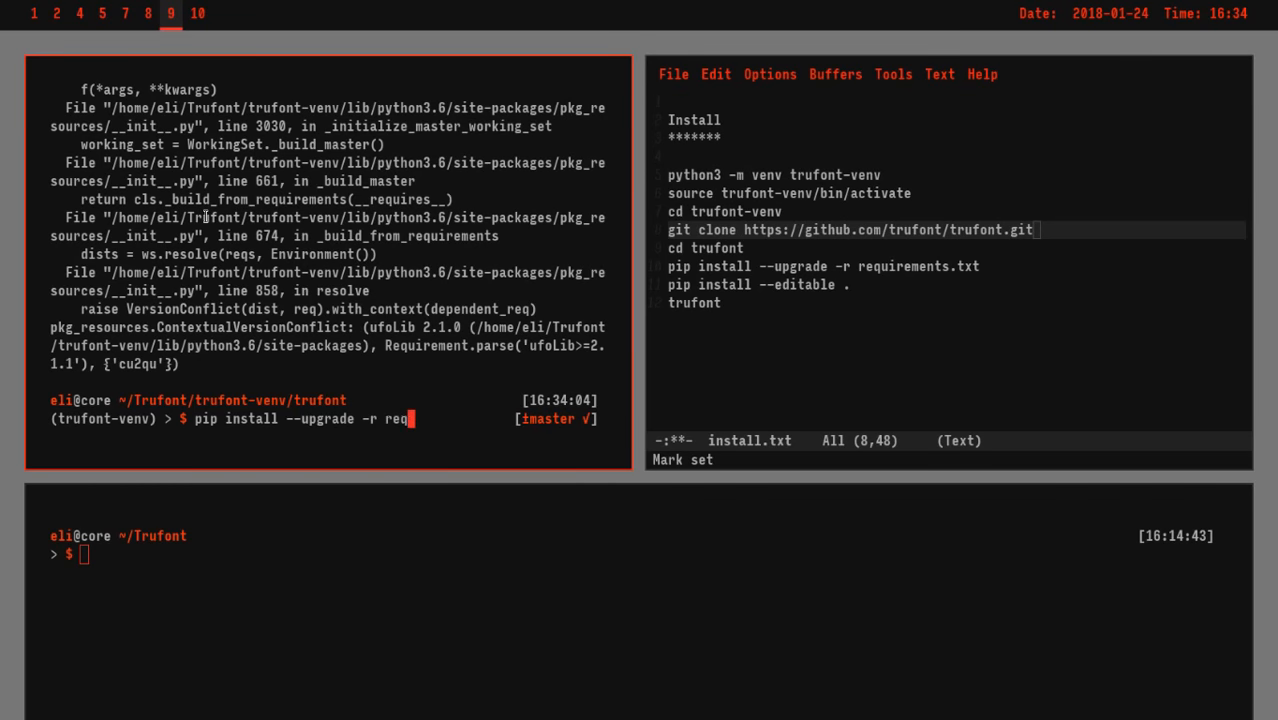
pyautogui.press('BackSpace')
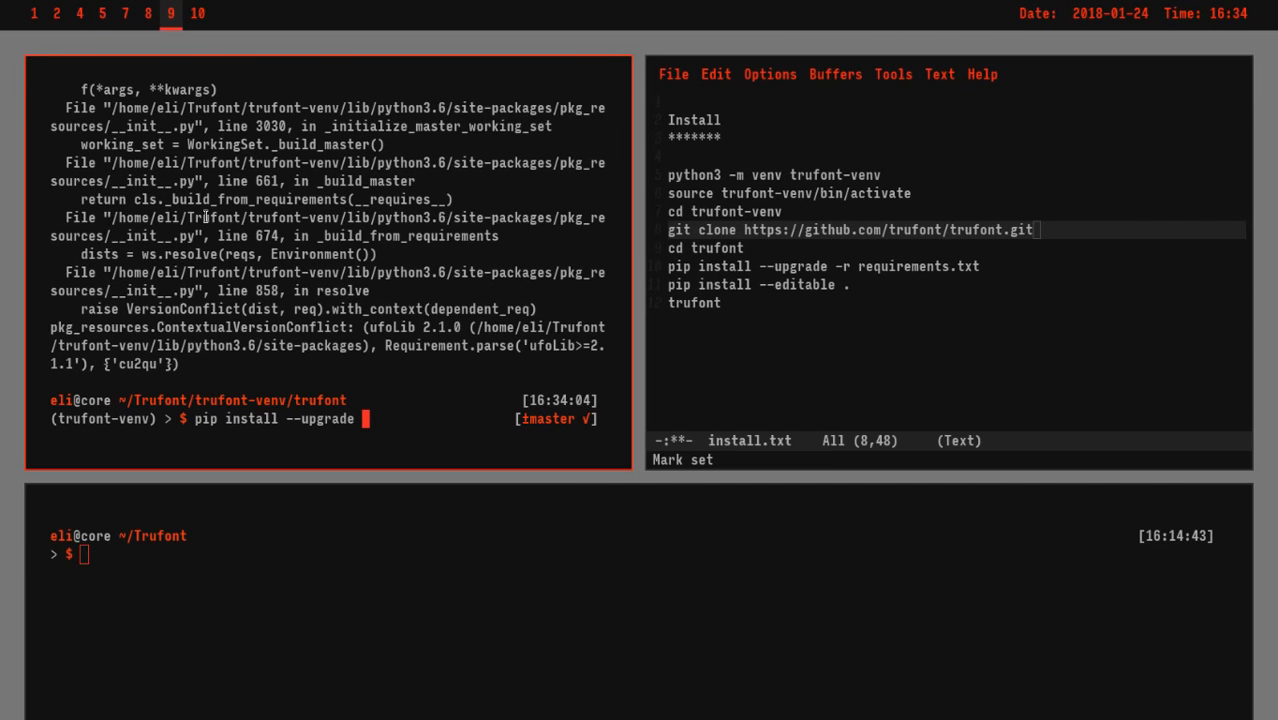
pyautogui.write('ufoli')
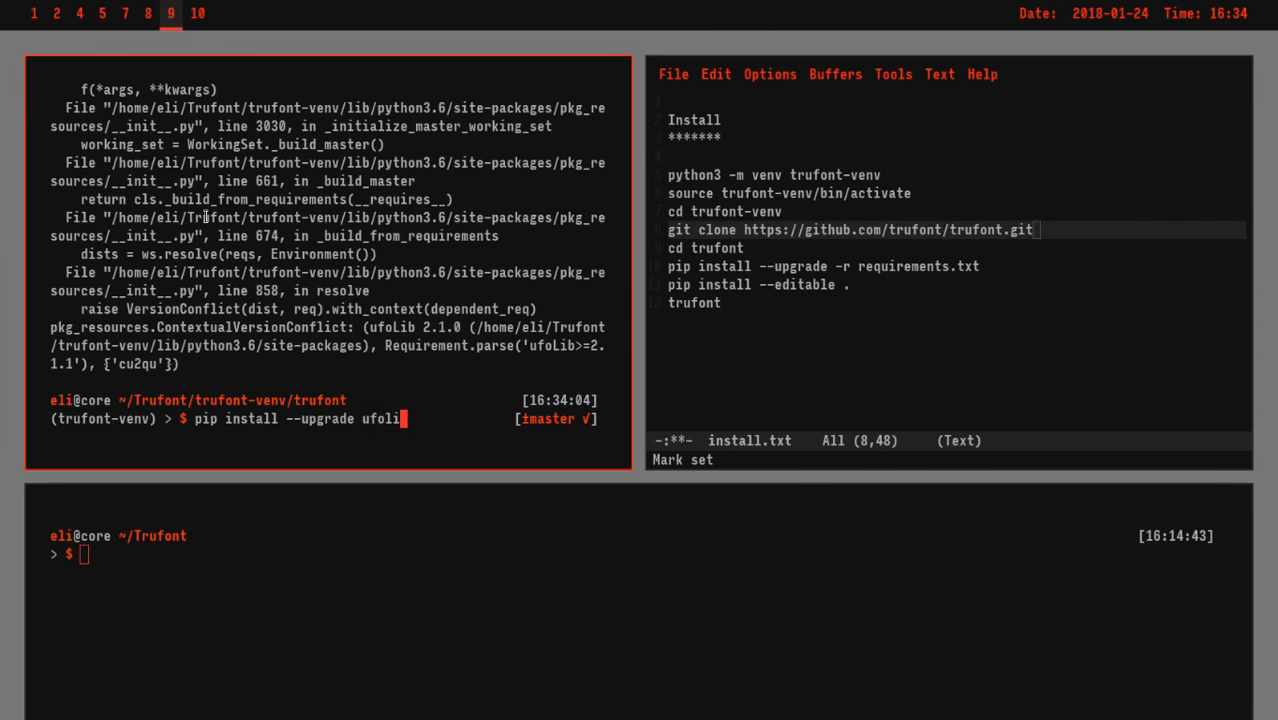
pyautogui.write('b')
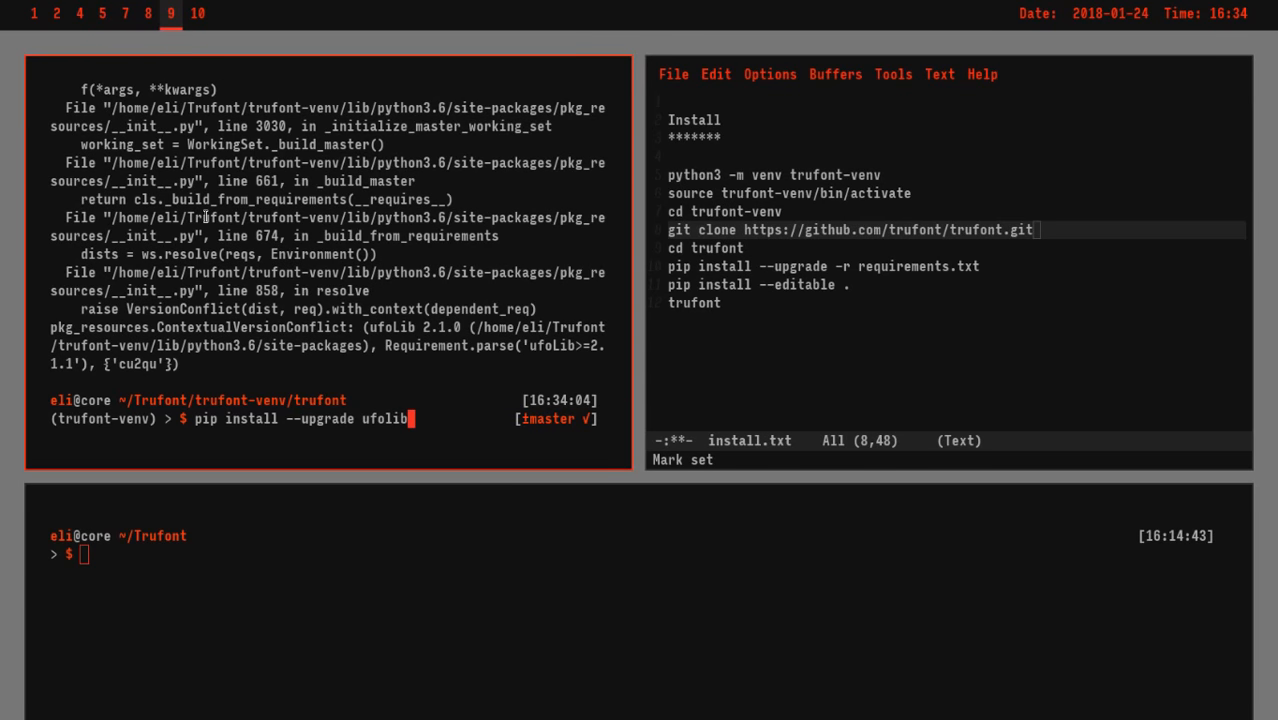
pyautogui.press('Return')
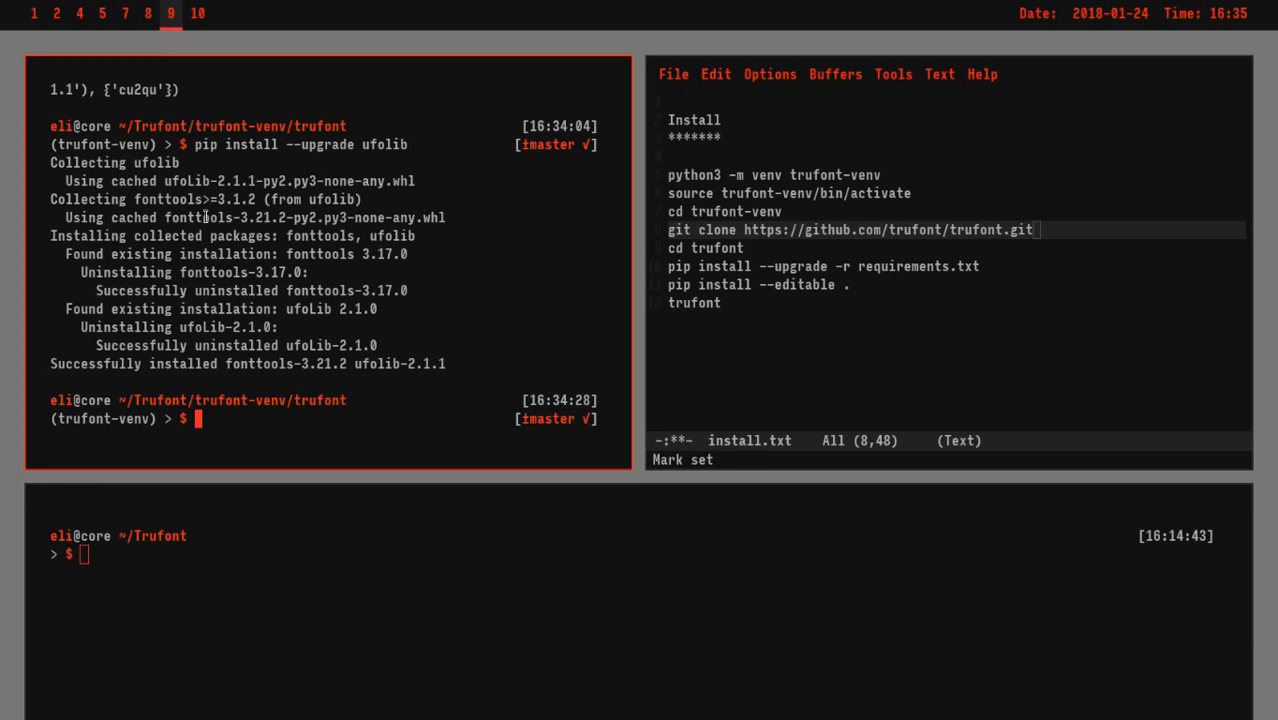
pyautogui.write('tru')
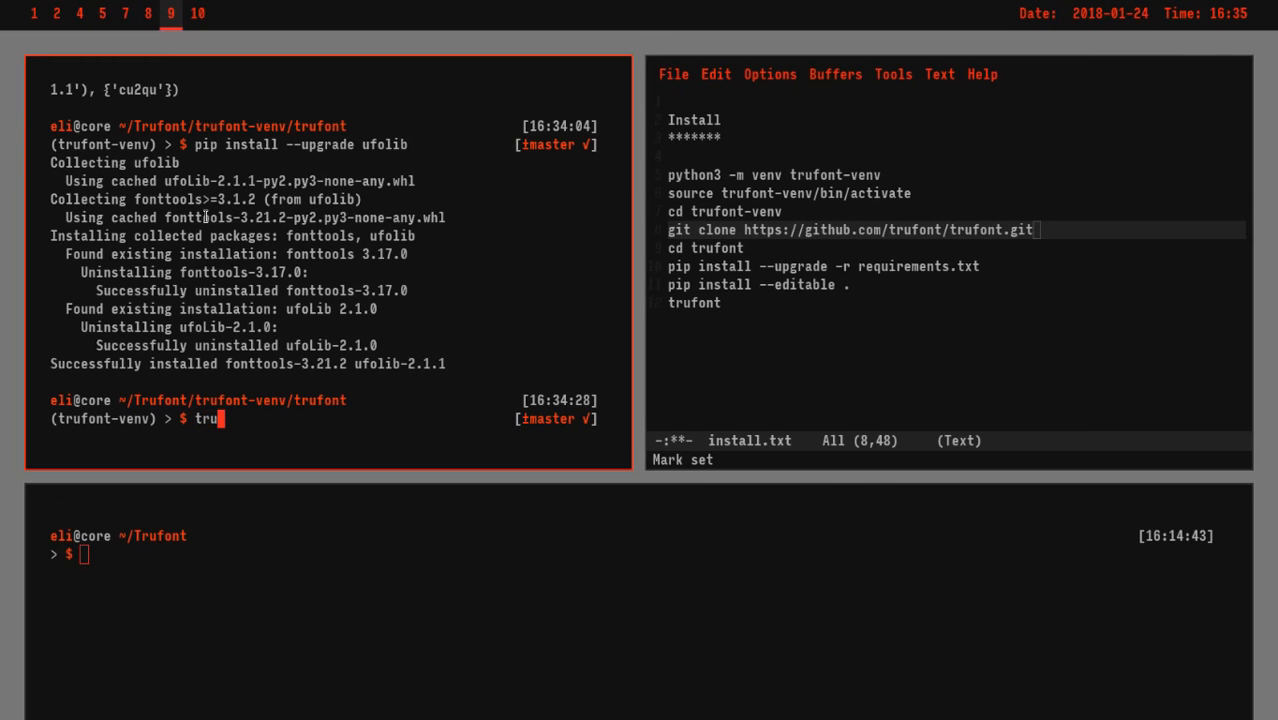